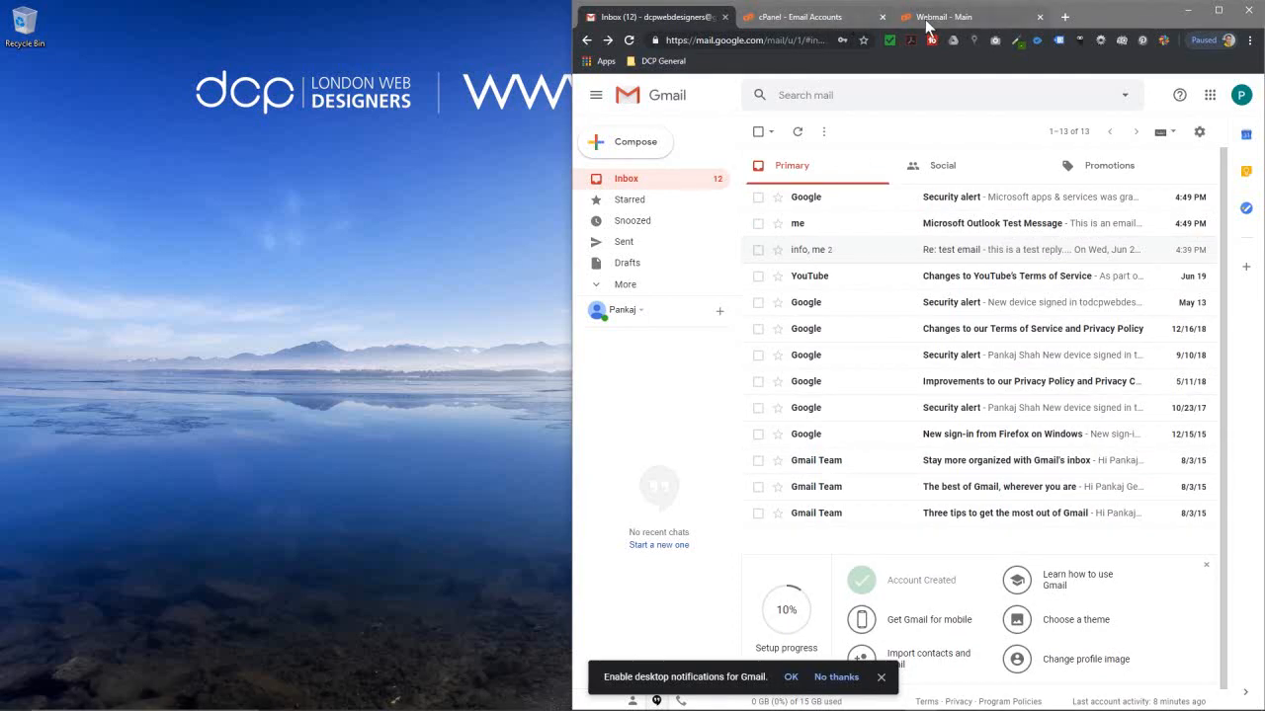
Step: View the Horde webmail inbox in Chrome, then return to the Gmail inbox tab
{"action": "left_click", "coordinate": [943, 17]}
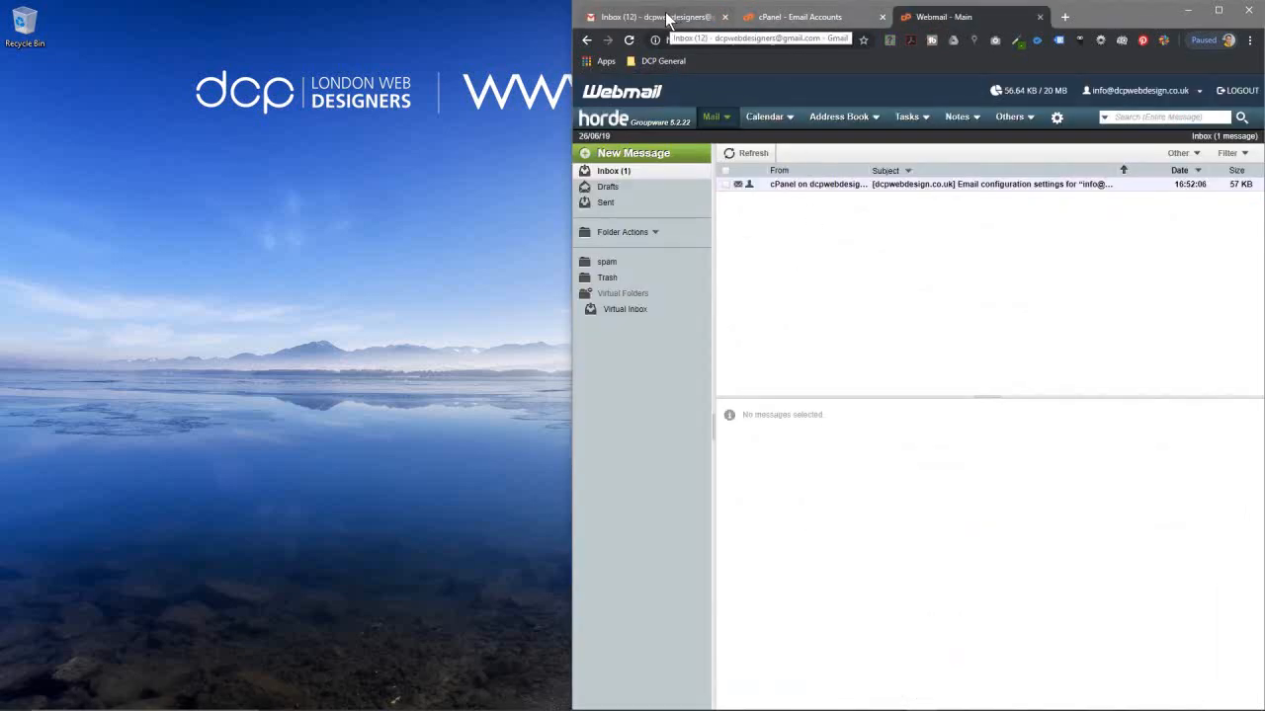
{"action": "left_click", "coordinate": [652, 17]}
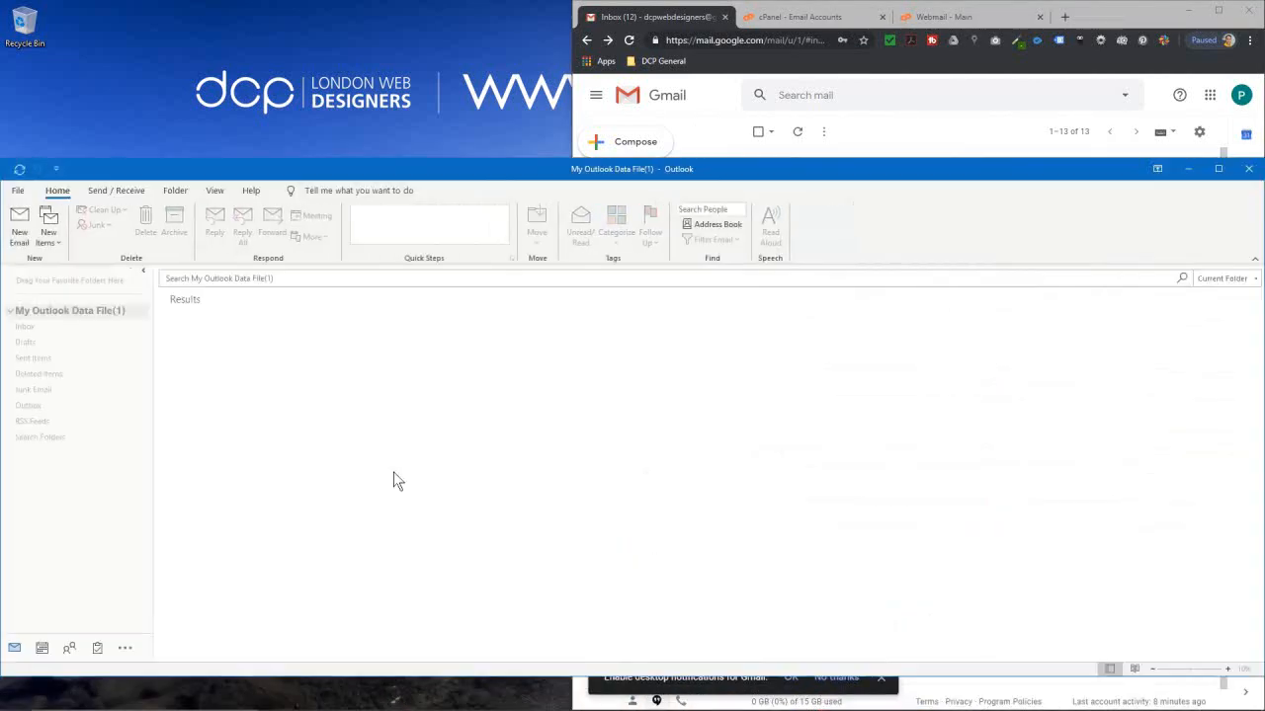
Step: Add the Gmail address to Outlook as an IMAP account via manual setup and Google sign-in
{"action": "left_click", "coordinate": [17, 191]}
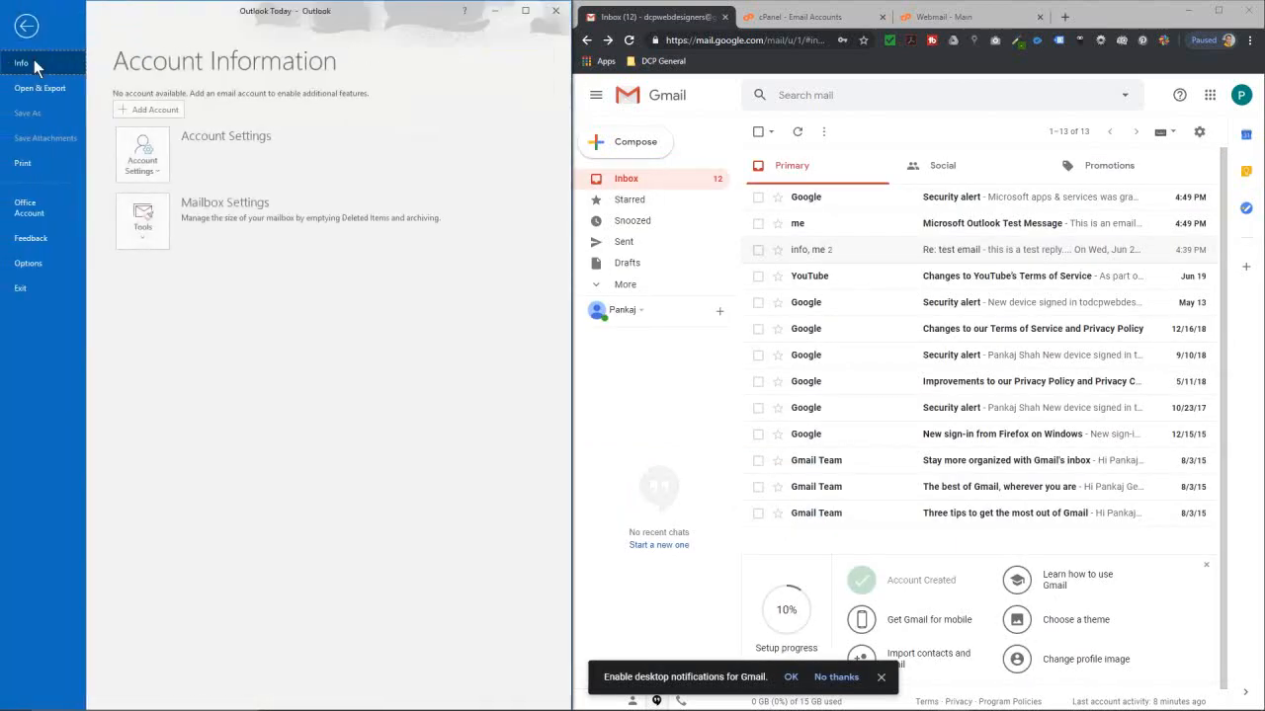
{"action": "left_click", "coordinate": [26, 25]}
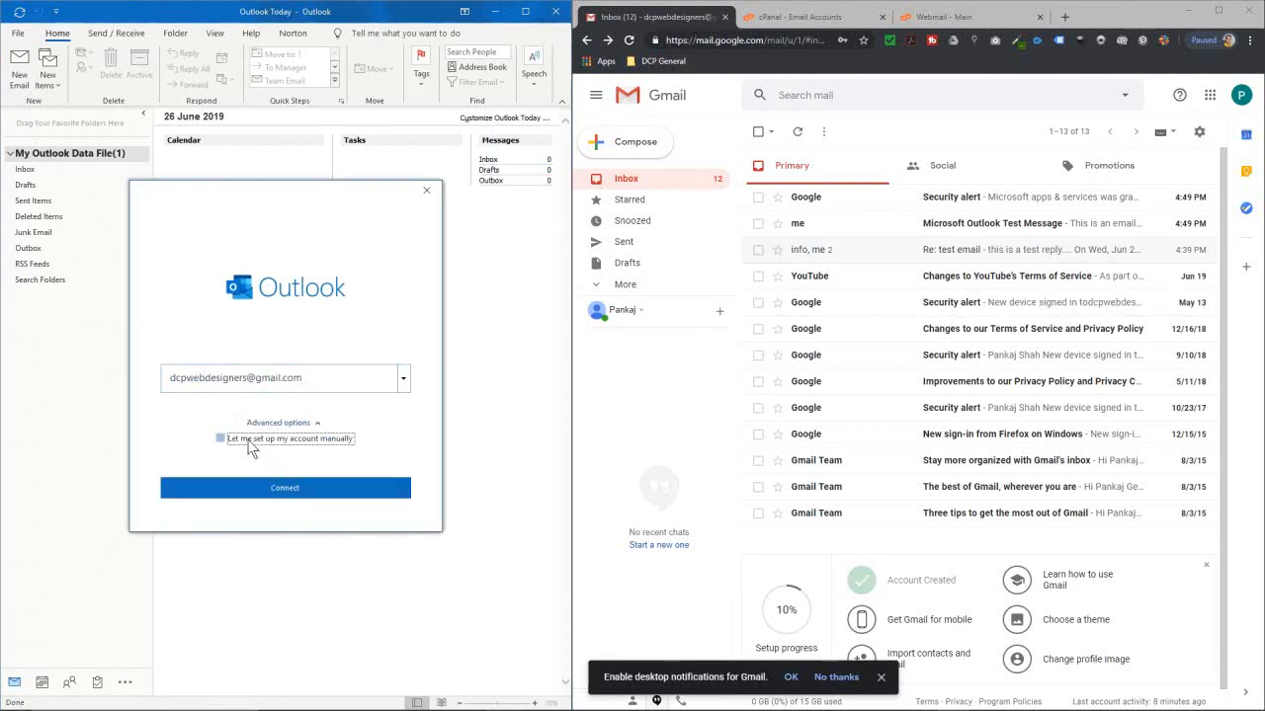
{"action": "left_click", "coordinate": [284, 487]}
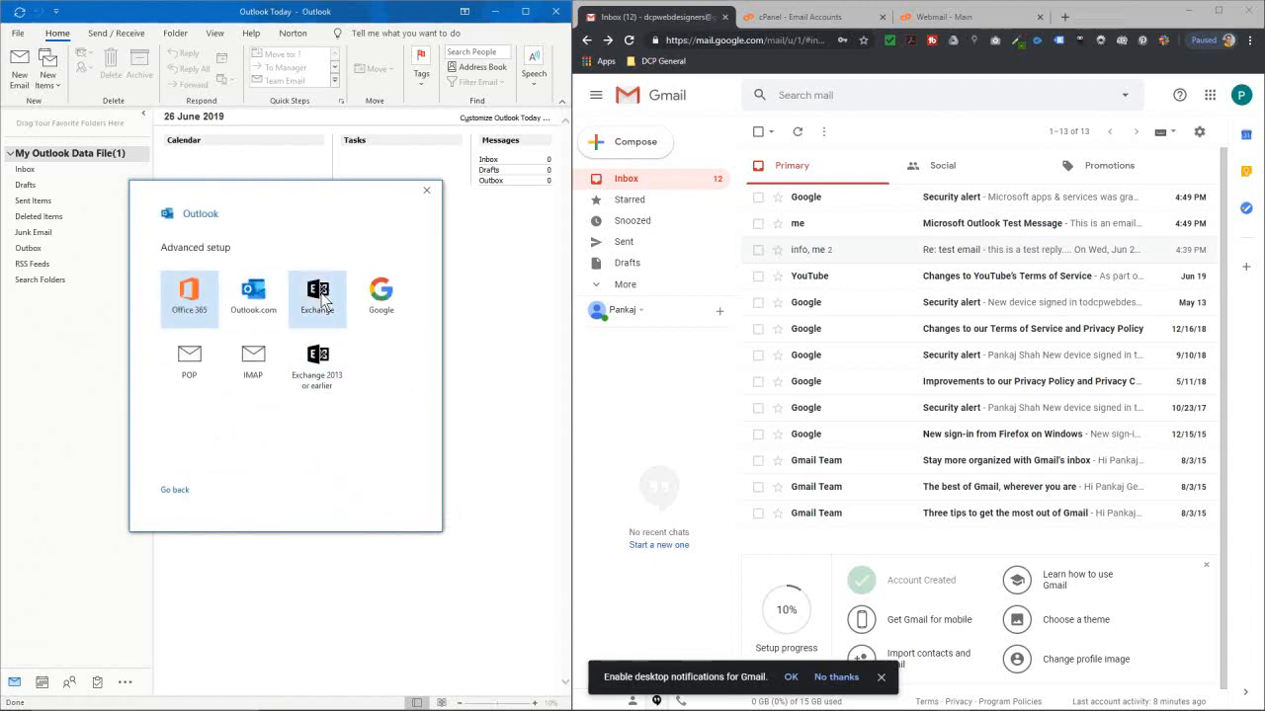
{"action": "mouse_move", "coordinate": [381, 297]}
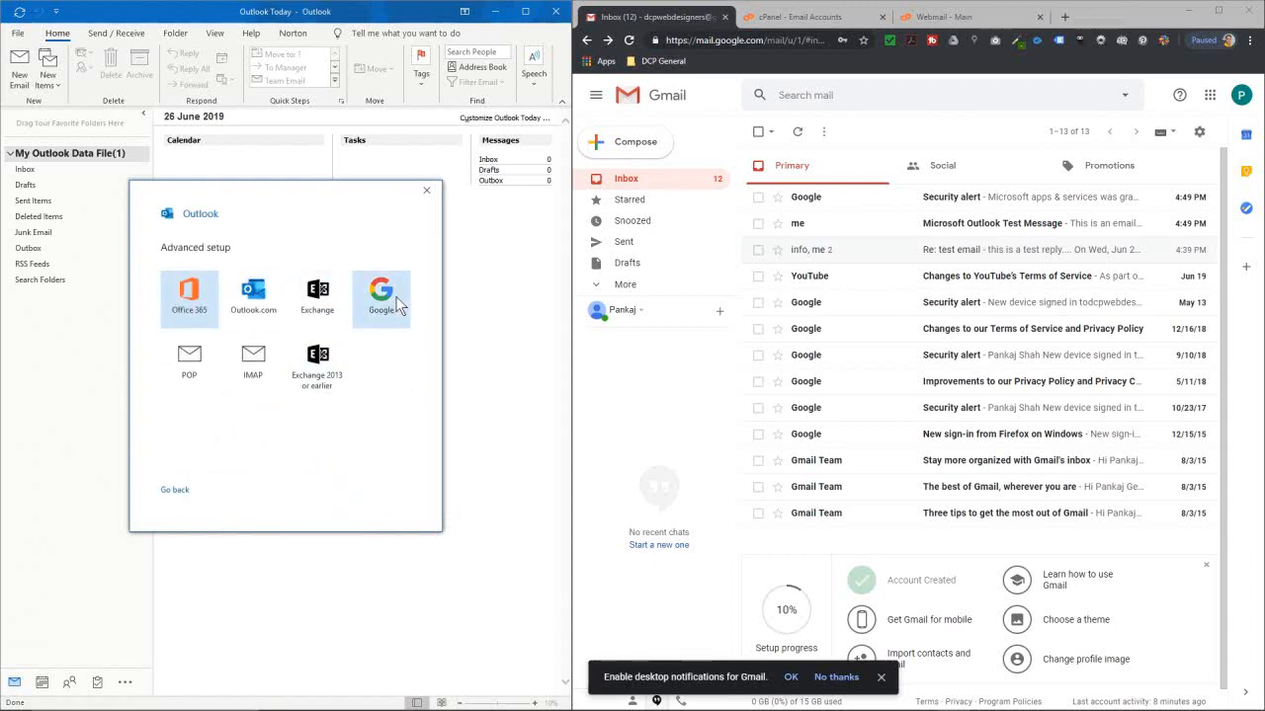
{"action": "left_click", "coordinate": [382, 299]}
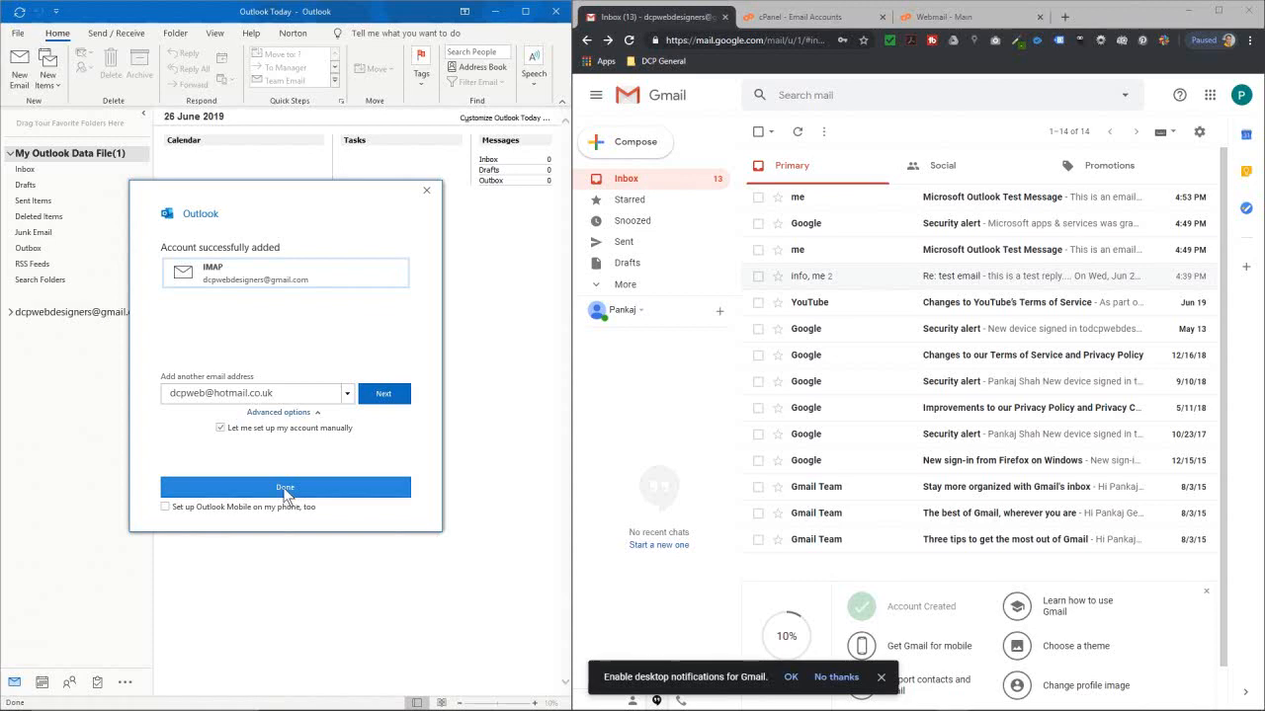
{"action": "left_click", "coordinate": [285, 486]}
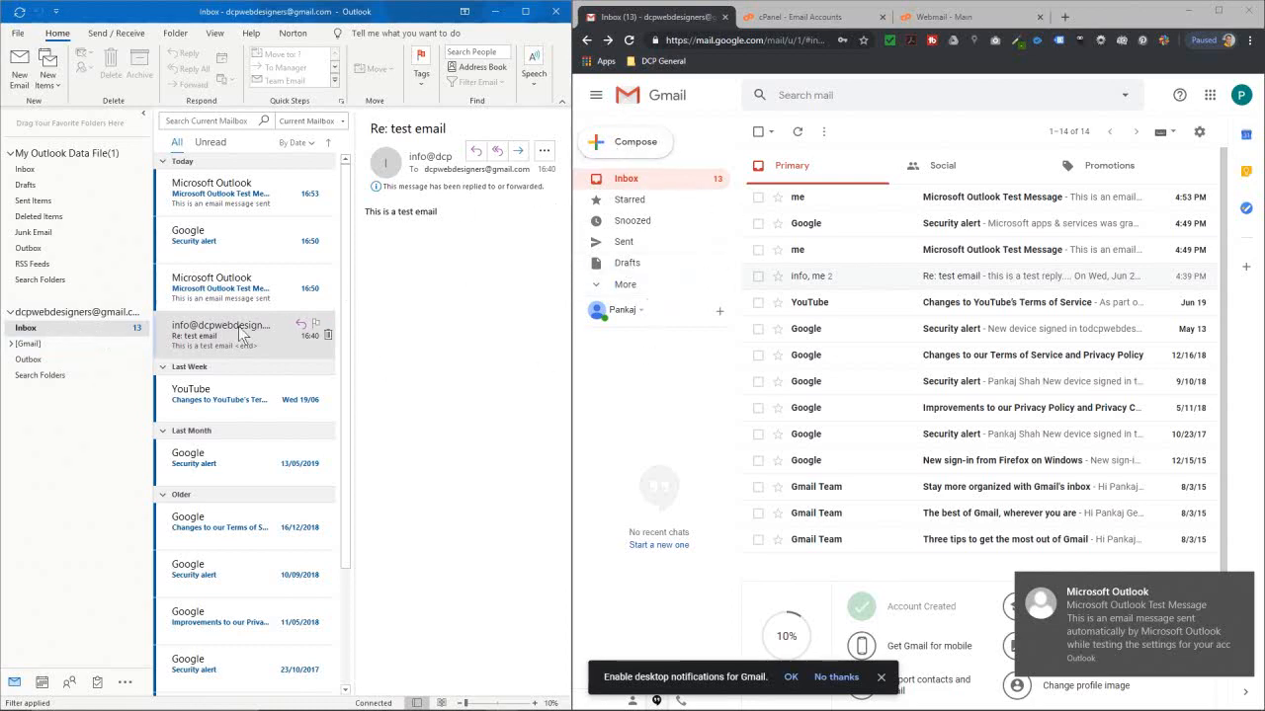
{"action": "mouse_move", "coordinate": [1109, 461]}
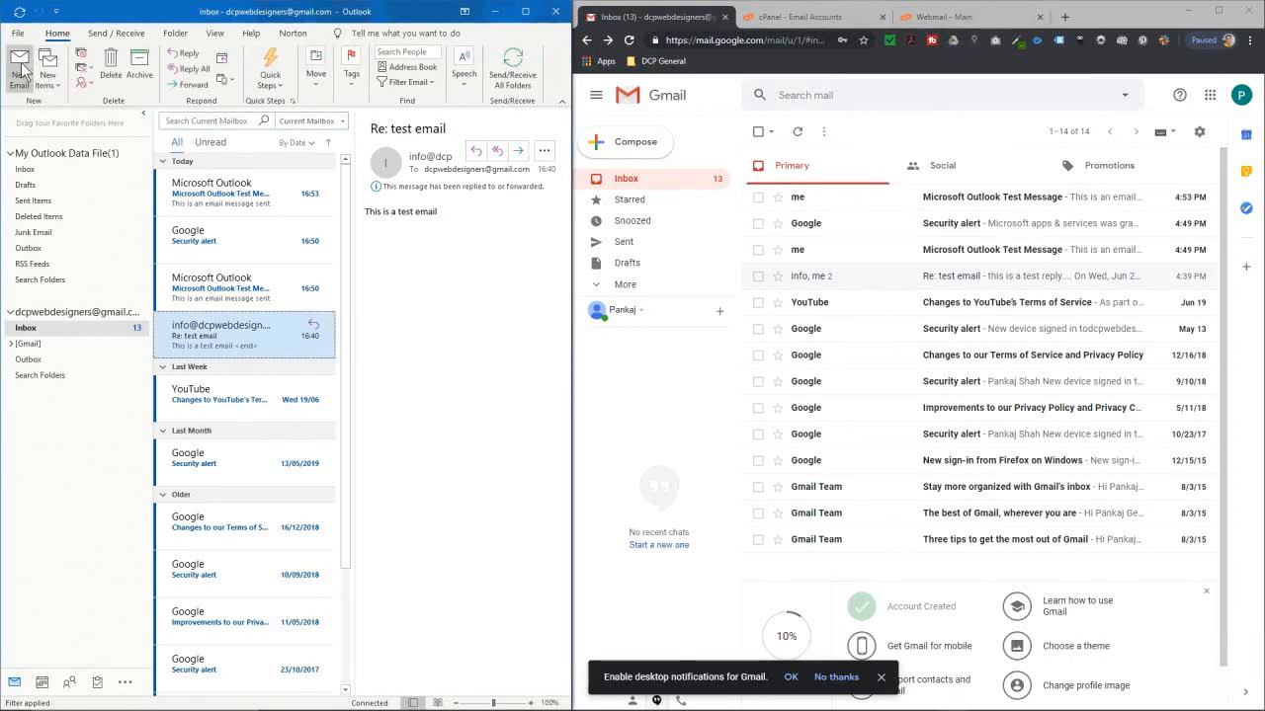
{"action": "left_click", "coordinate": [19, 74]}
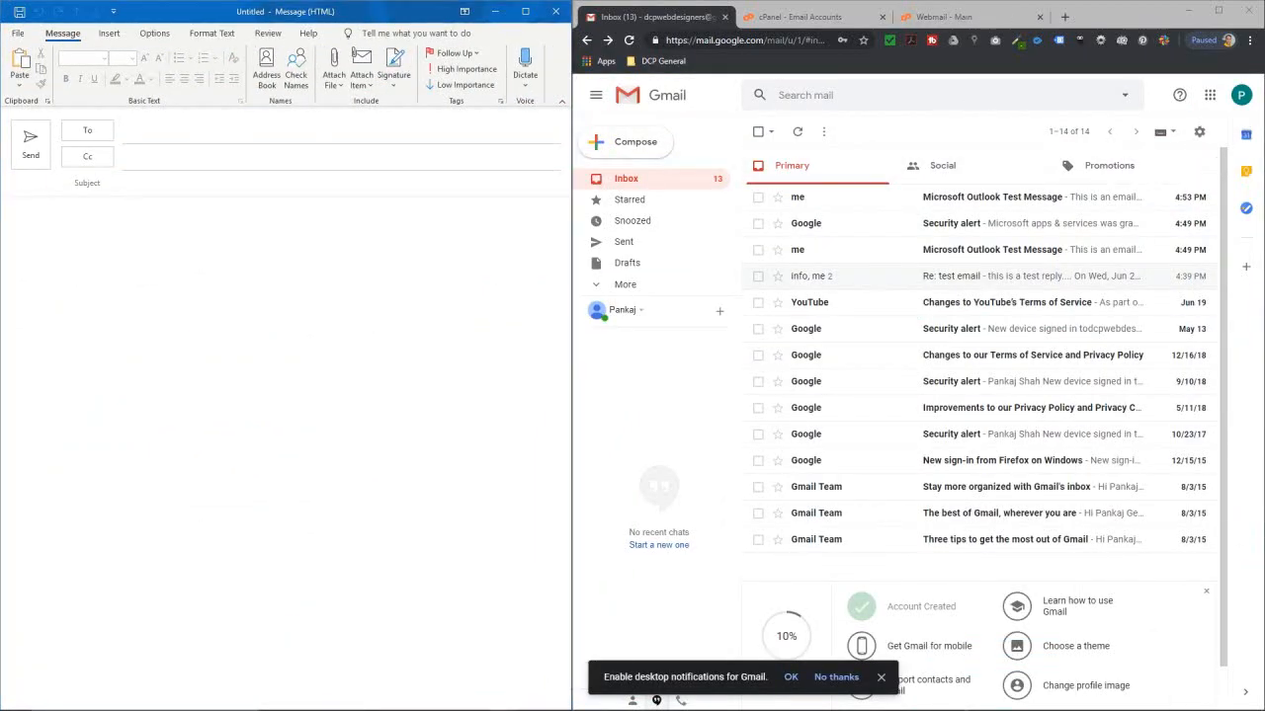
{"action": "left_click", "coordinate": [968, 17]}
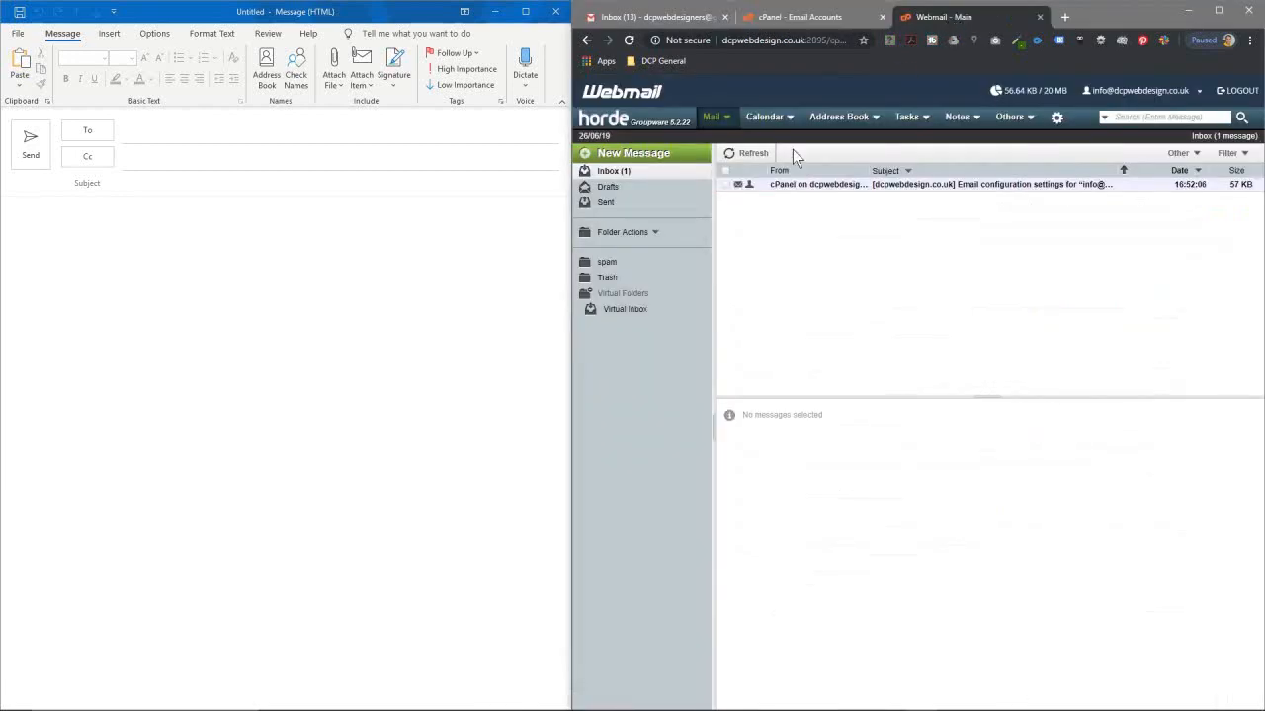
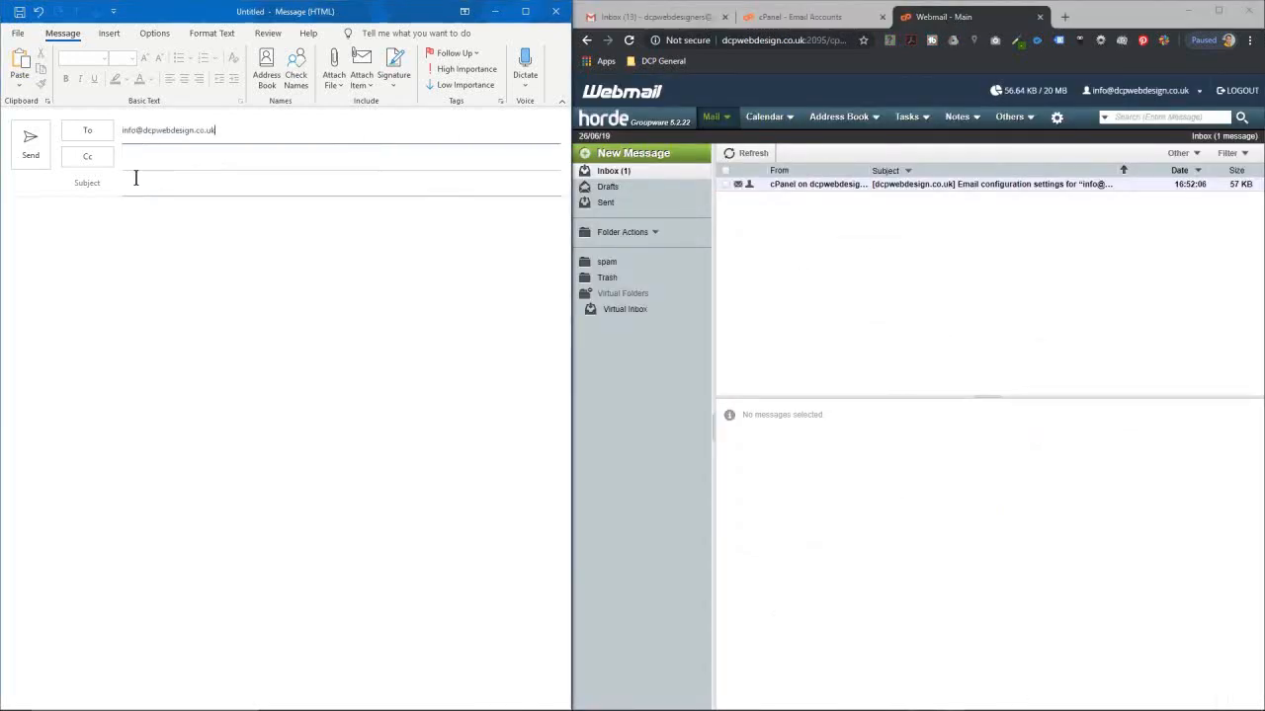
{"action": "type", "text": "Re: test email message"}
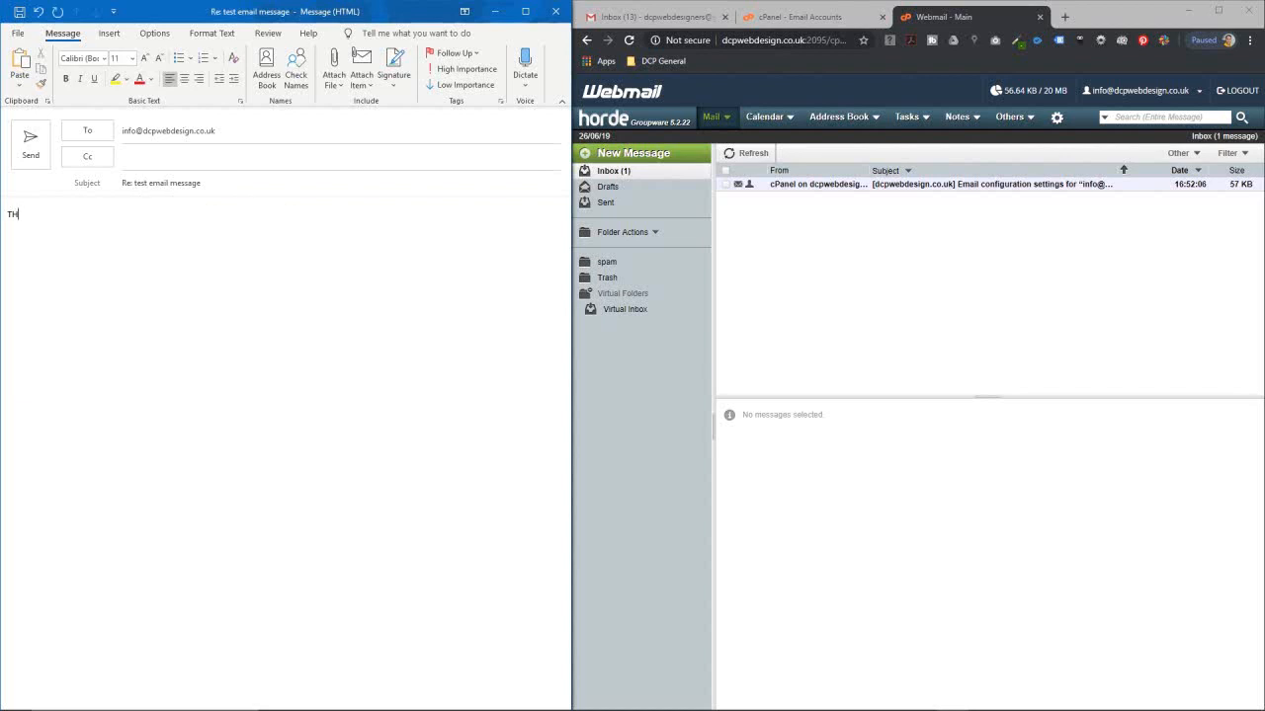
{"action": "type", "text": "This is a test e"}
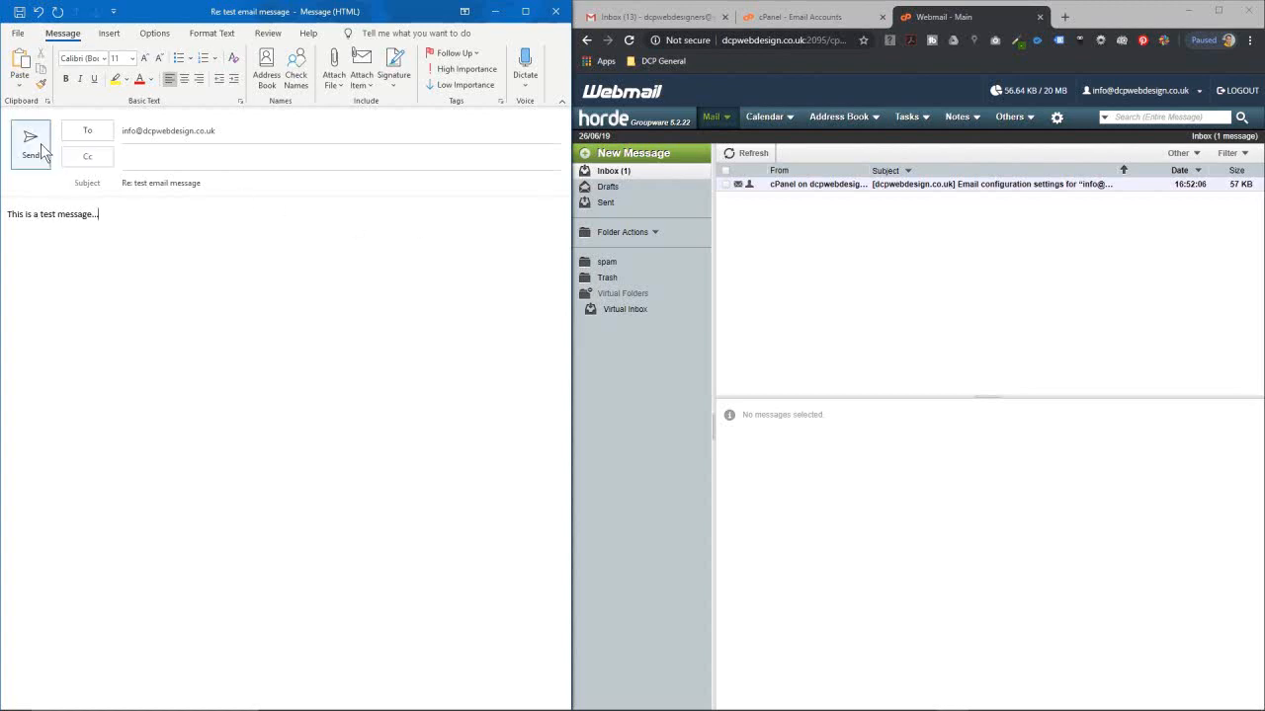
{"action": "left_click", "coordinate": [30, 143]}
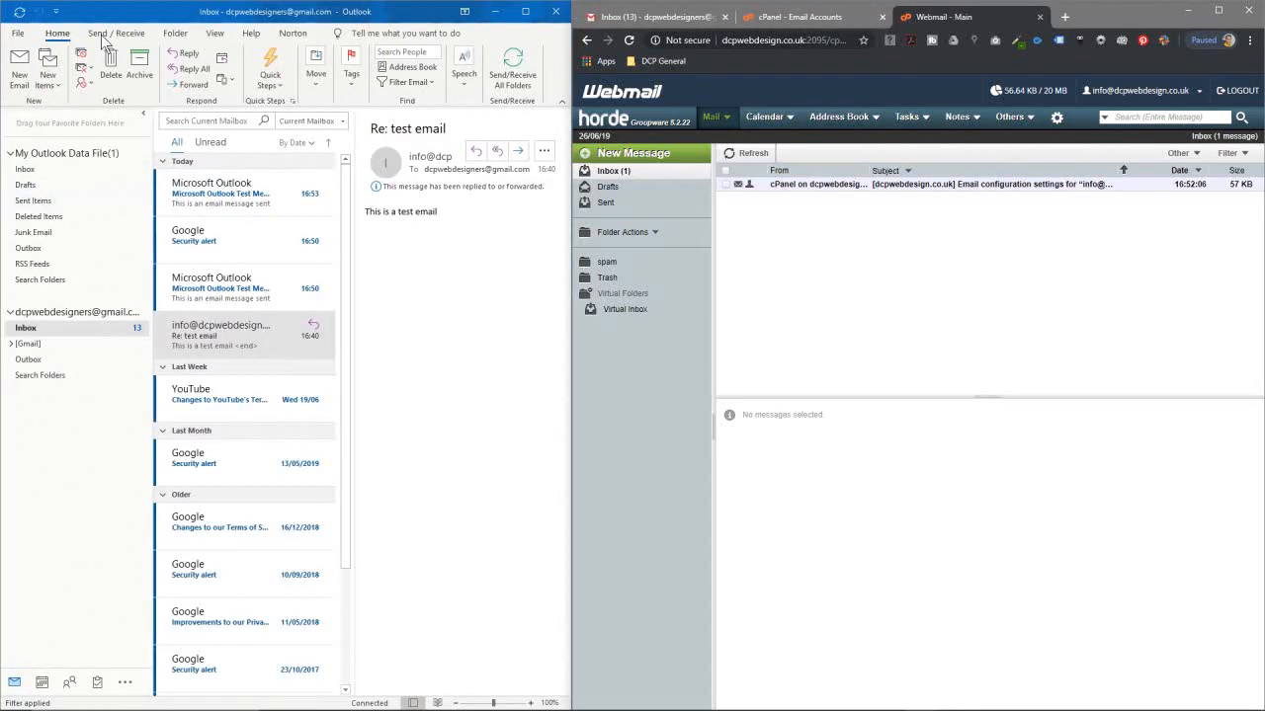
Step: Run Send/Receive All Folders in Outlook
{"action": "left_click", "coordinate": [116, 32]}
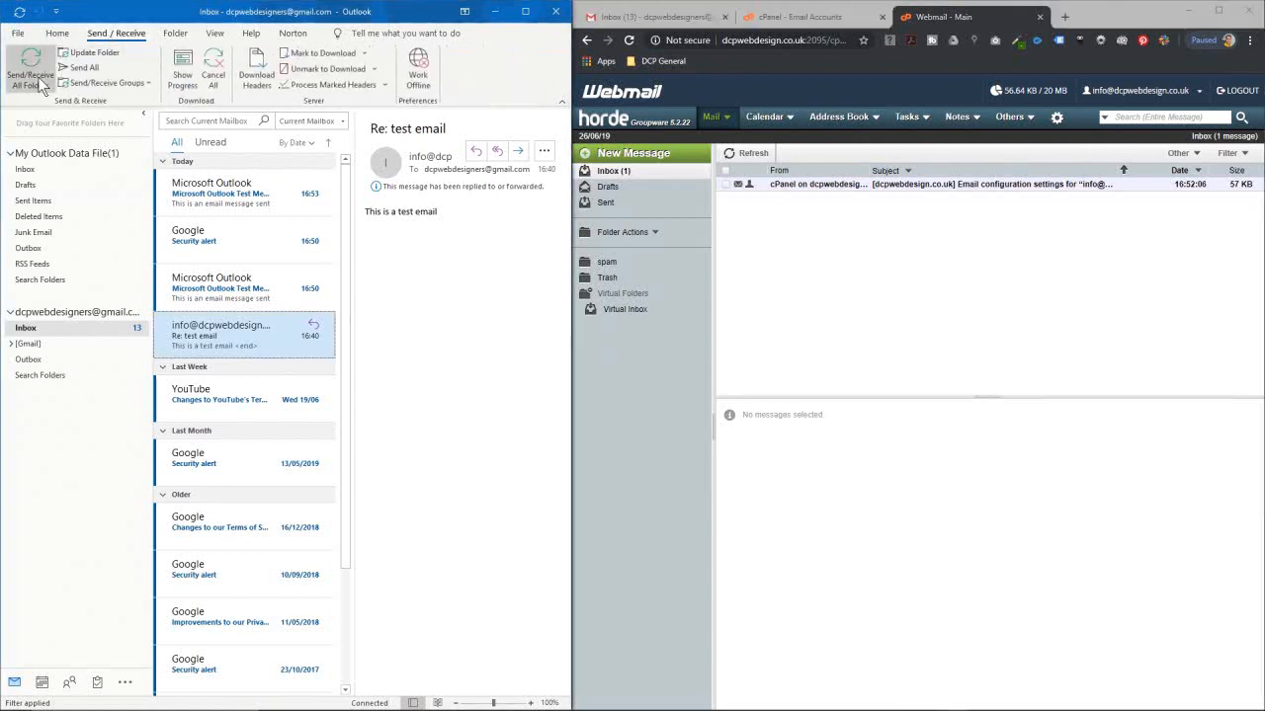
{"action": "left_click", "coordinate": [29, 69]}
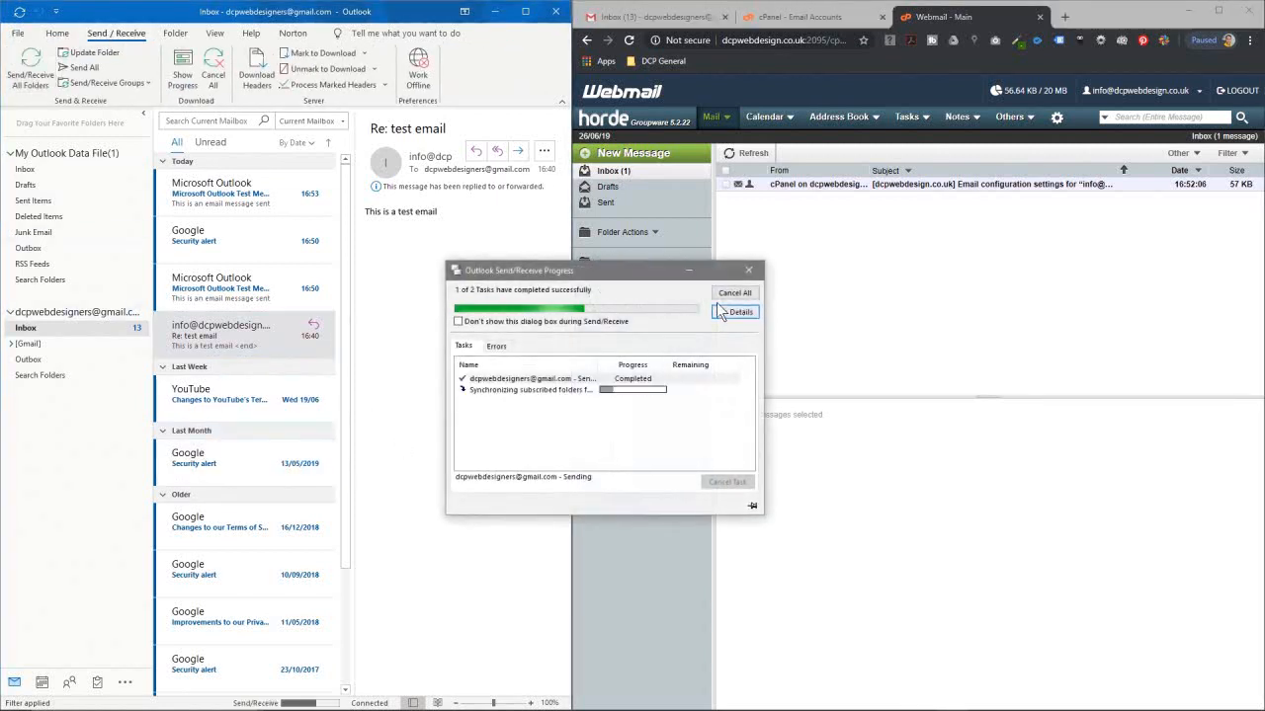
{"action": "left_click", "coordinate": [735, 313]}
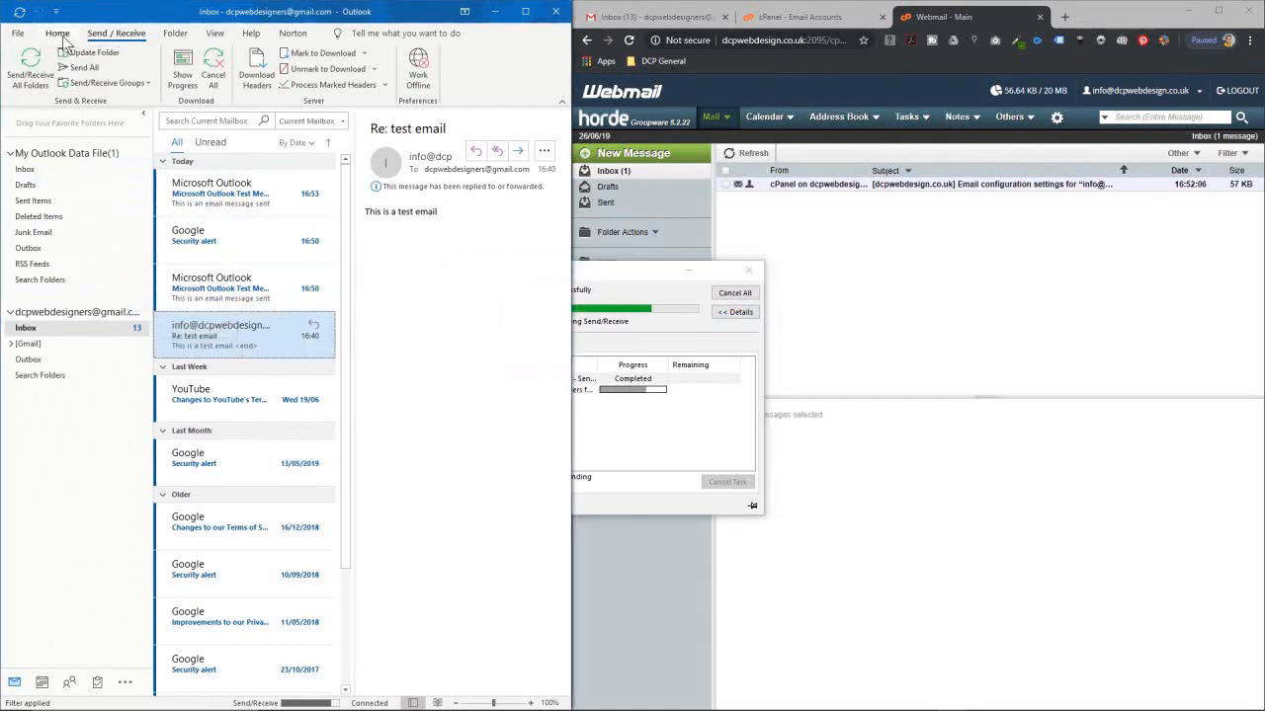
Step: Expand the [Gmail] folders and open Sent Mail to find the test message
{"action": "left_click", "coordinate": [56, 32]}
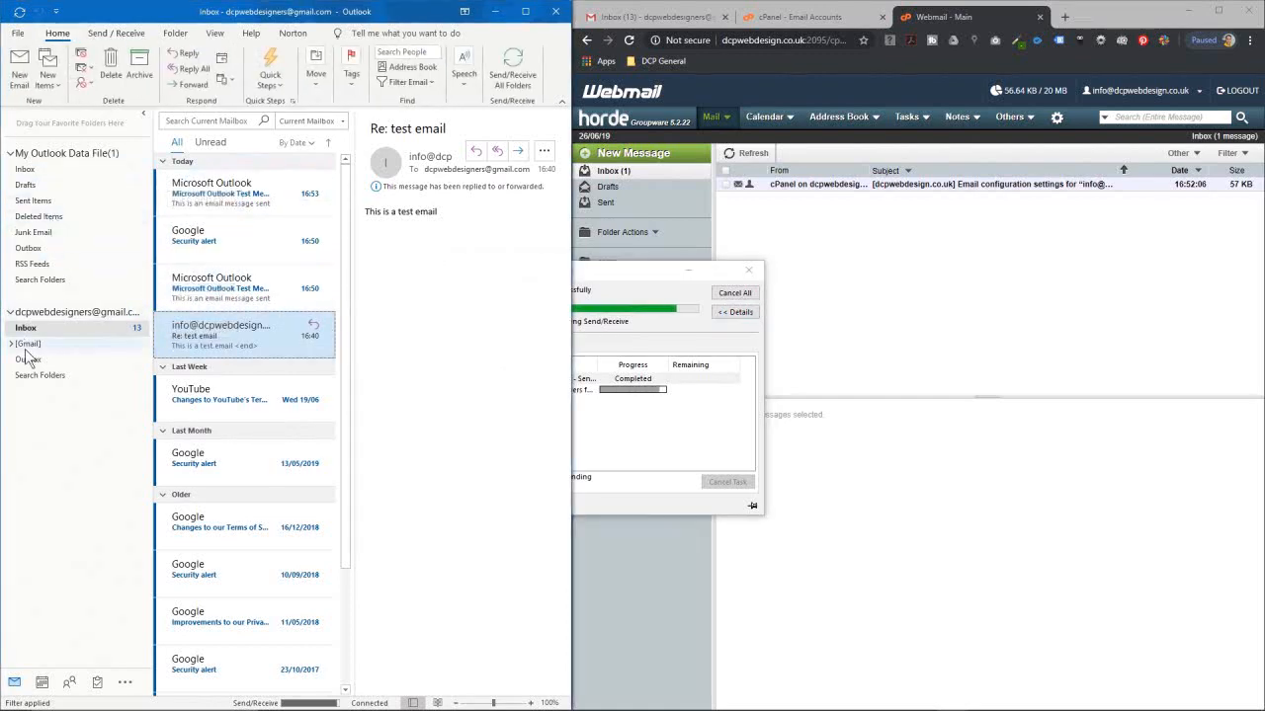
{"action": "left_click", "coordinate": [11, 343]}
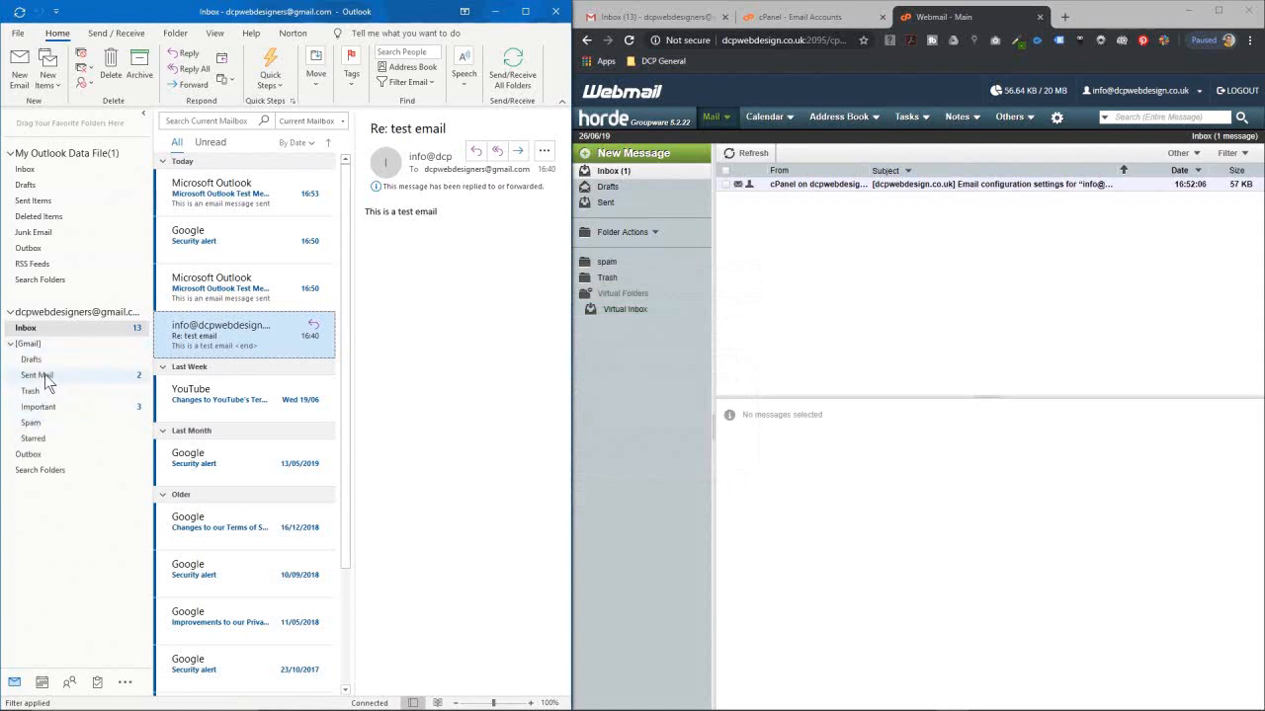
{"action": "left_click", "coordinate": [36, 375]}
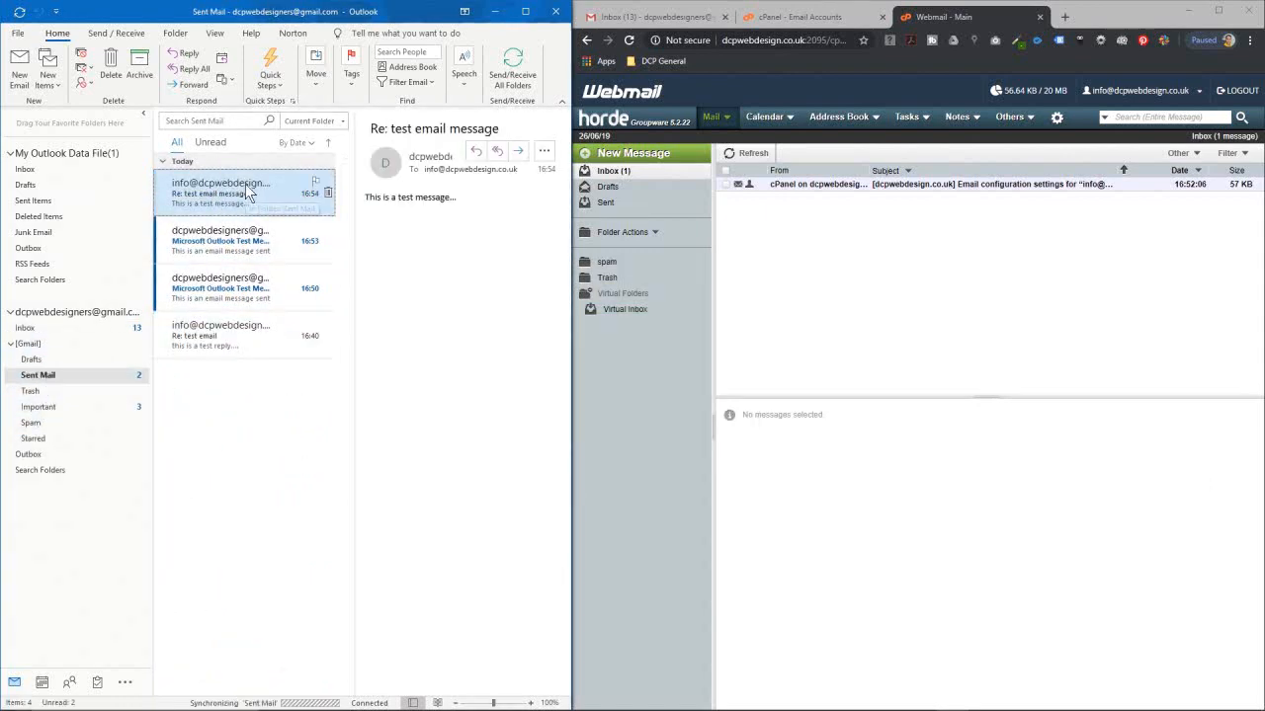
{"action": "left_click", "coordinate": [24, 328]}
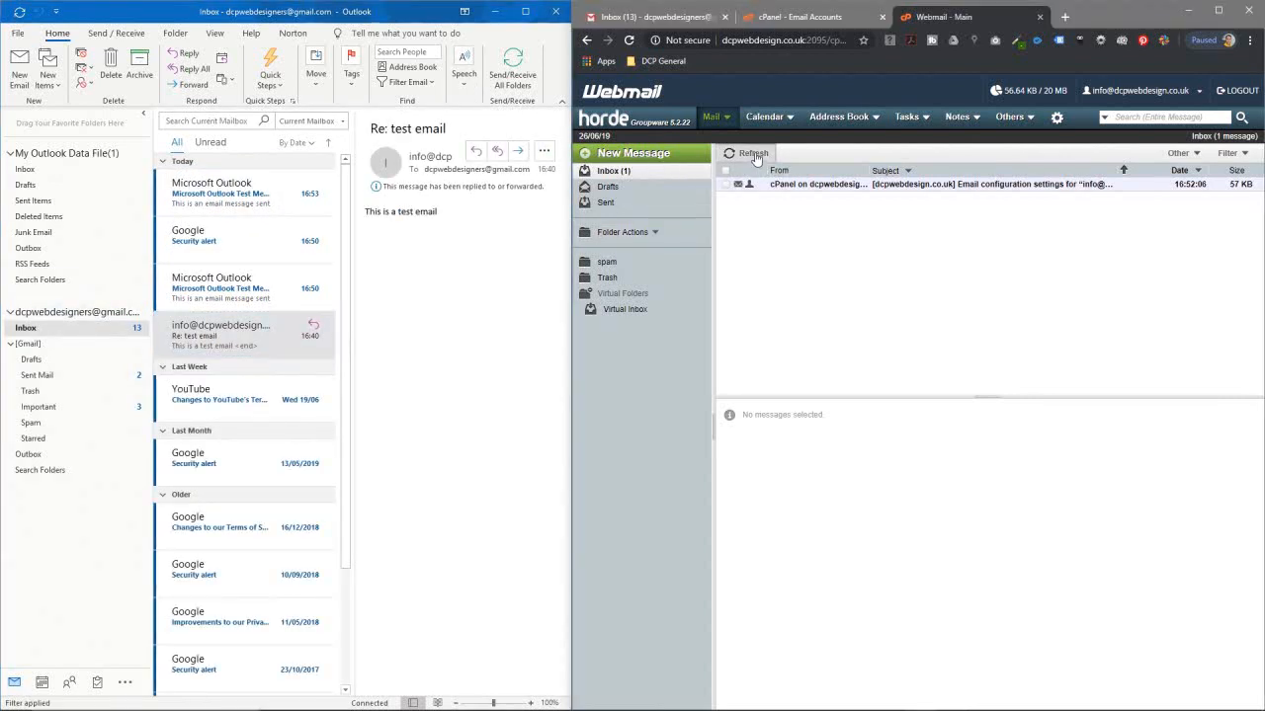
{"action": "mouse_move", "coordinate": [749, 185]}
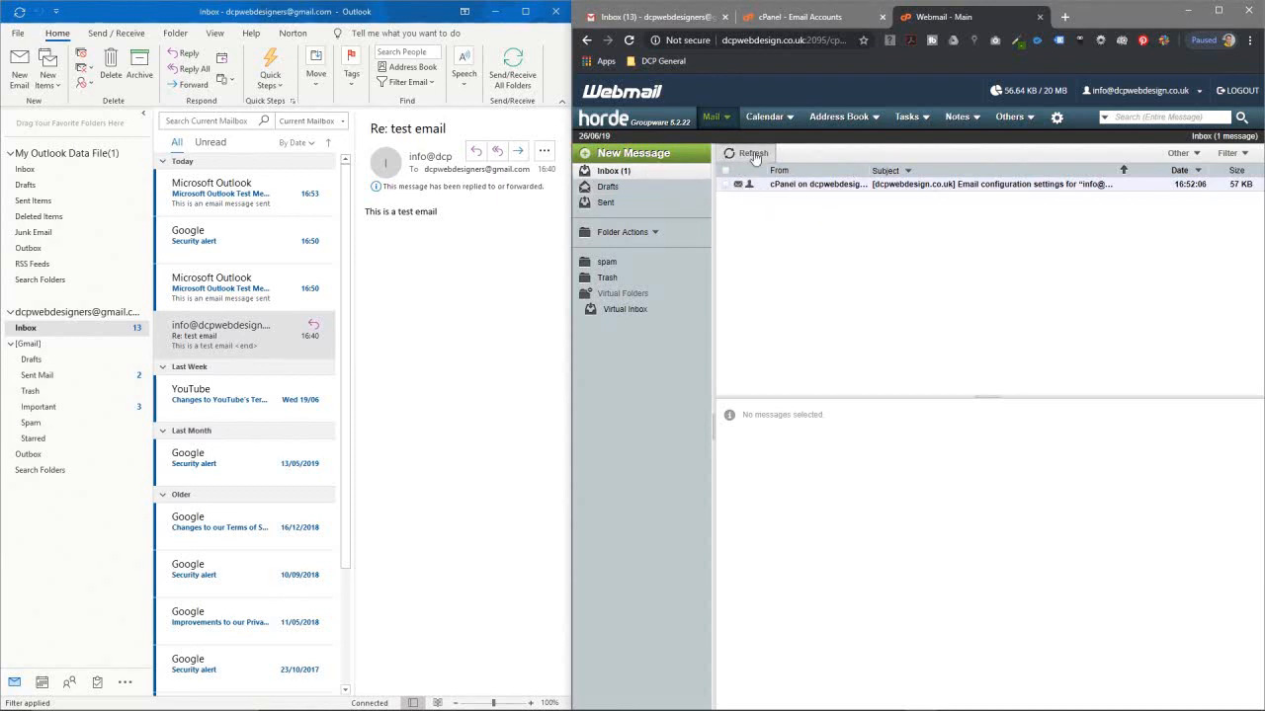
{"action": "mouse_move", "coordinate": [825, 82]}
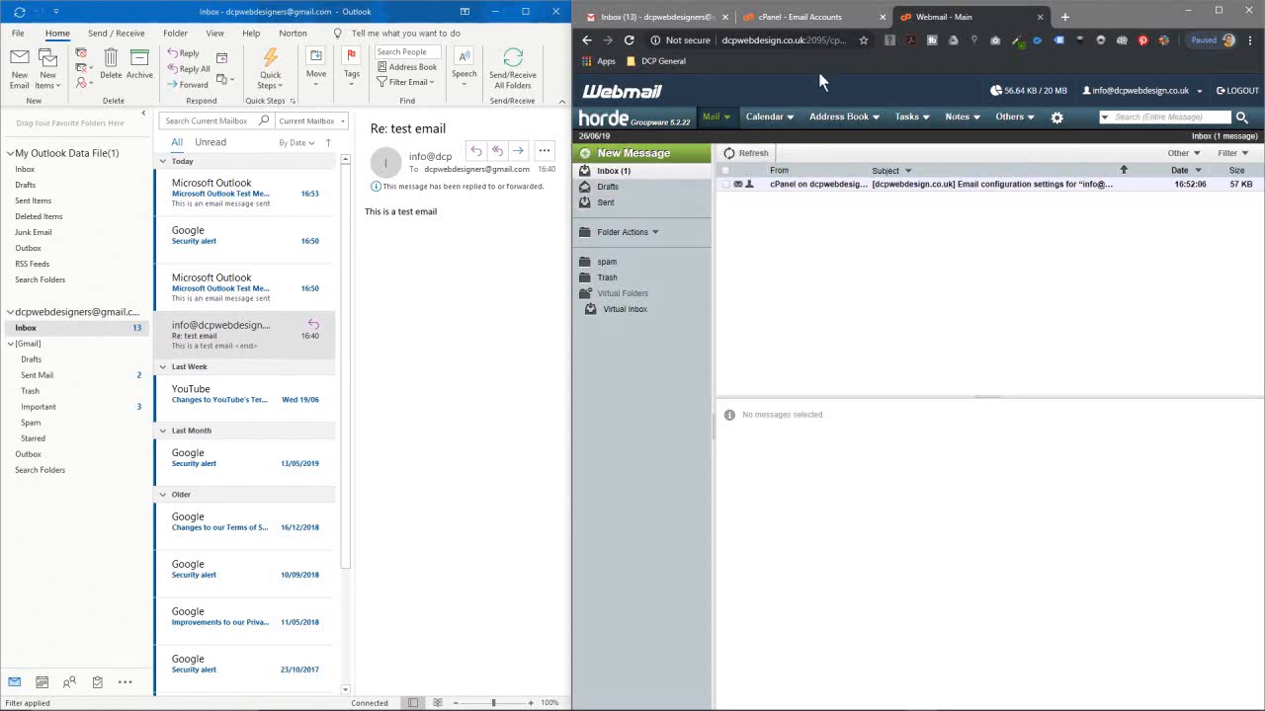
Step: Open the test message in Gmail's Sent folder, check it went to info@, then show Horde
{"action": "left_click", "coordinate": [652, 17]}
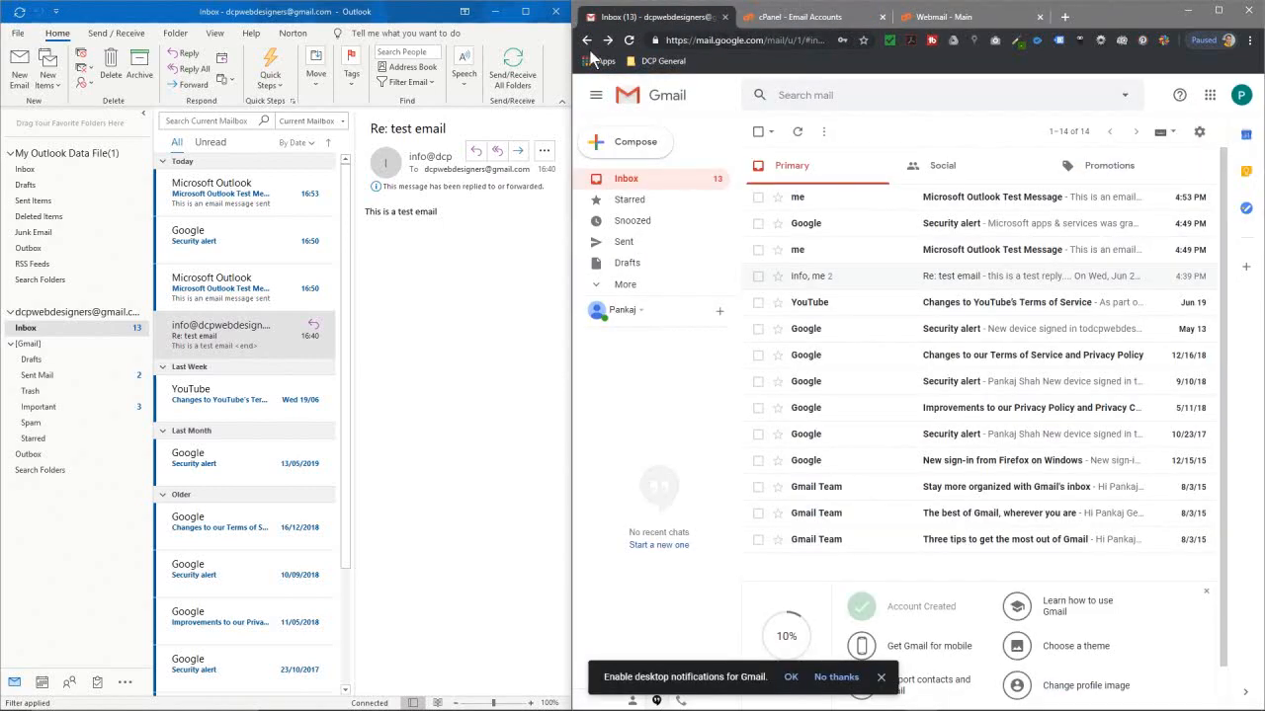
{"action": "left_click", "coordinate": [623, 241]}
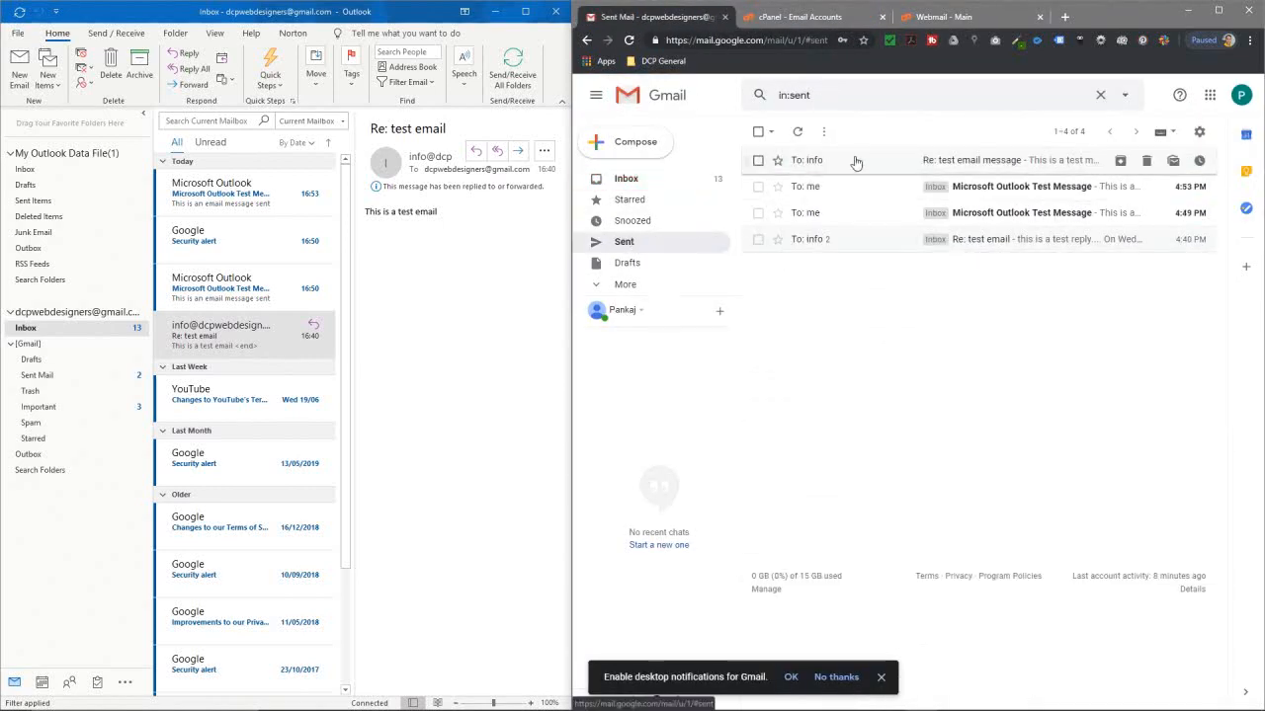
{"action": "left_click", "coordinate": [1008, 159]}
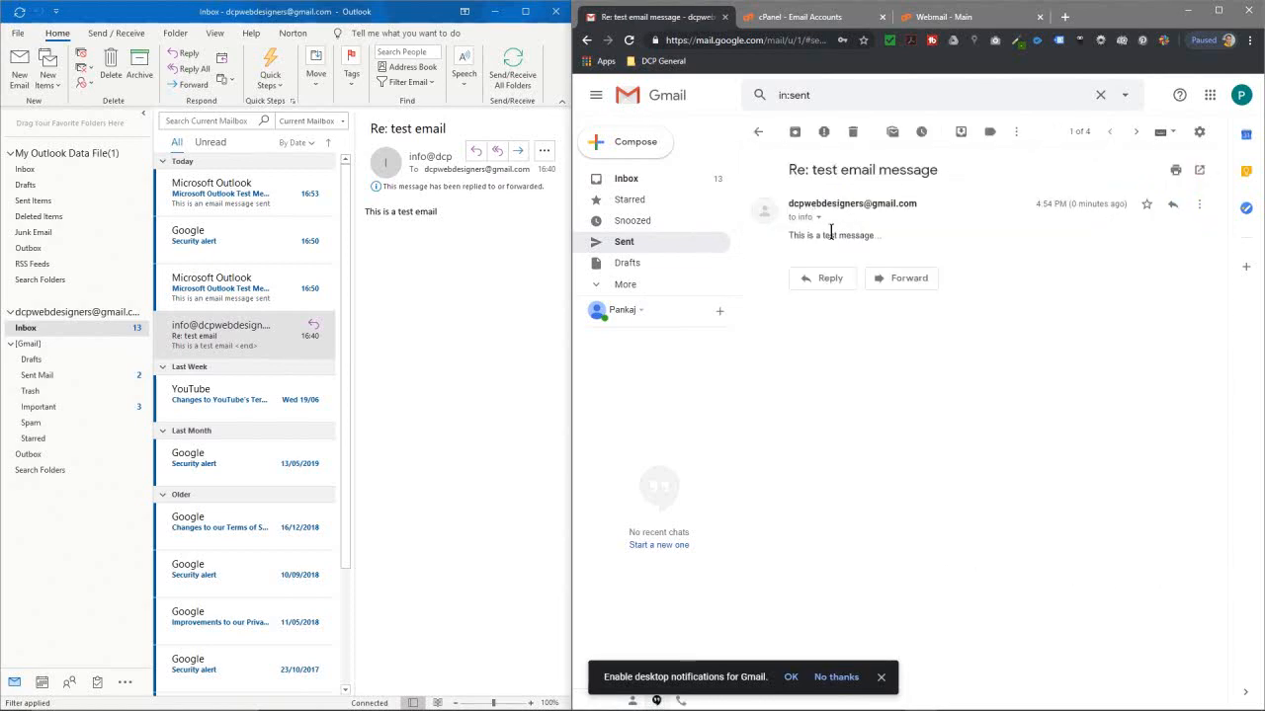
{"action": "left_click", "coordinate": [808, 217]}
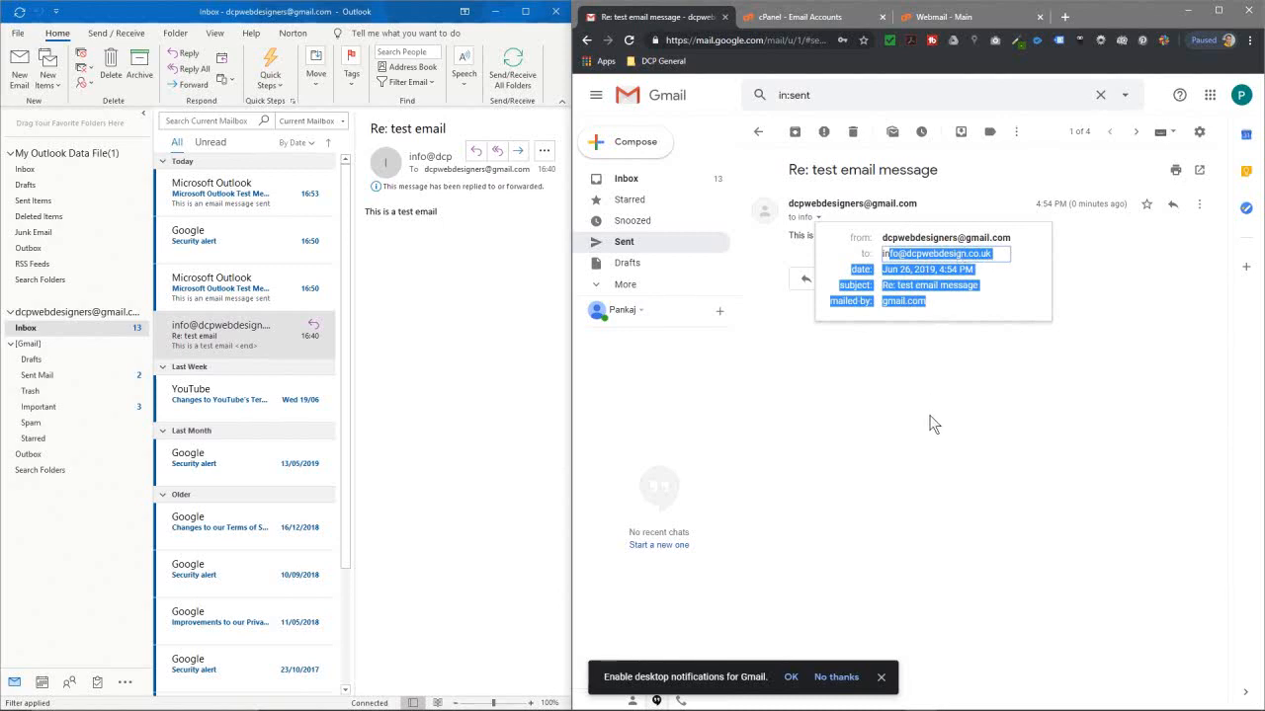
{"action": "left_click", "coordinate": [948, 17]}
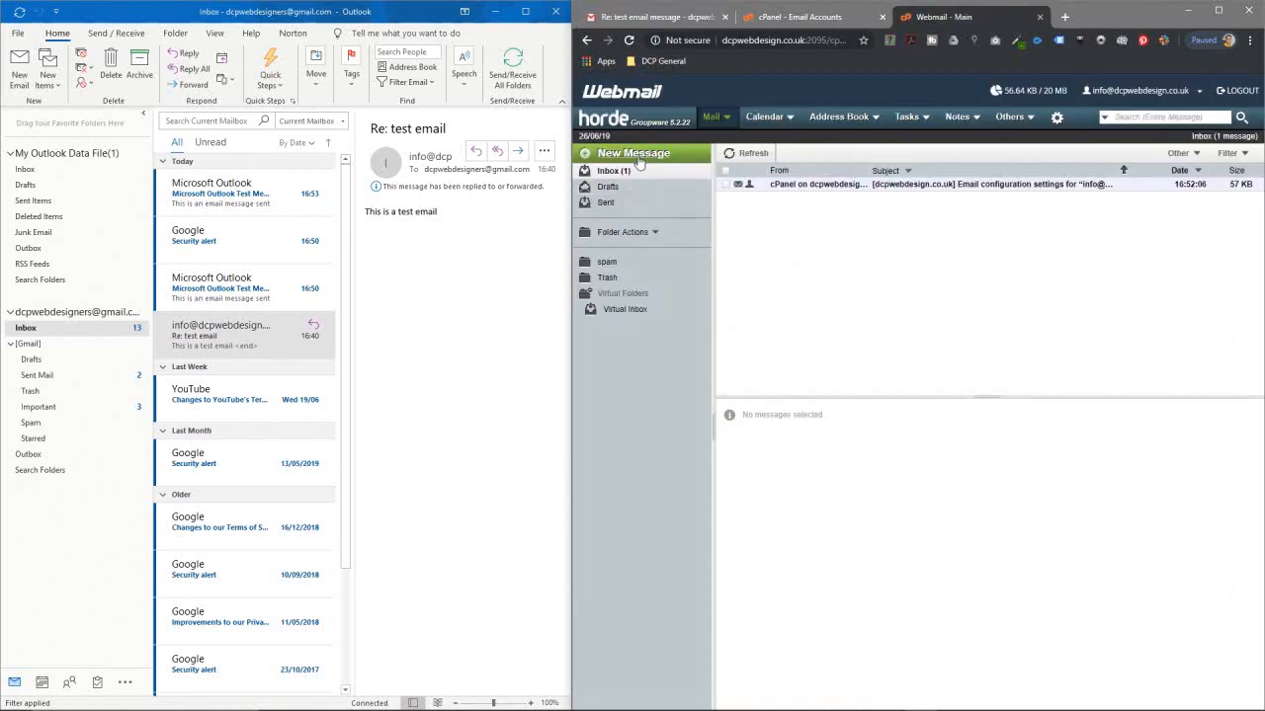
Step: Refresh Horde, open the 'Re: test' message and send a reply beginning 'This'
{"action": "left_click", "coordinate": [752, 153]}
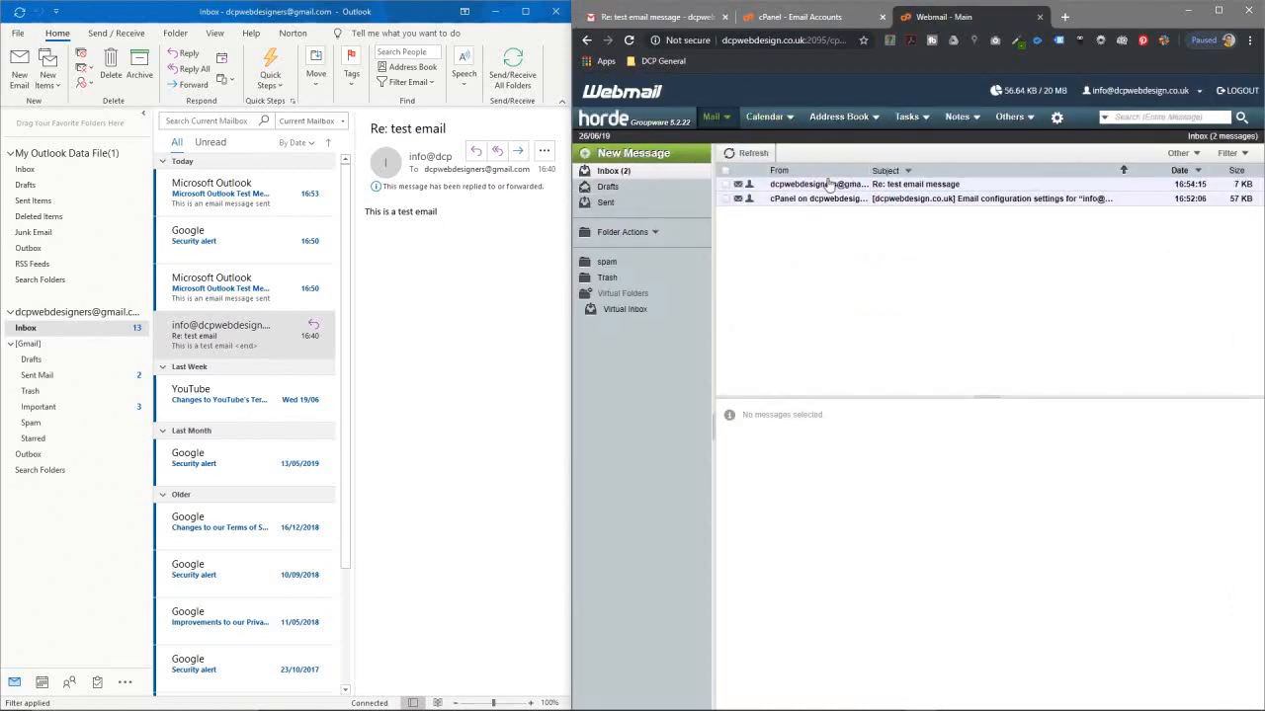
{"action": "left_click", "coordinate": [914, 184]}
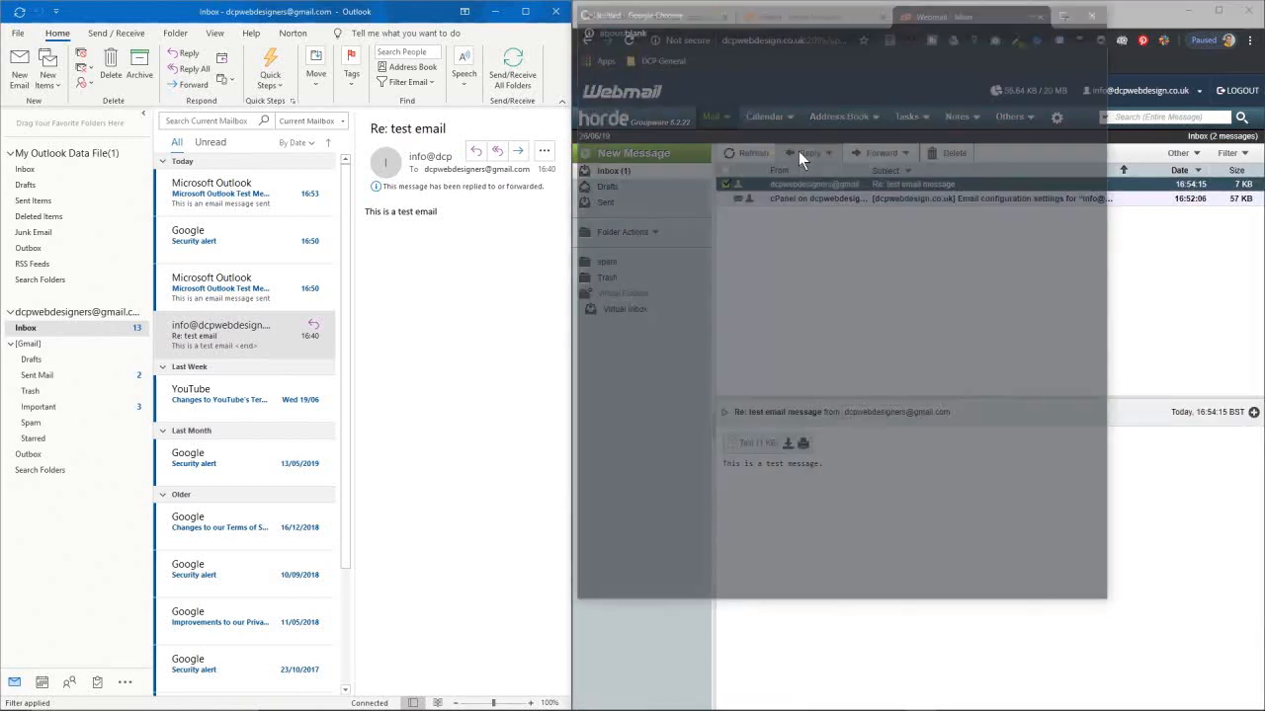
{"action": "left_click", "coordinate": [806, 152]}
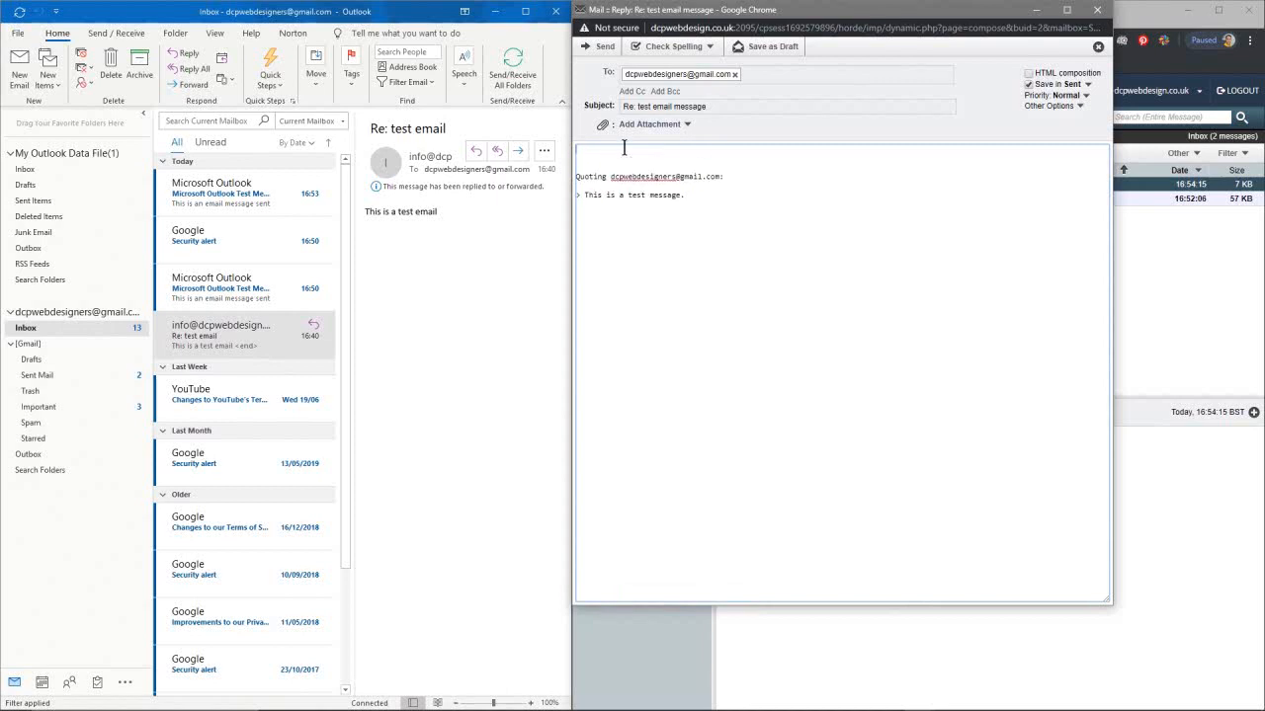
{"action": "type", "text": "This is a test reply..."}
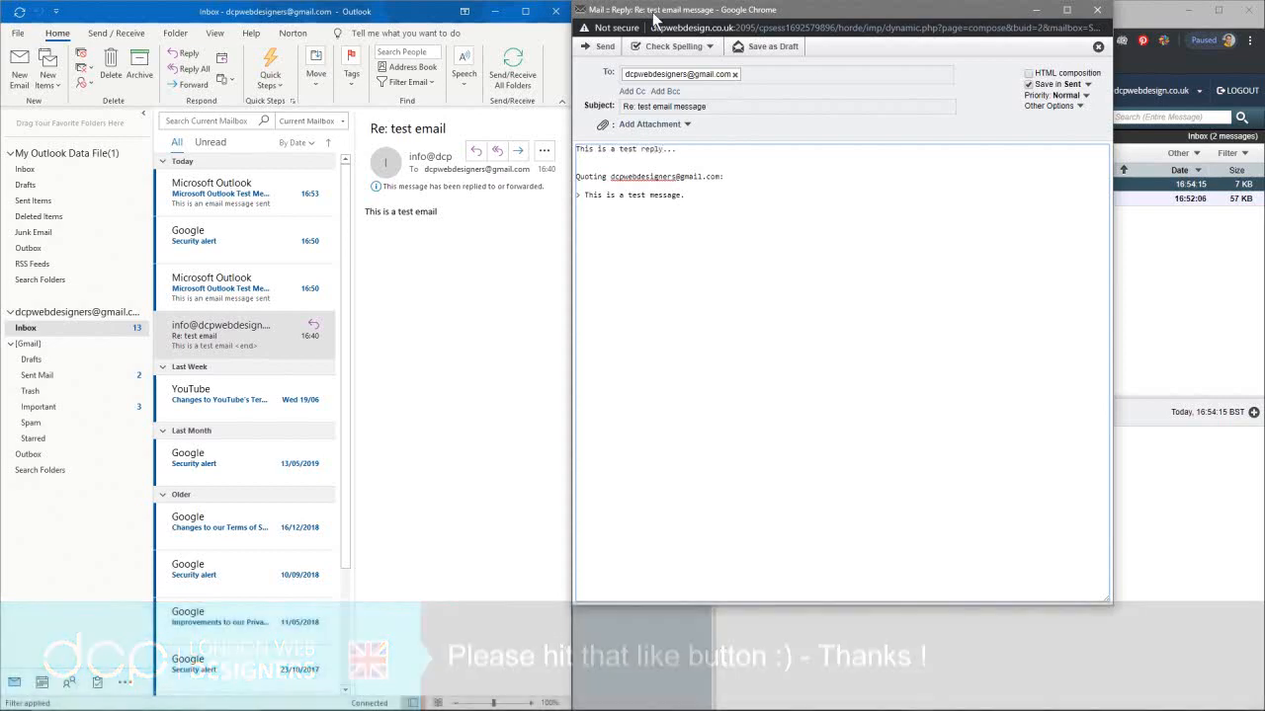
{"action": "left_click", "coordinate": [600, 47]}
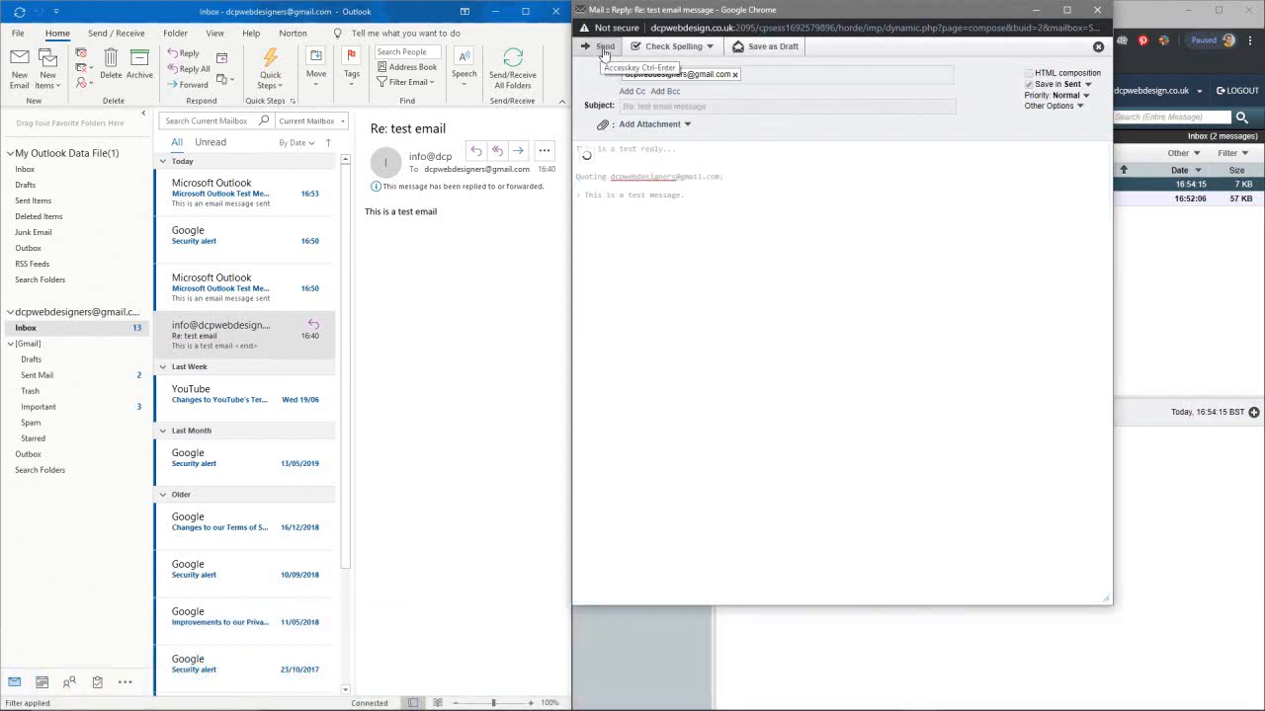
{"action": "left_click", "coordinate": [606, 46]}
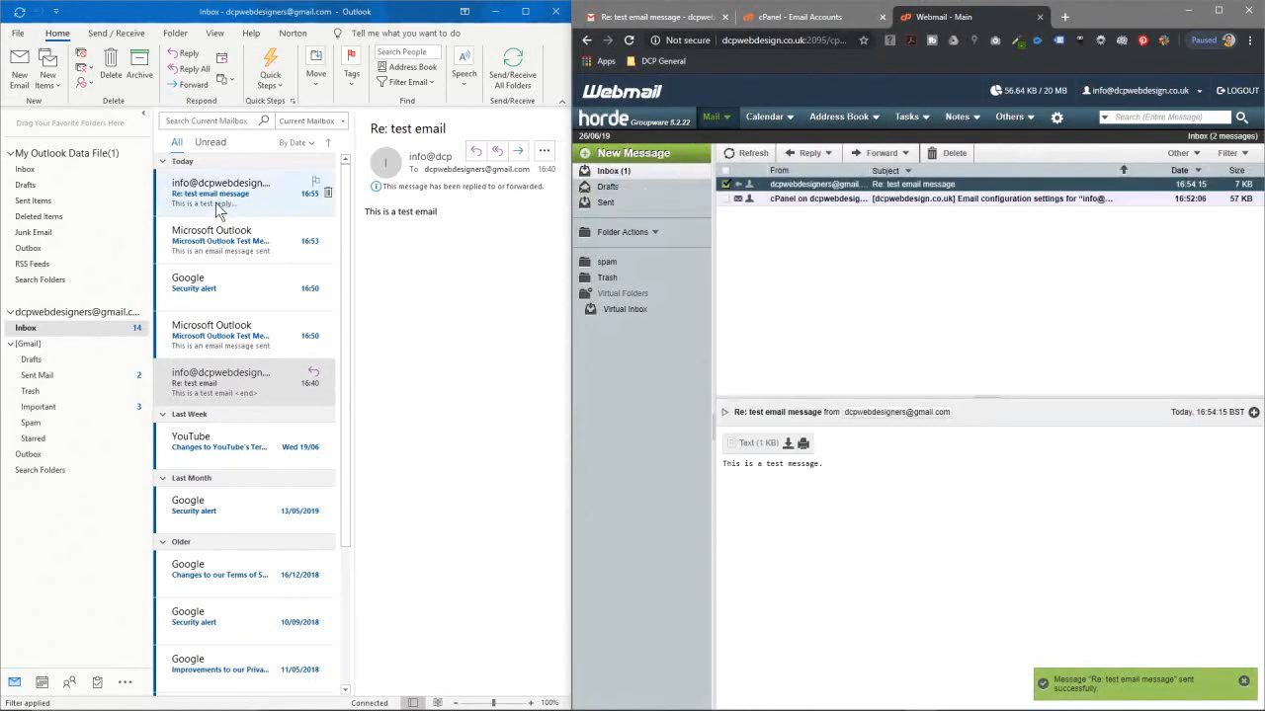
{"action": "left_click", "coordinate": [217, 193]}
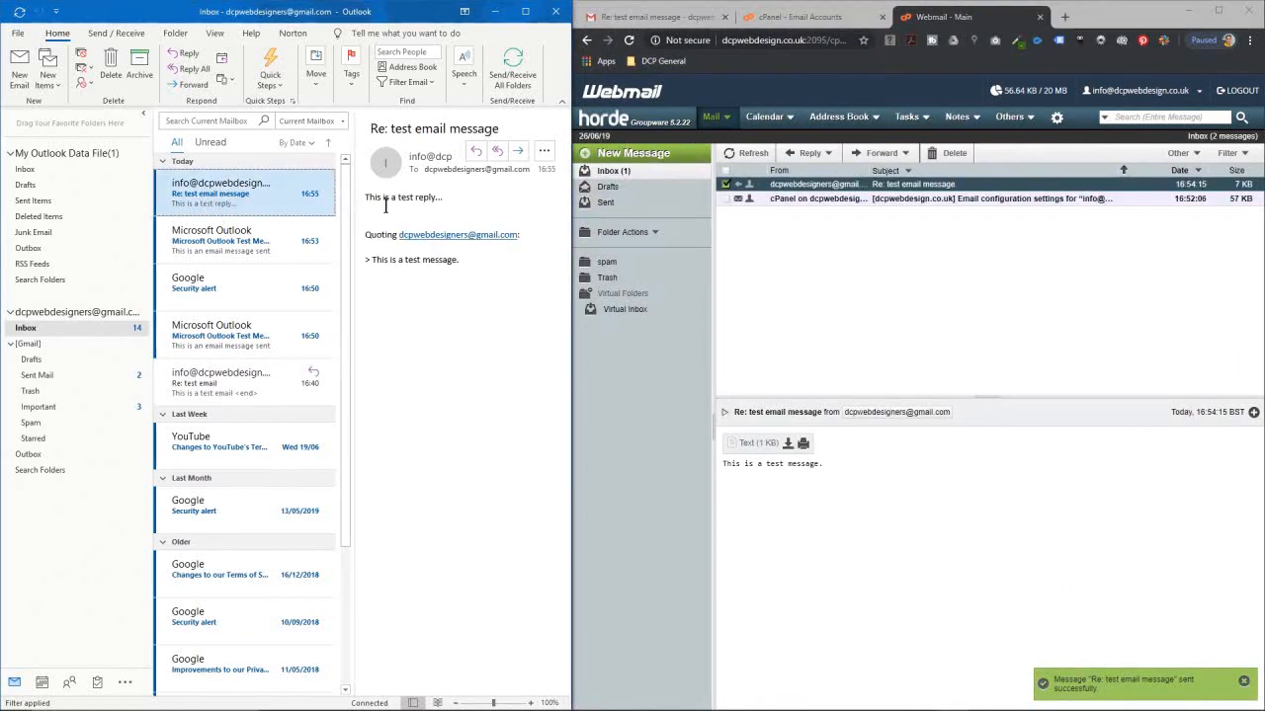
{"action": "left_click", "coordinate": [652, 17]}
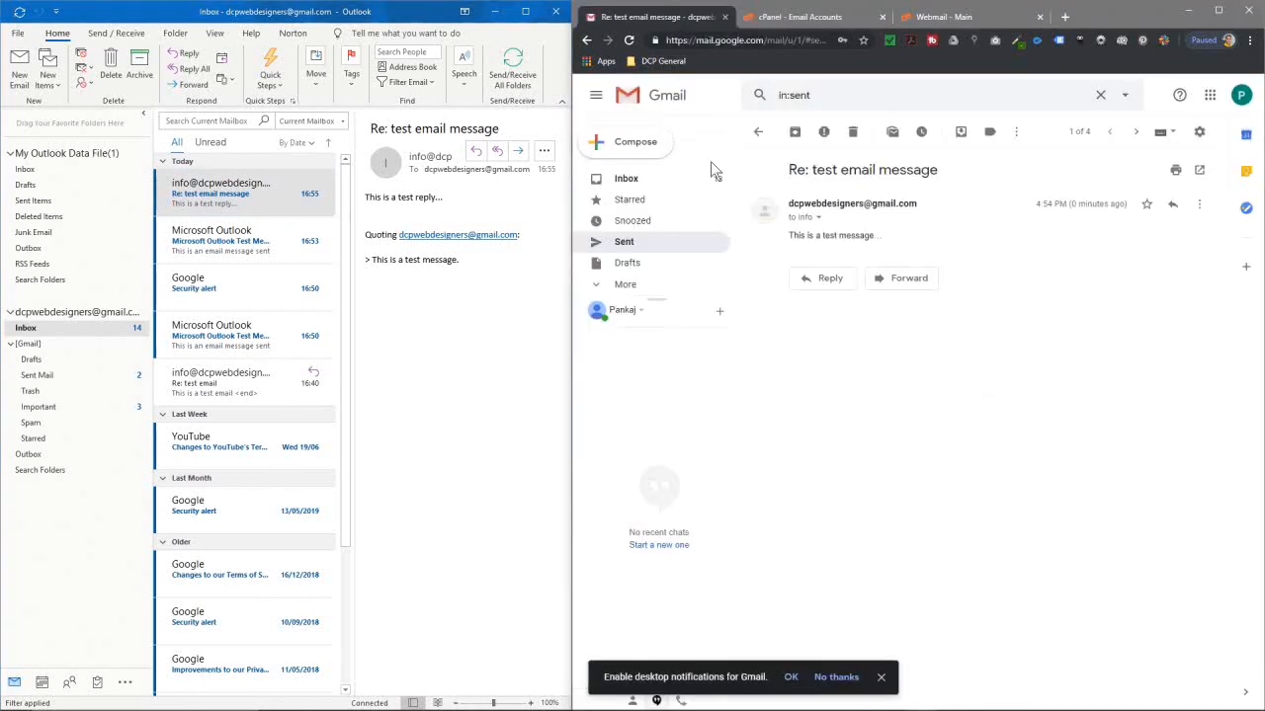
{"action": "left_click", "coordinate": [625, 178]}
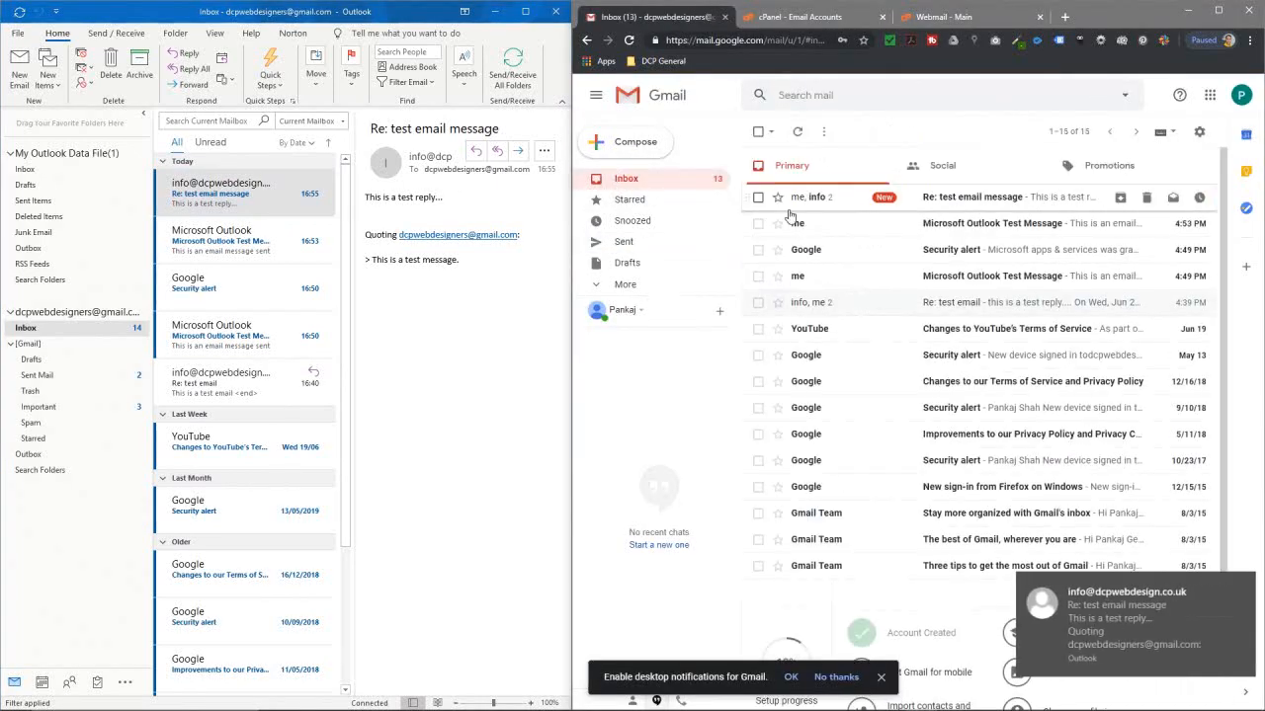
{"action": "left_click", "coordinate": [973, 197]}
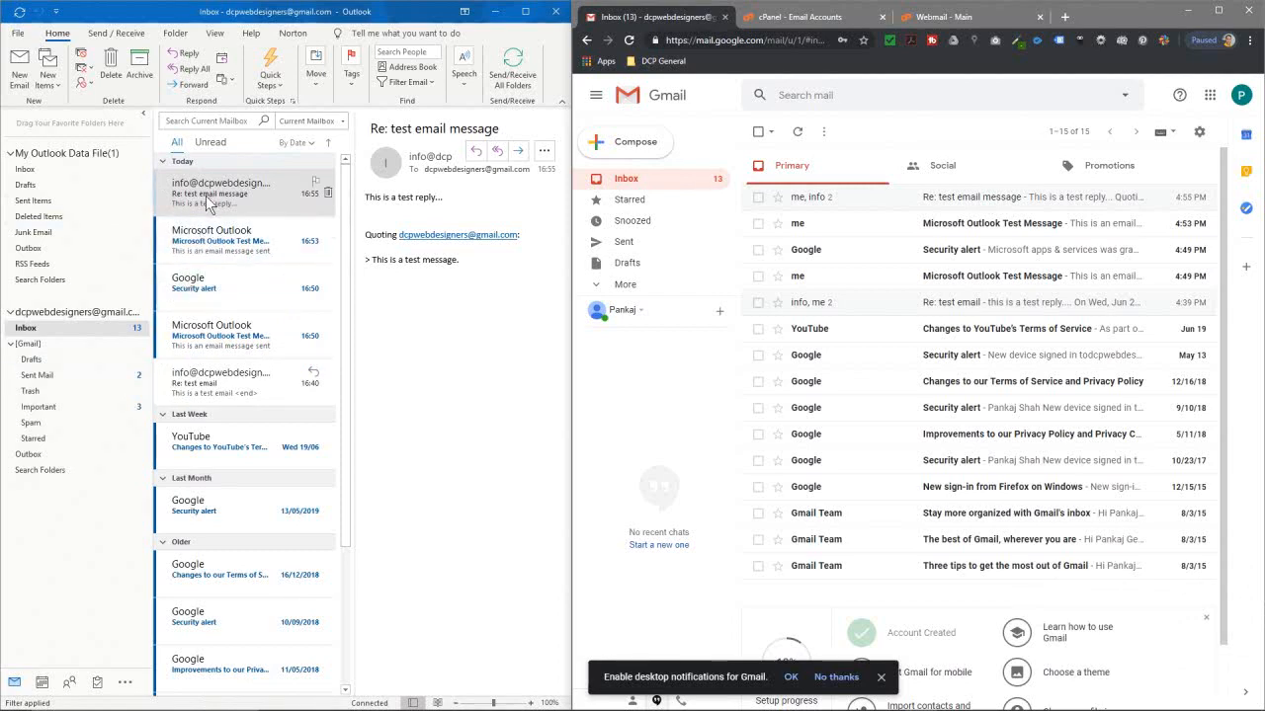
{"action": "mouse_move", "coordinate": [902, 226]}
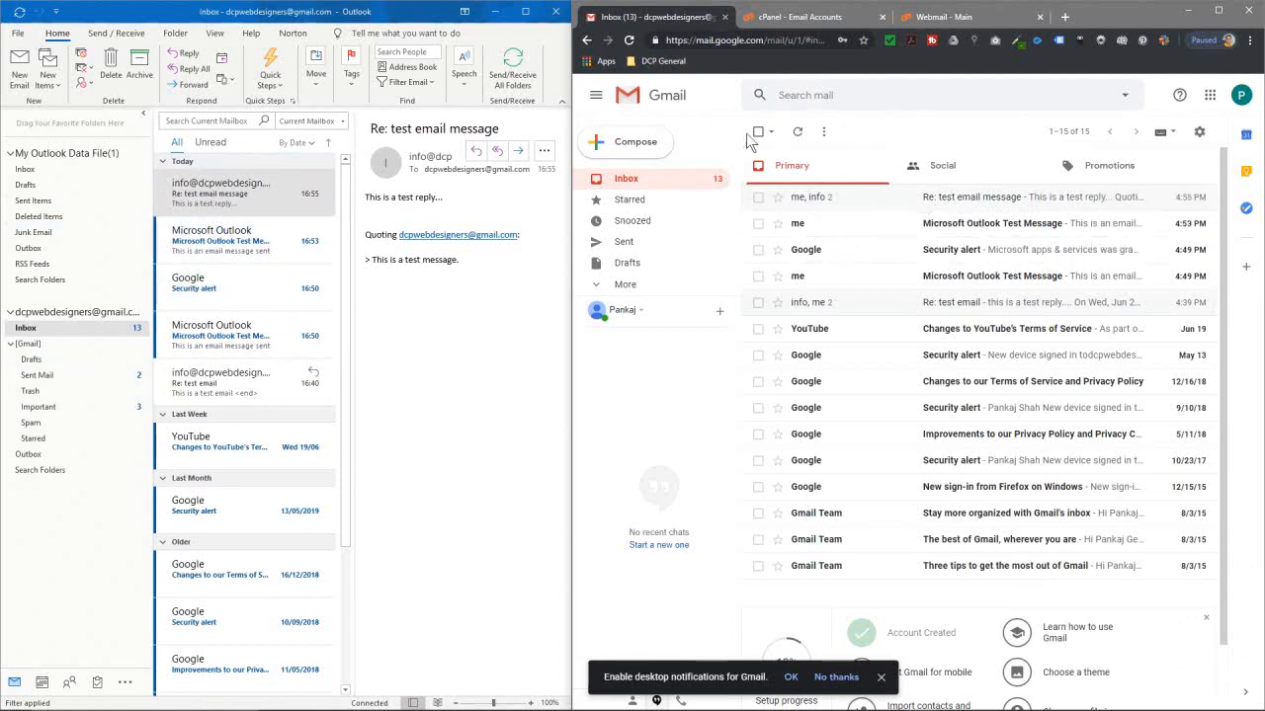
{"action": "mouse_move", "coordinate": [815, 197]}
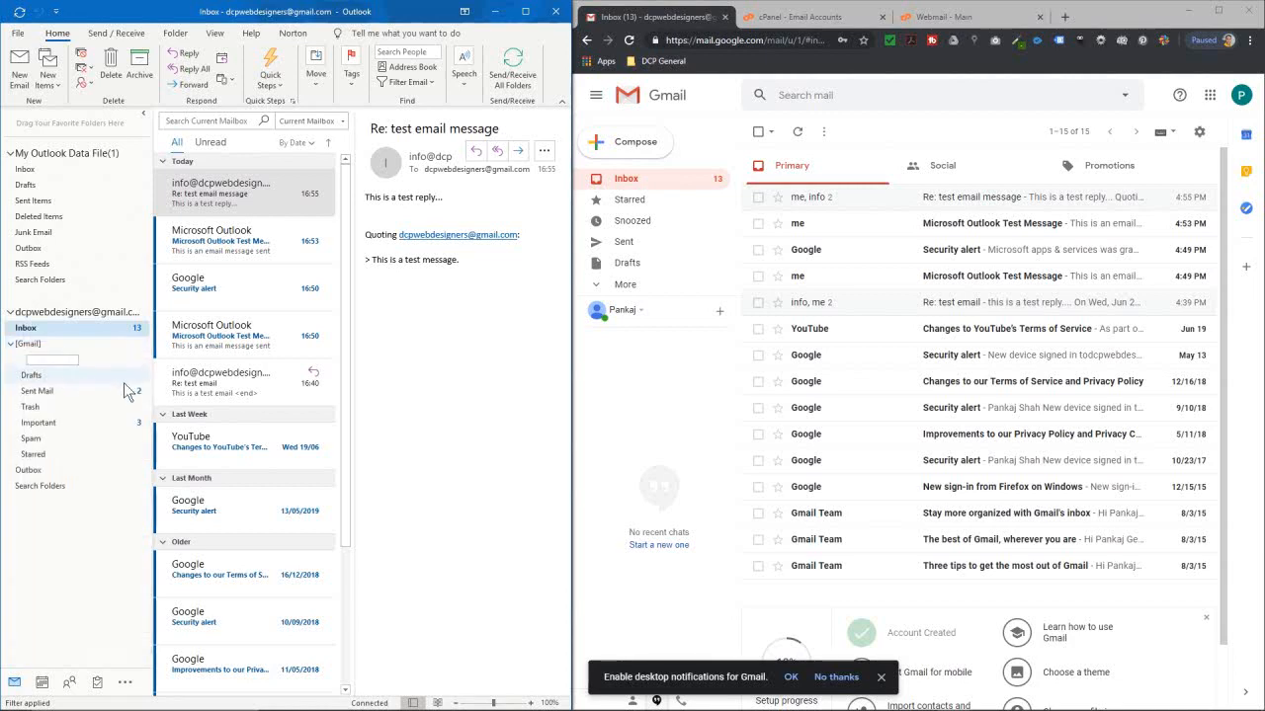
Step: Name the new [Gmail] folder 'Client Data', then view the Client Data label in Gmail
{"action": "type", "text": "Client Data"}
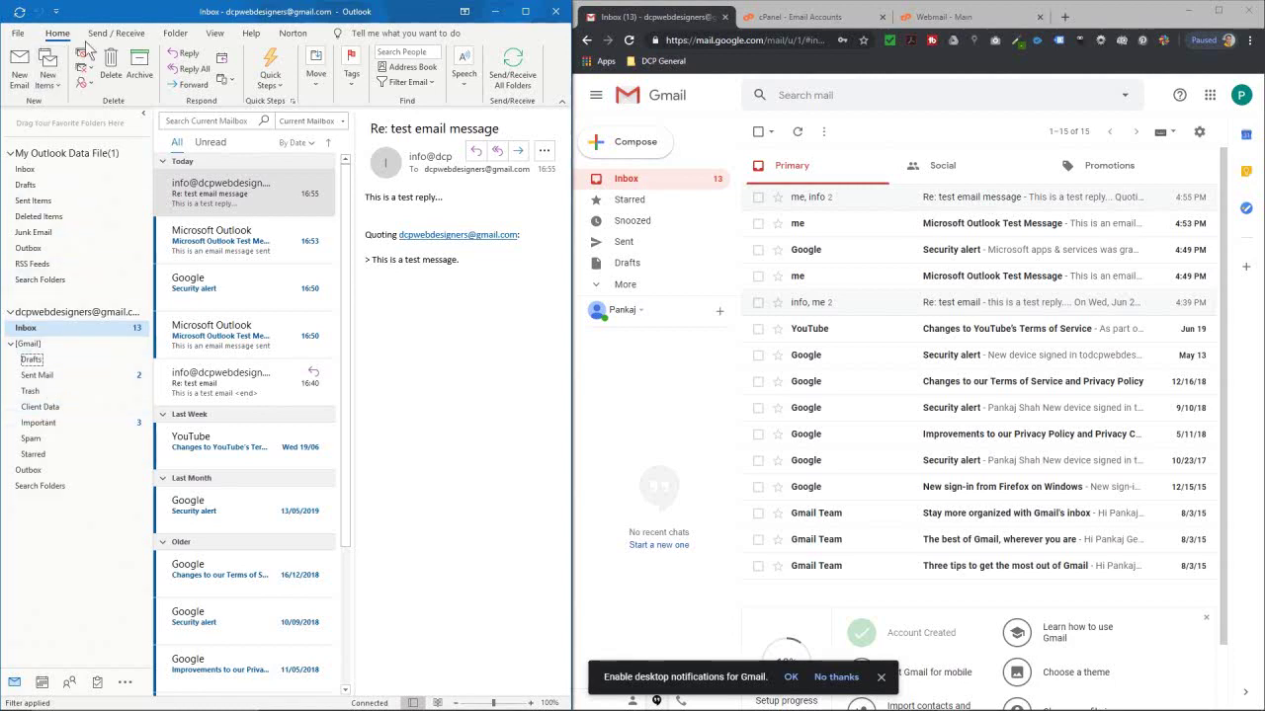
{"action": "left_click", "coordinate": [116, 33]}
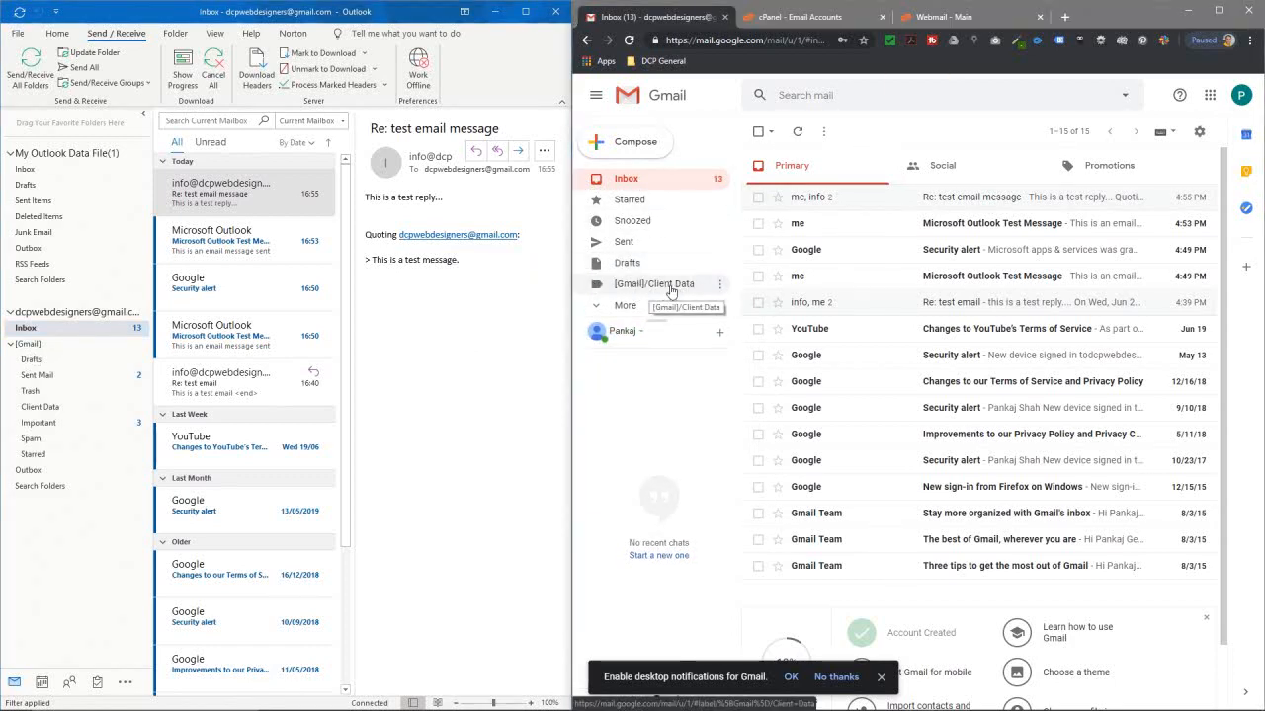
{"action": "left_click", "coordinate": [654, 283]}
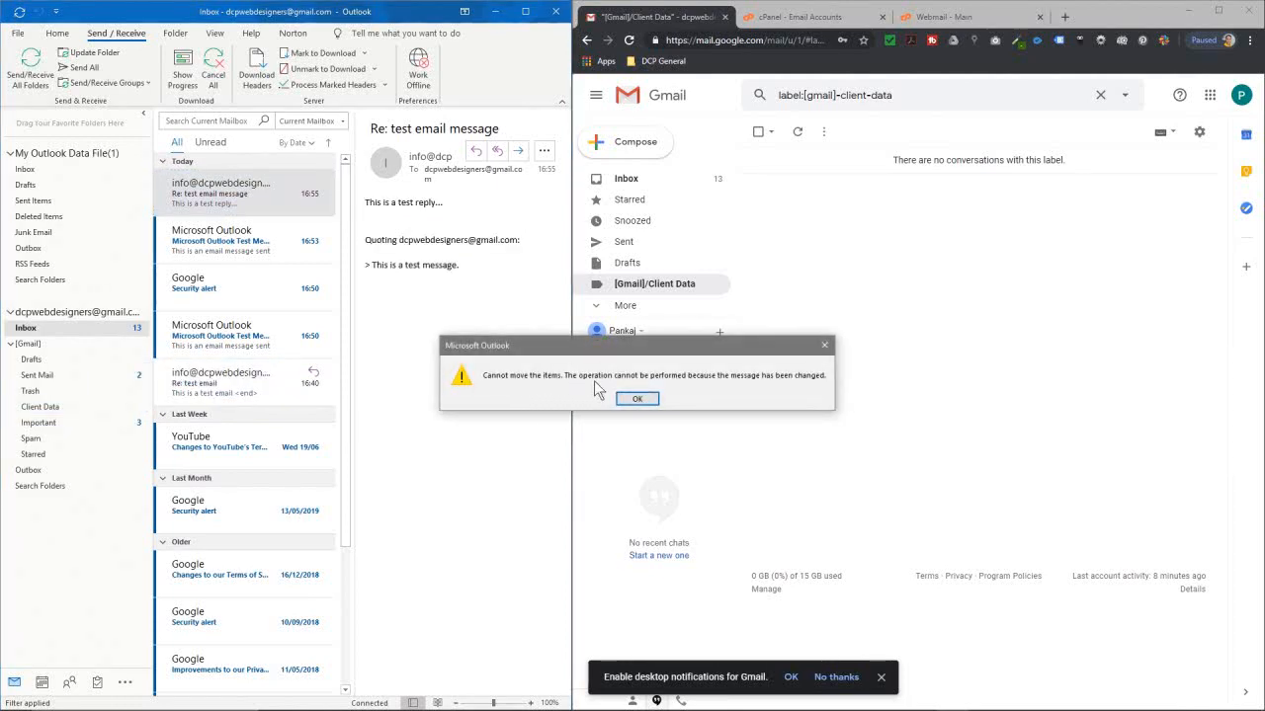
{"action": "mouse_move", "coordinate": [805, 387]}
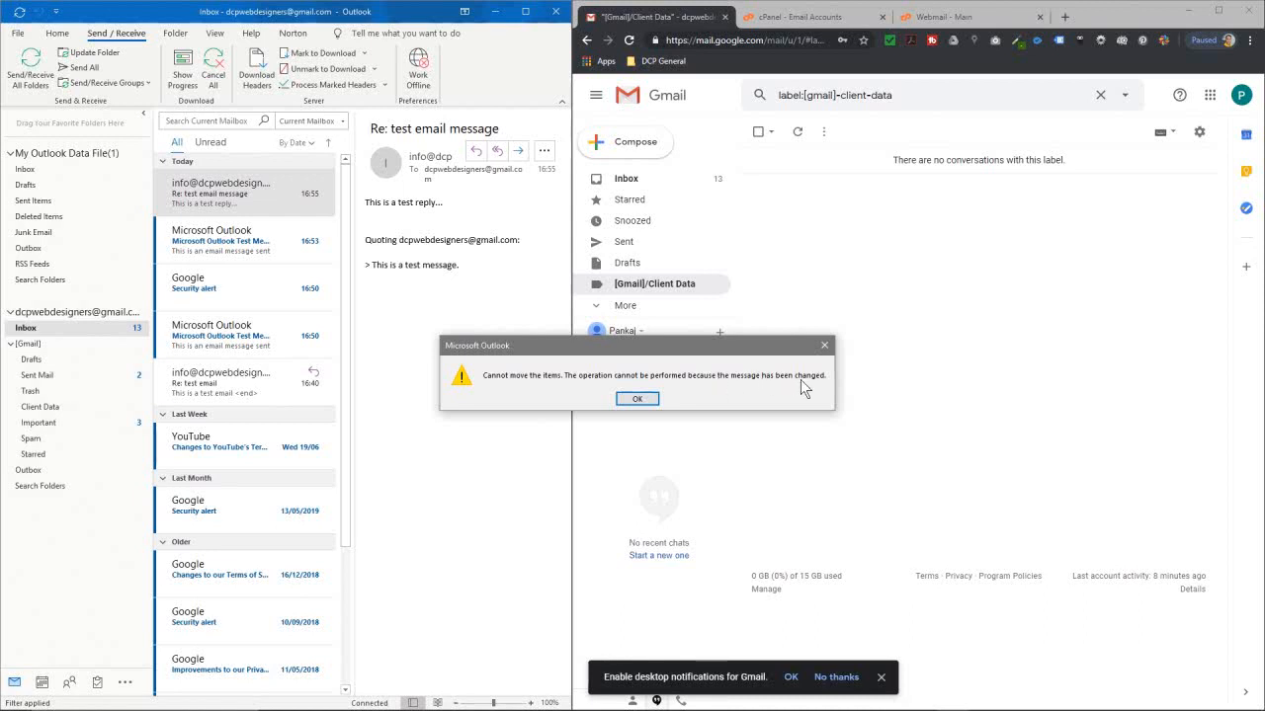
Step: Dismiss the error, move the Microsoft Outlook Test Message into Client Data, and check Gmail's label
{"action": "left_click", "coordinate": [637, 398]}
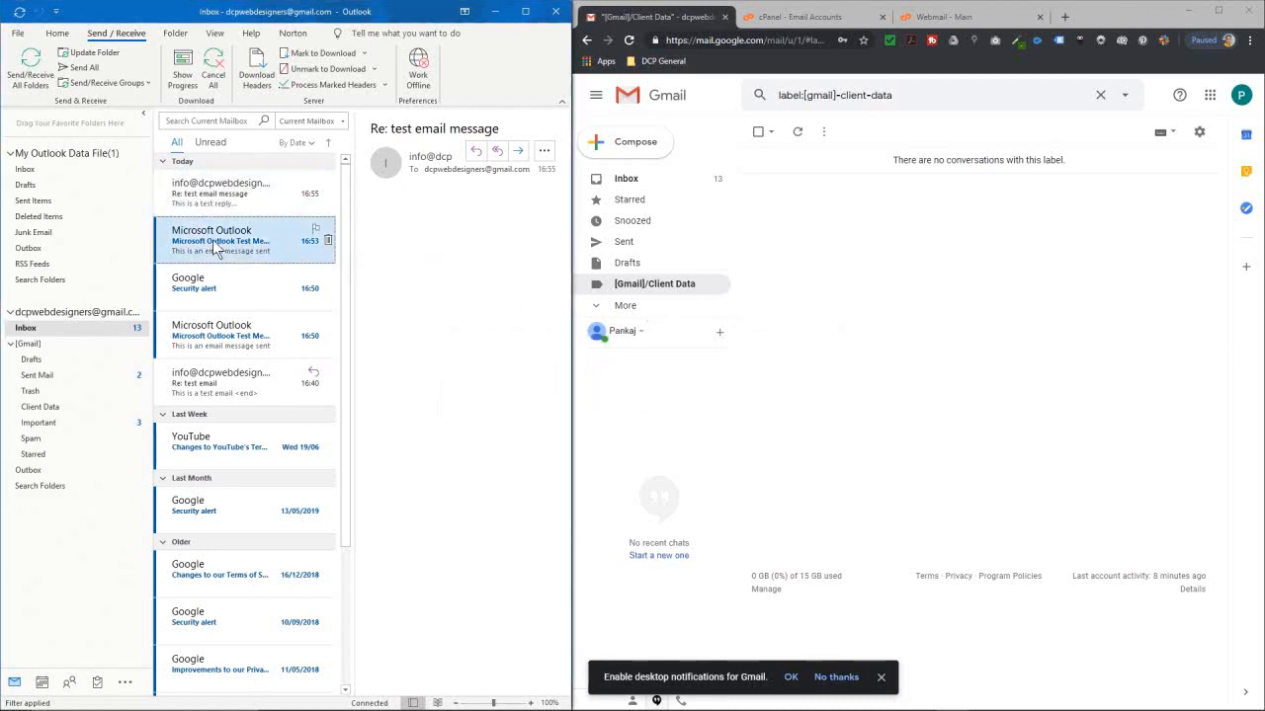
{"action": "left_click", "coordinate": [217, 240]}
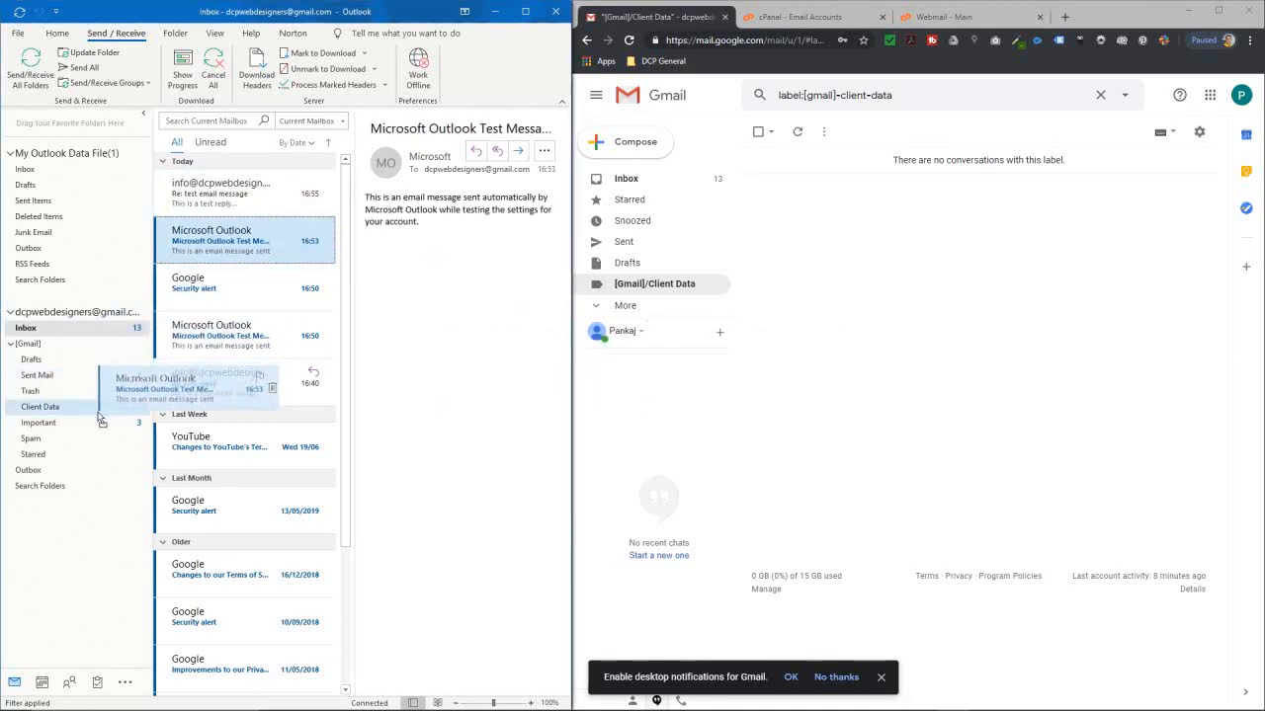
{"action": "left_click", "coordinate": [244, 240]}
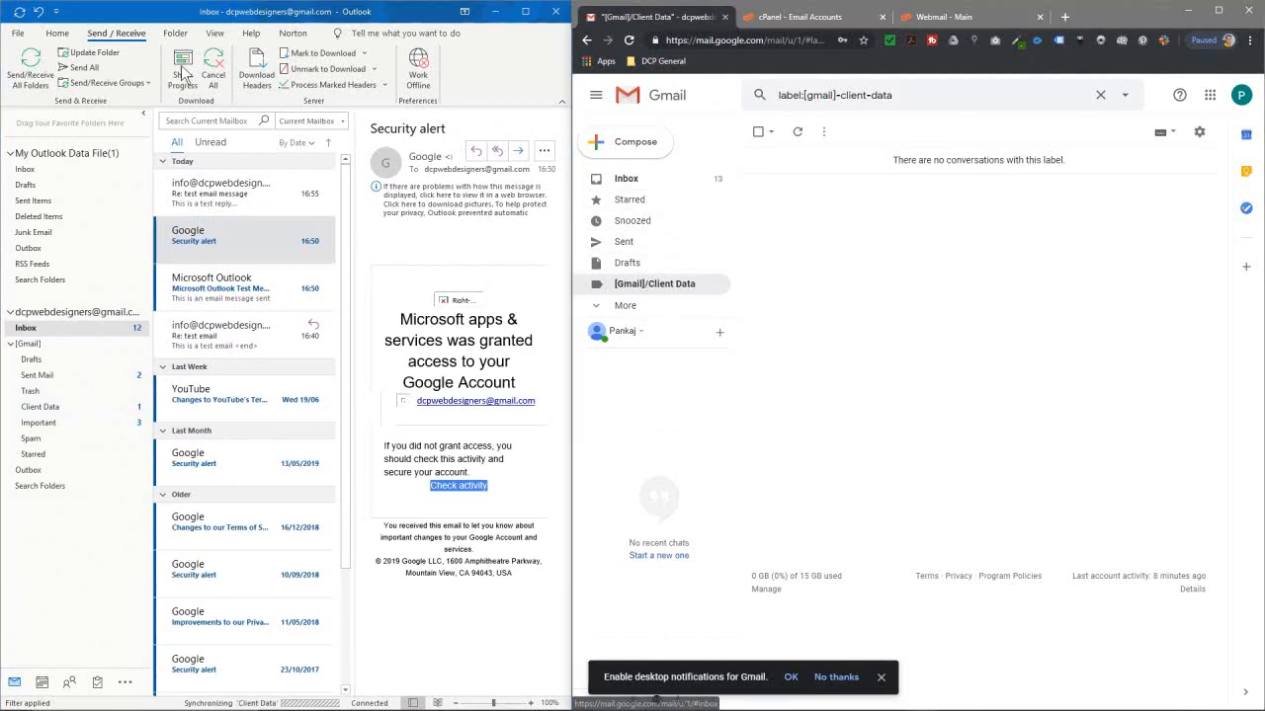
{"action": "mouse_move", "coordinate": [655, 284]}
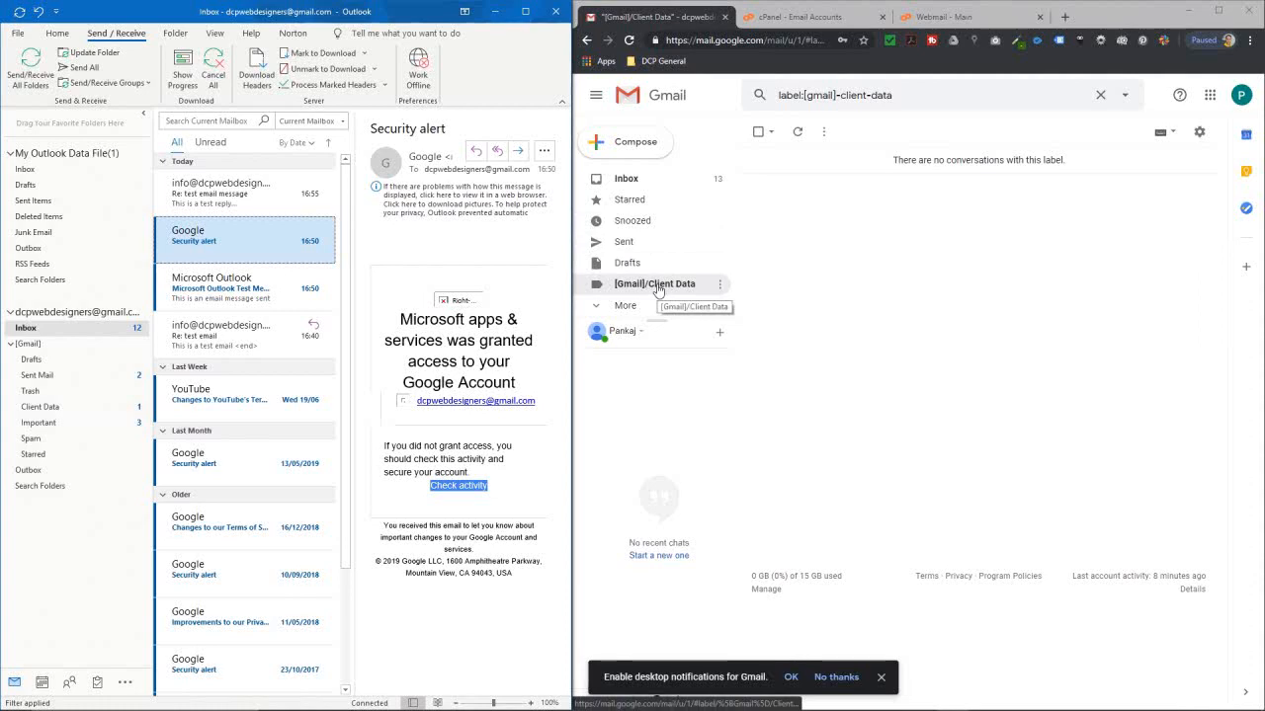
{"action": "left_click", "coordinate": [655, 284]}
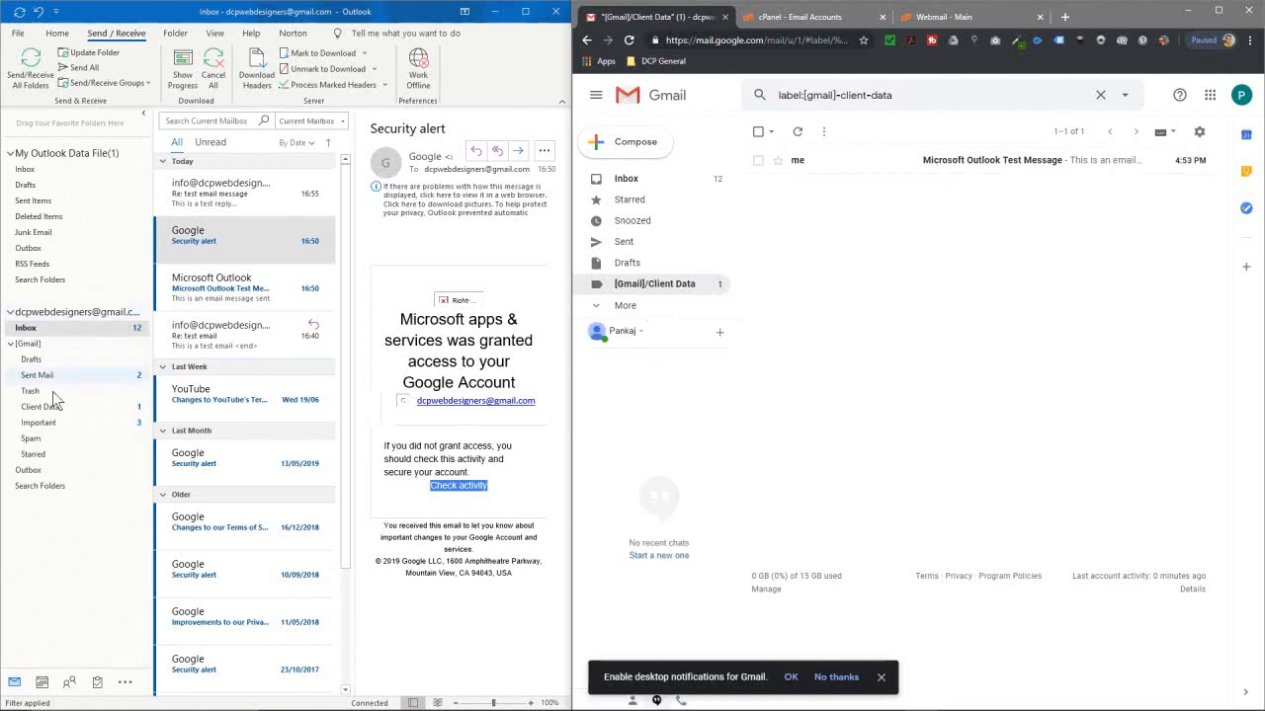
Step: Delete the Client Data folder in Outlook and sync all folders
{"action": "right_click", "coordinate": [40, 407]}
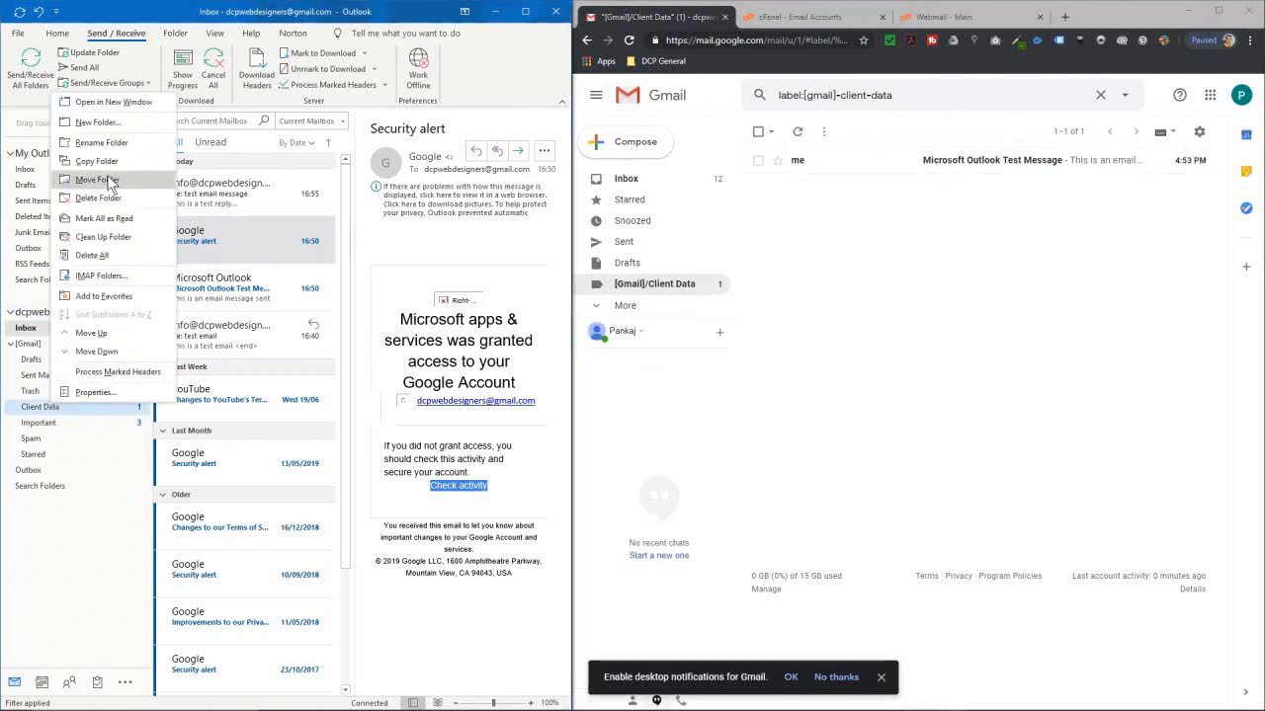
{"action": "left_click", "coordinate": [96, 197]}
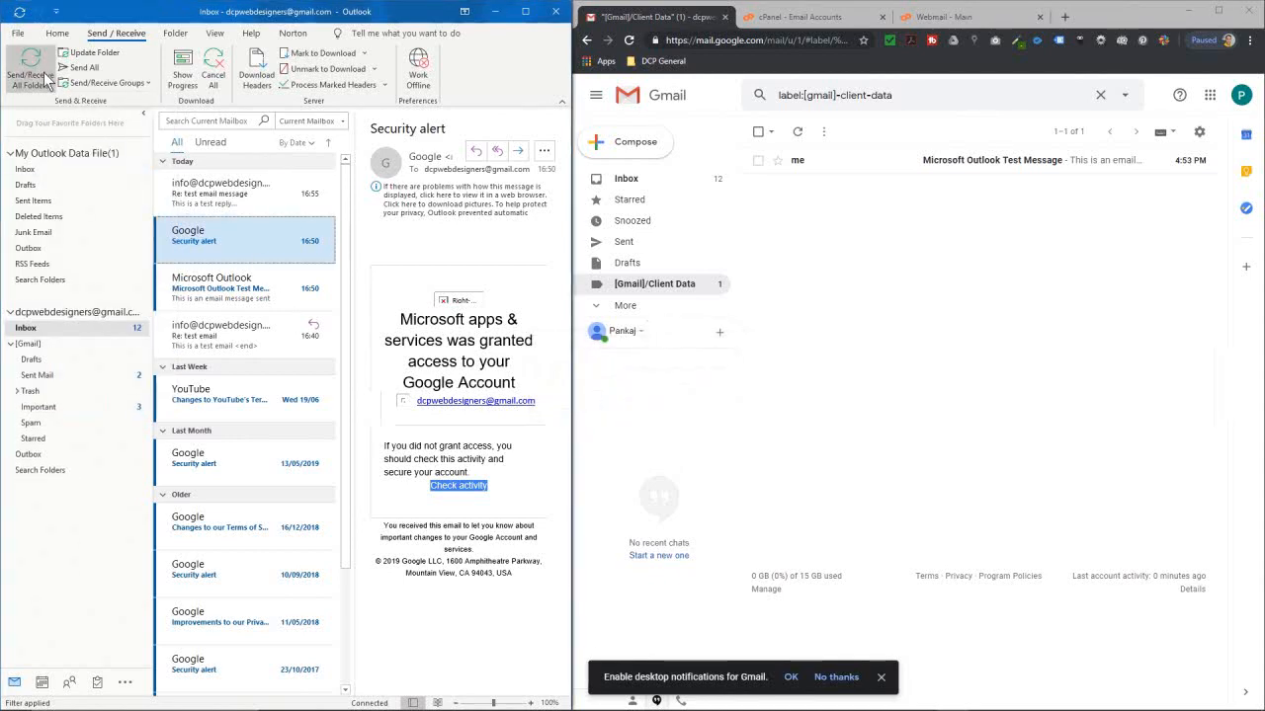
{"action": "left_click", "coordinate": [31, 69]}
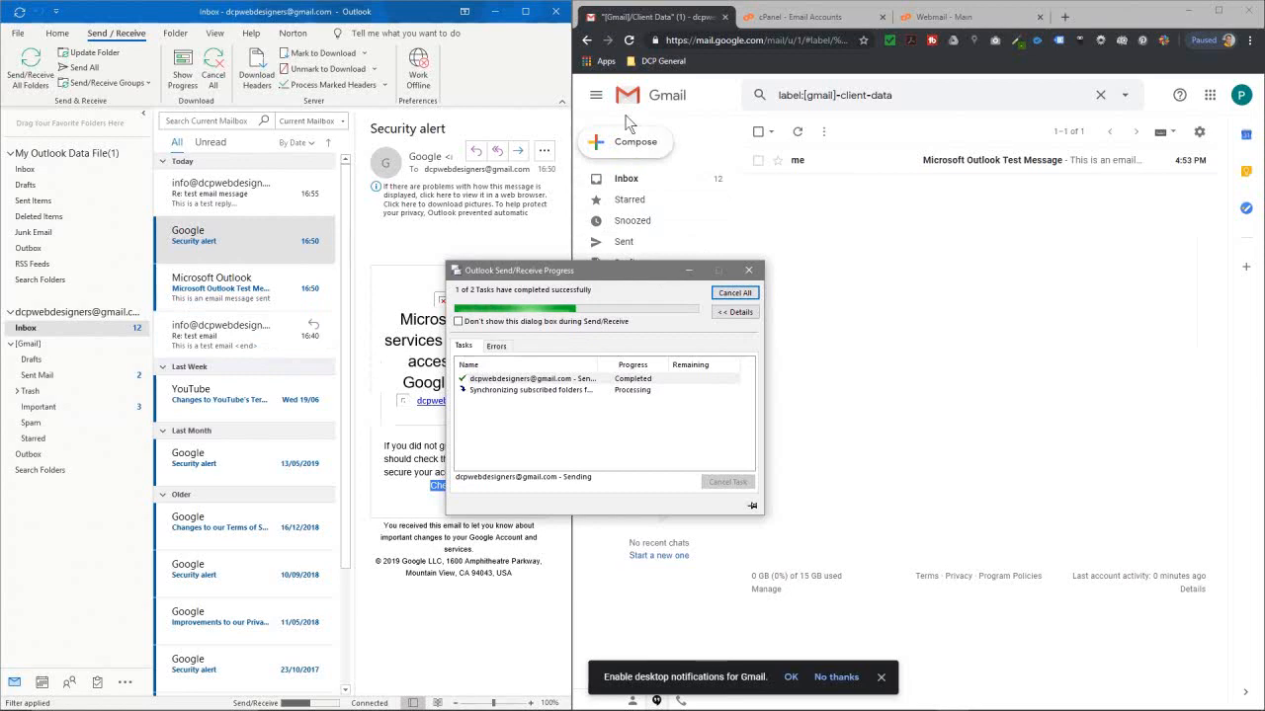
{"action": "mouse_move", "coordinate": [626, 179]}
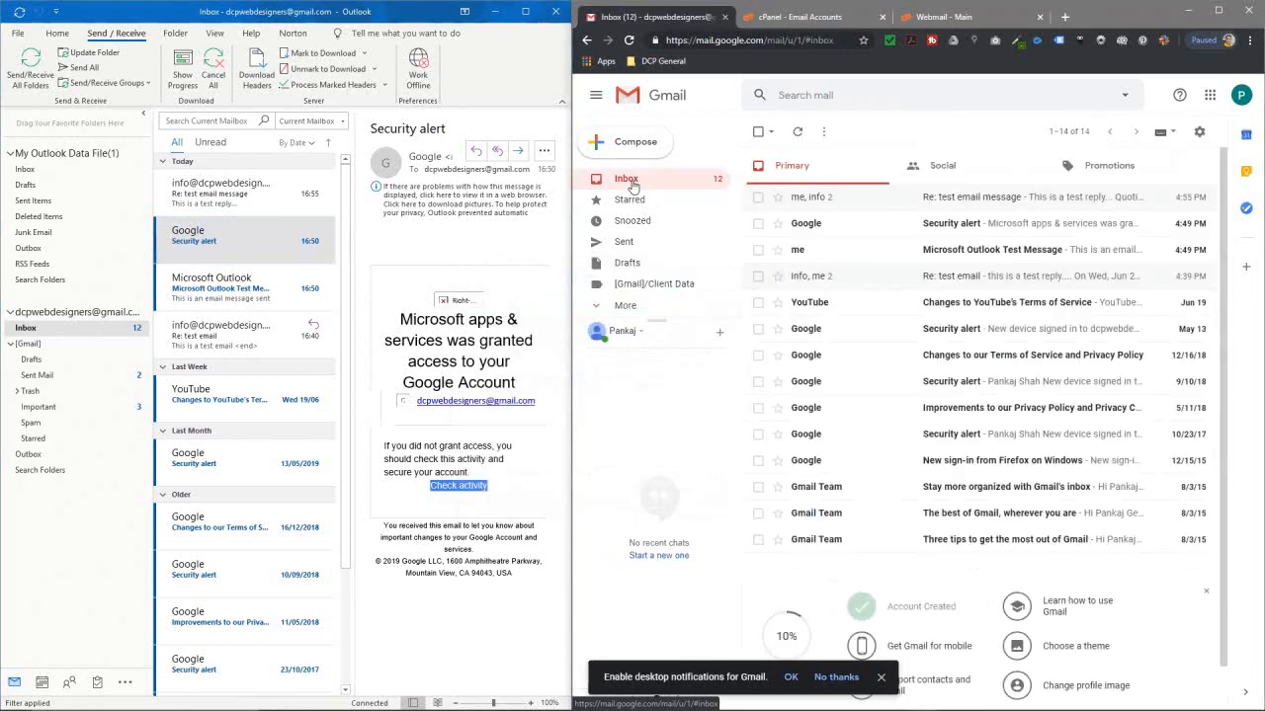
Step: Refresh Gmail and open the [Gmail]/Trash/Client Data label to see the test message
{"action": "left_click", "coordinate": [796, 130]}
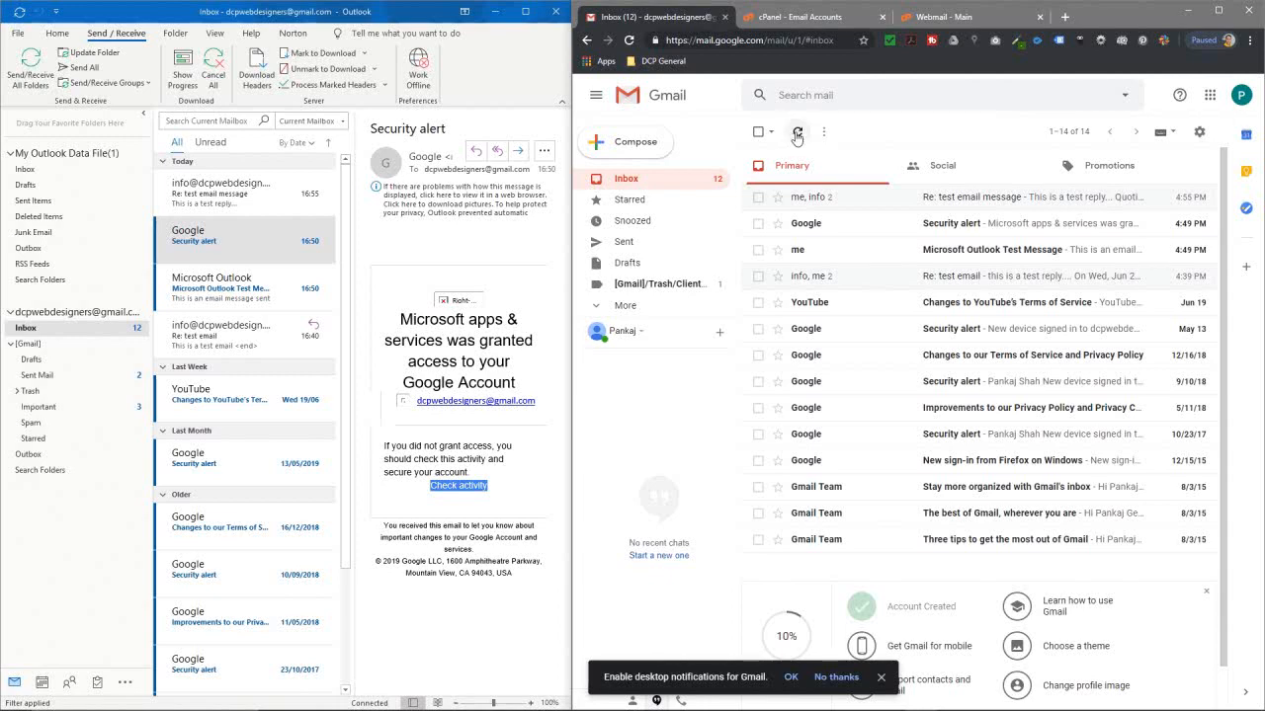
{"action": "left_click", "coordinate": [797, 131]}
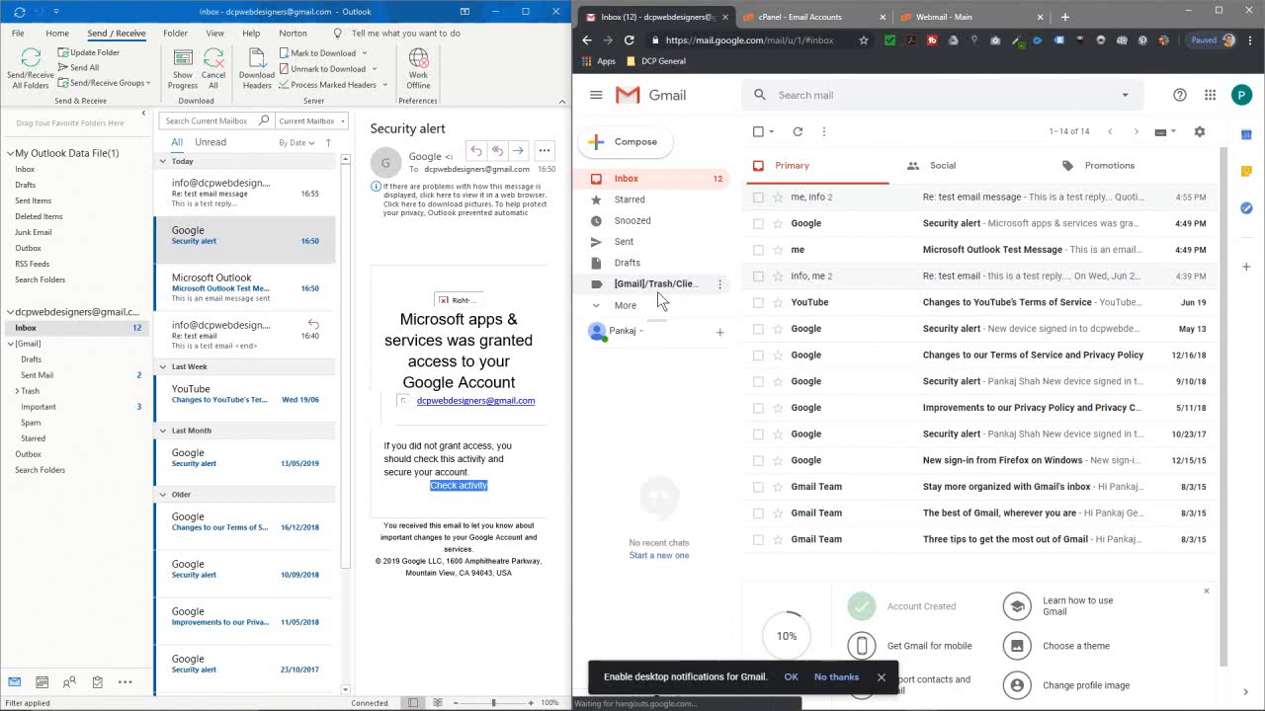
{"action": "left_click", "coordinate": [657, 283]}
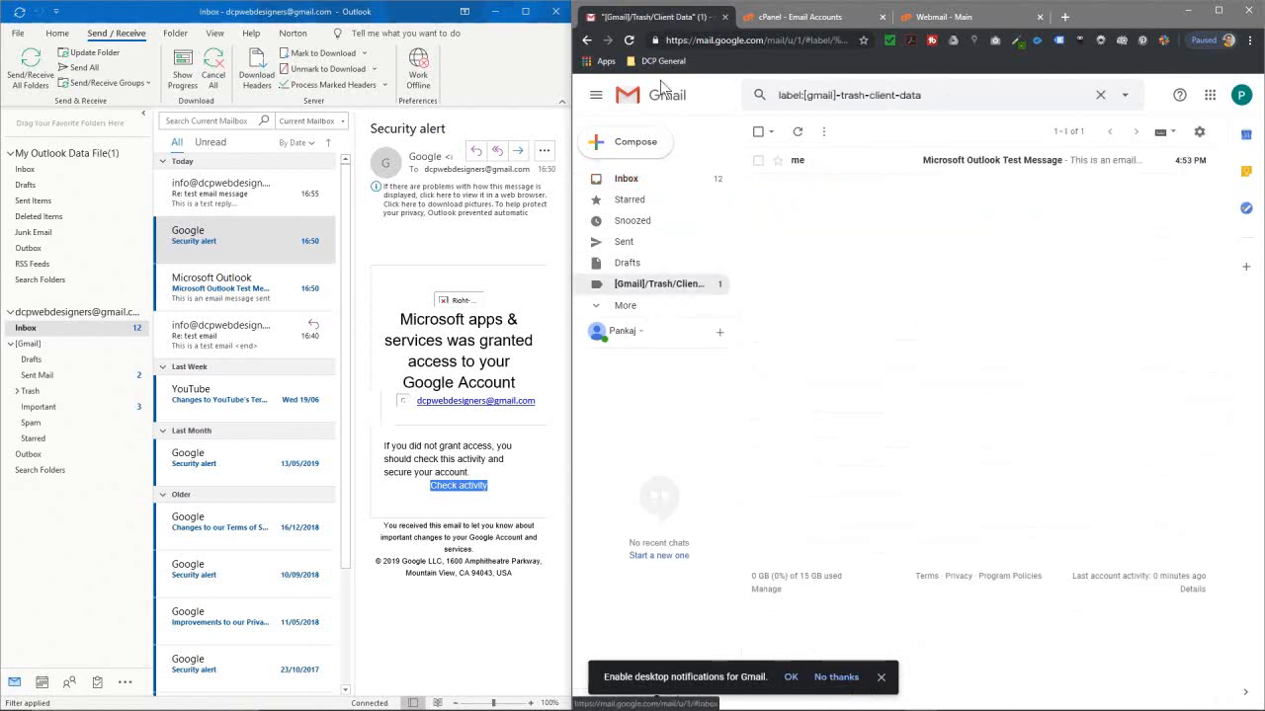
{"action": "left_click", "coordinate": [587, 40]}
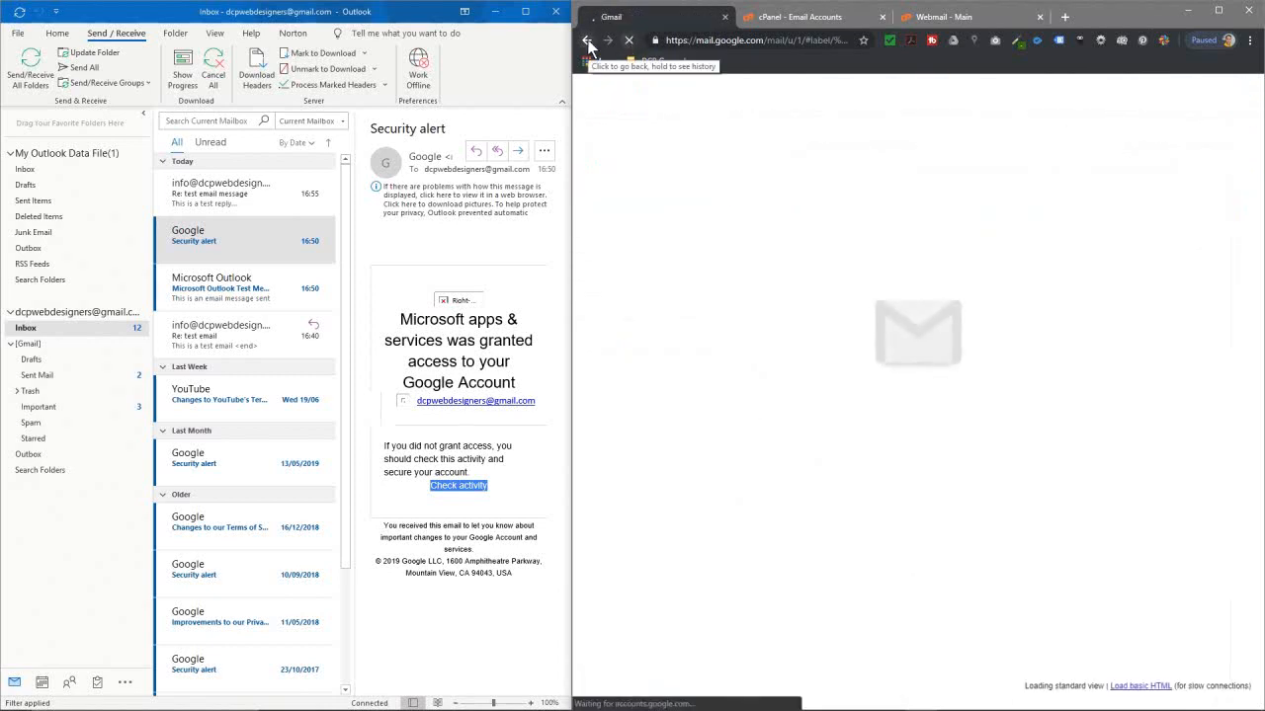
{"action": "left_click", "coordinate": [588, 40]}
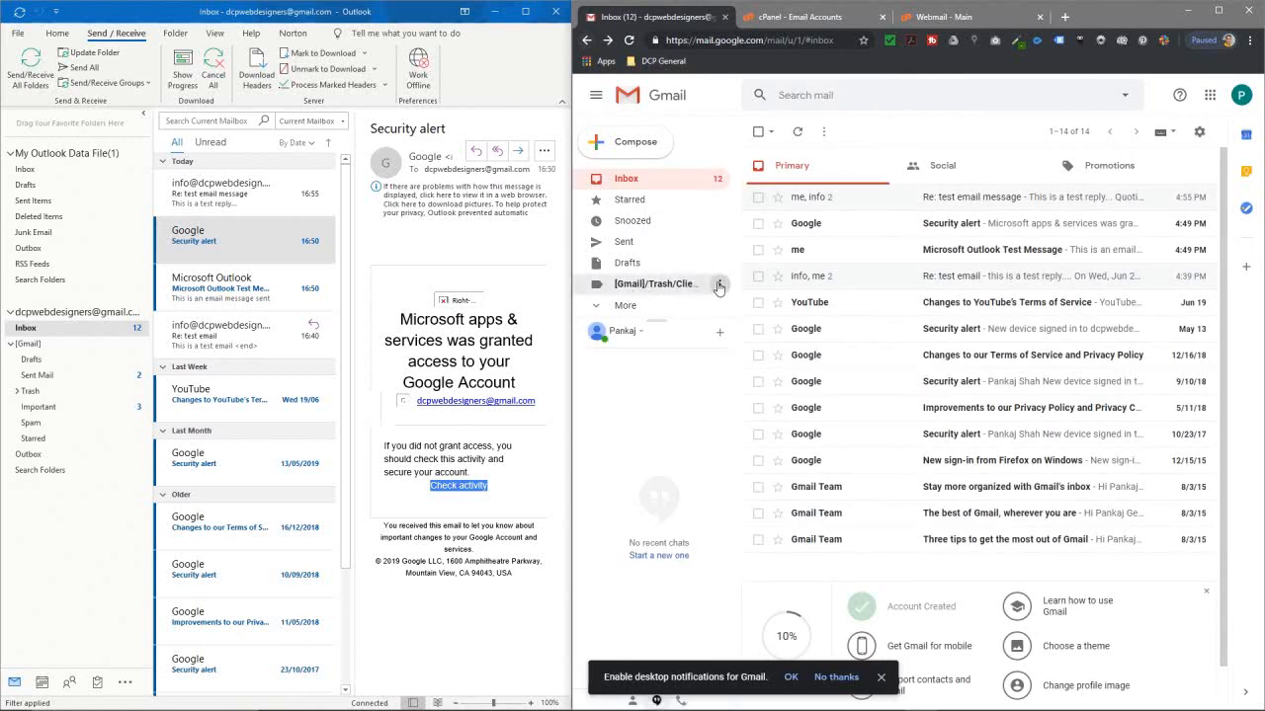
{"action": "left_click", "coordinate": [720, 283]}
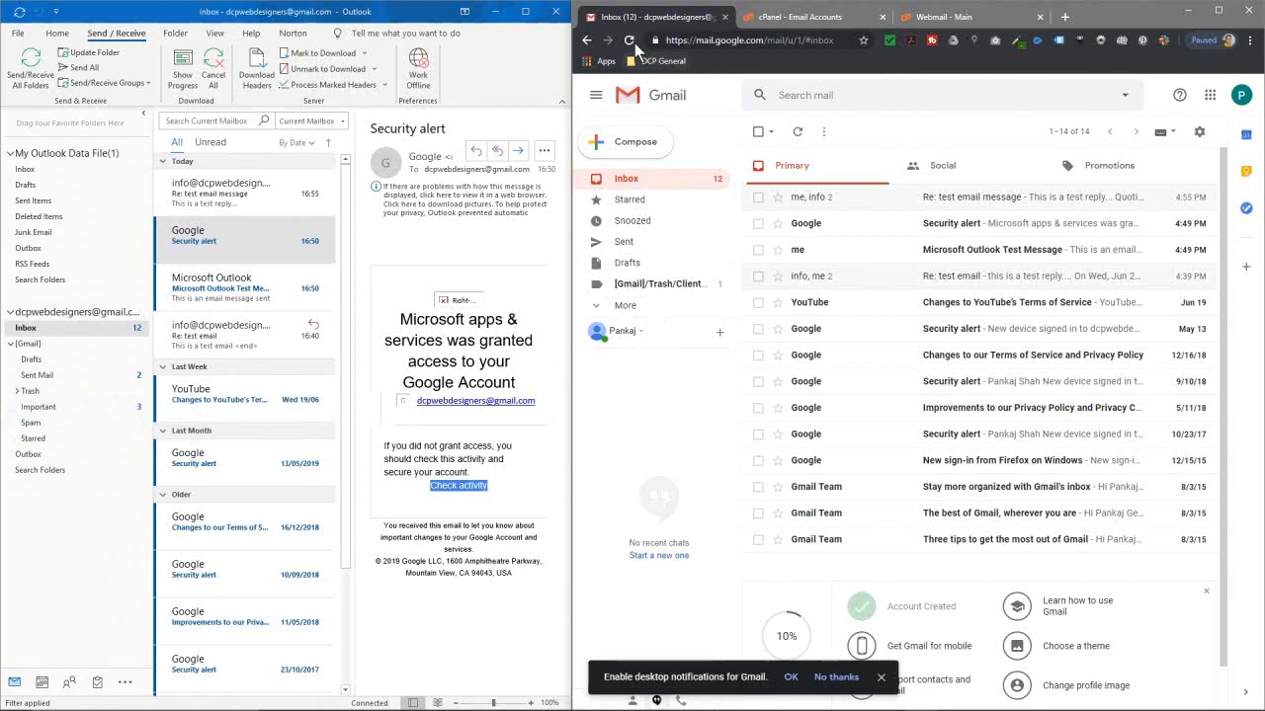
Step: Sync all Outlook folders again and reload Gmail to confirm the changes
{"action": "left_click", "coordinate": [631, 39]}
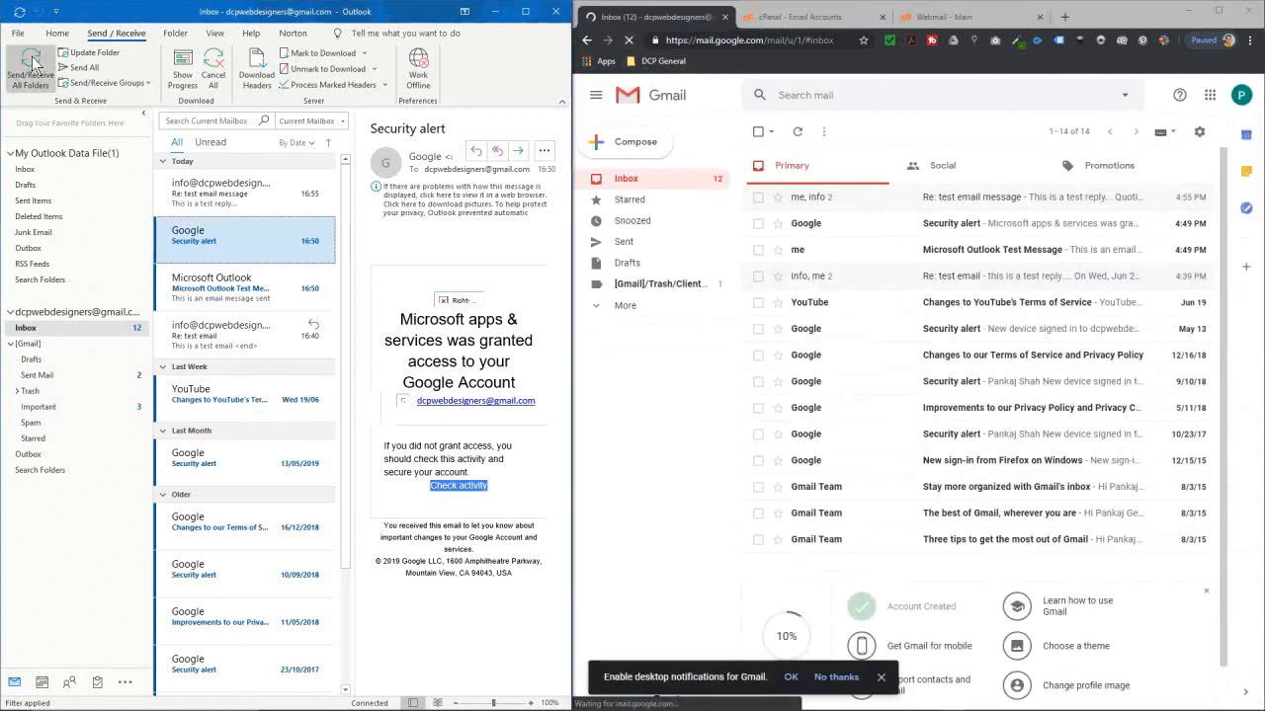
{"action": "left_click", "coordinate": [29, 64]}
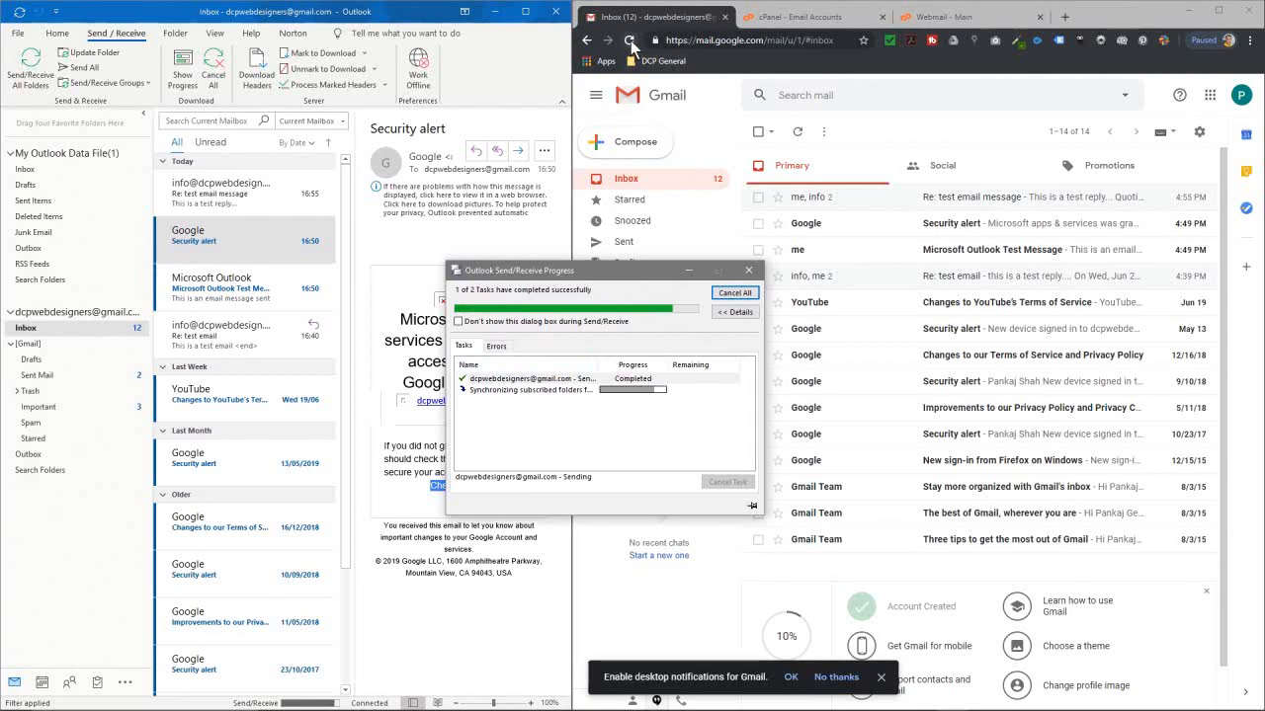
{"action": "left_click", "coordinate": [629, 41]}
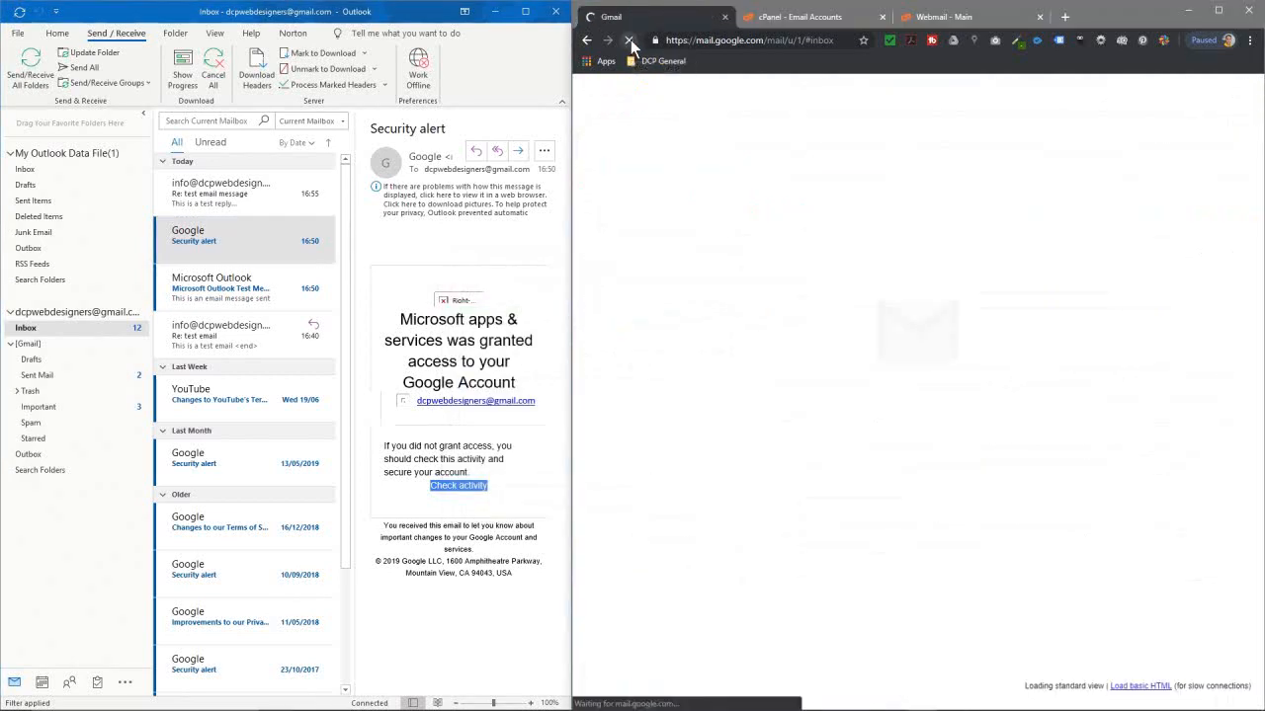
{"action": "left_click", "coordinate": [628, 41]}
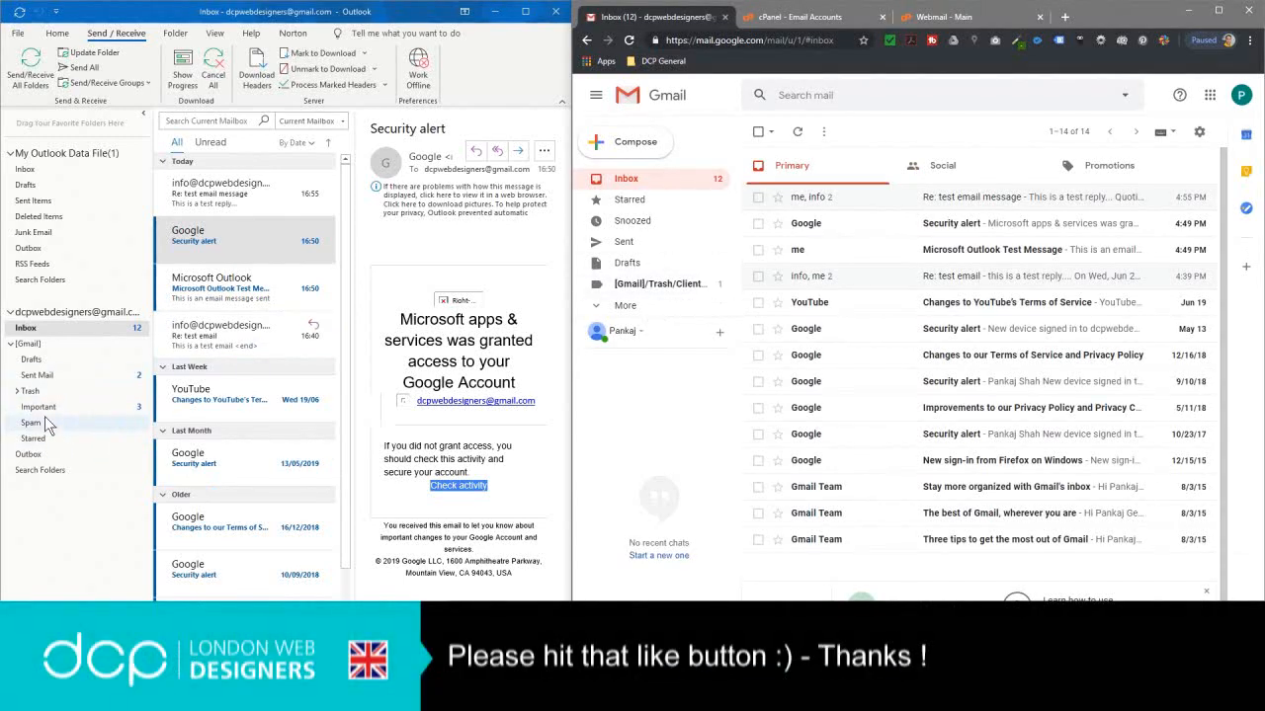
{"action": "mouse_move", "coordinate": [657, 284]}
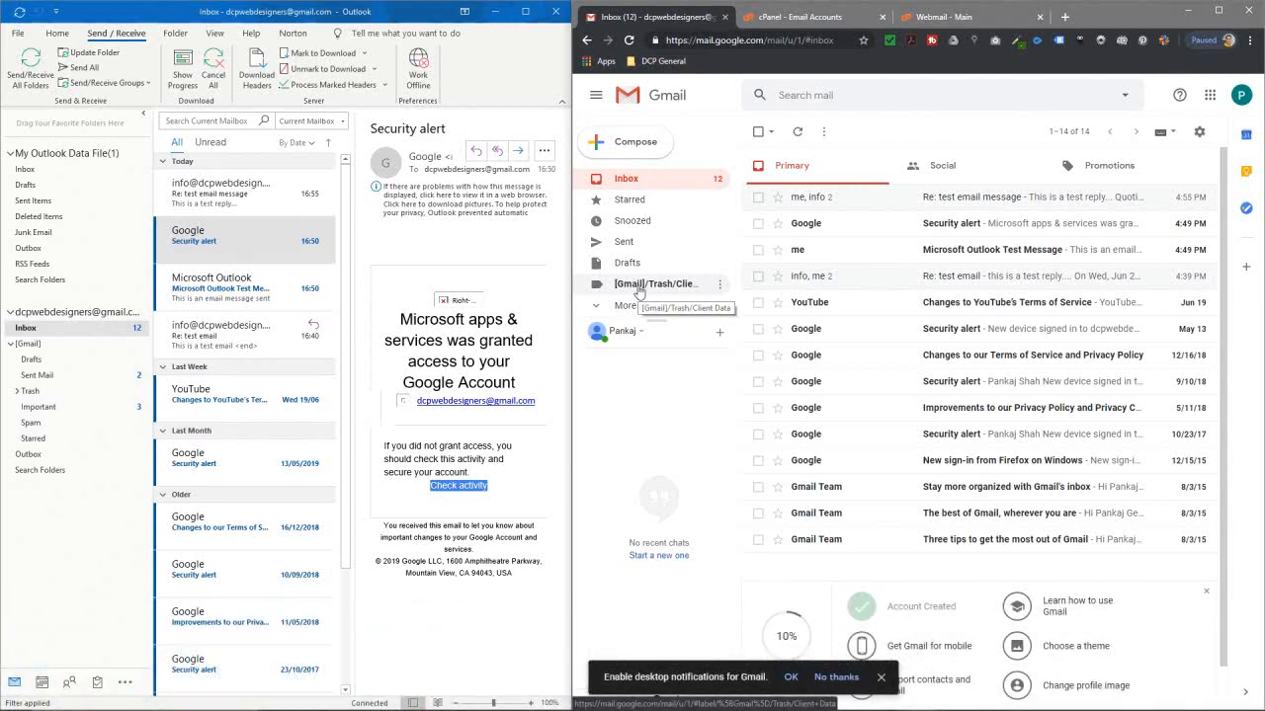
Step: Remove and delete the Client Data label, expand More, then inspect Outlook's [Gmail] folder
{"action": "right_click", "coordinate": [657, 284]}
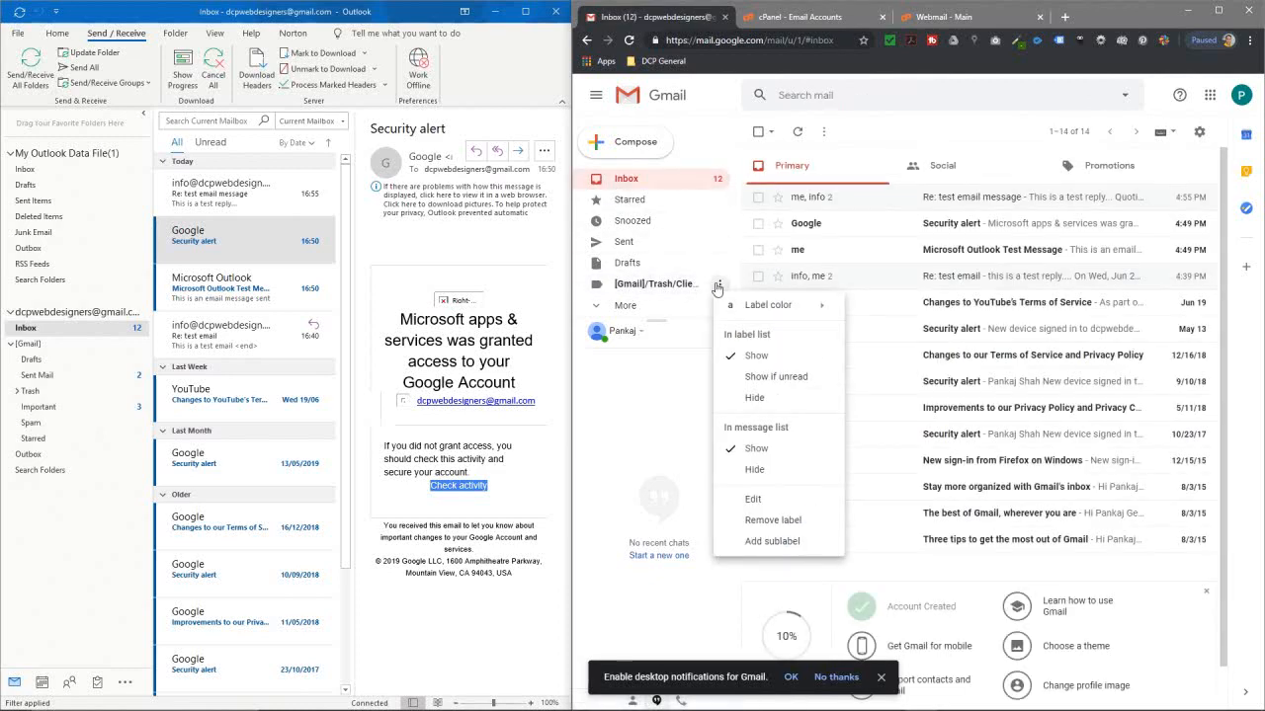
{"action": "mouse_move", "coordinate": [773, 520]}
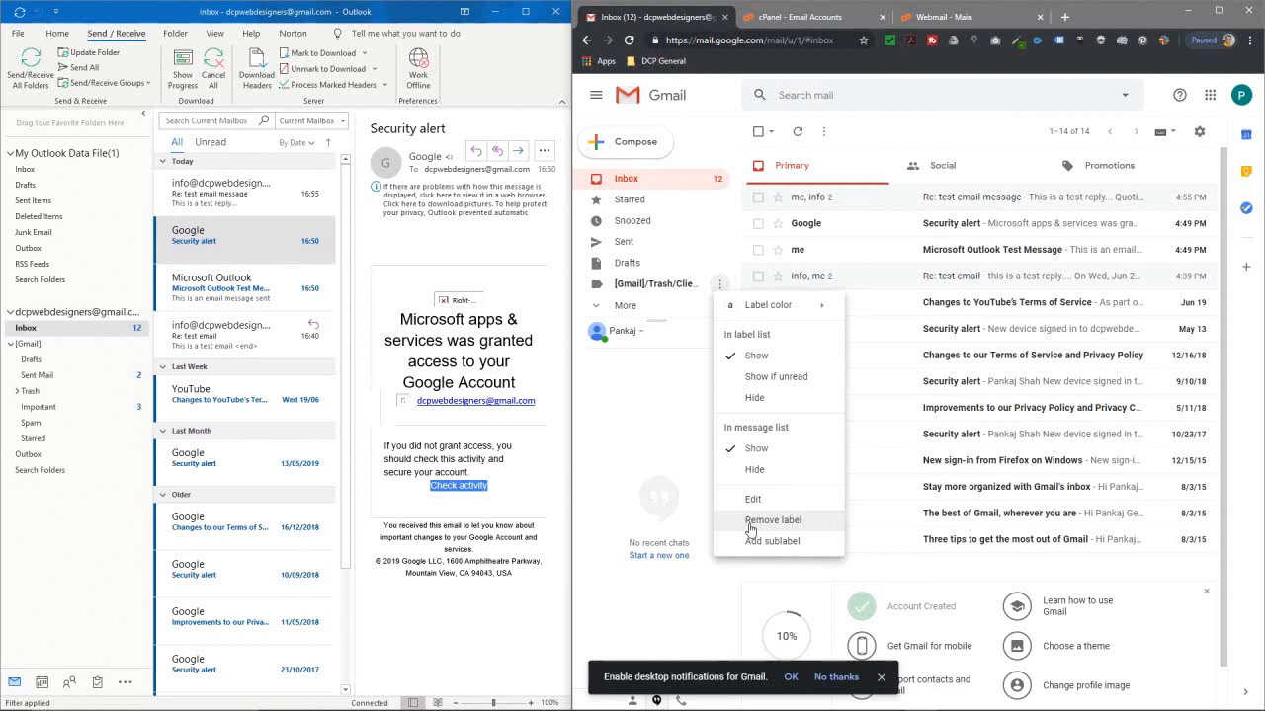
{"action": "left_click", "coordinate": [772, 520]}
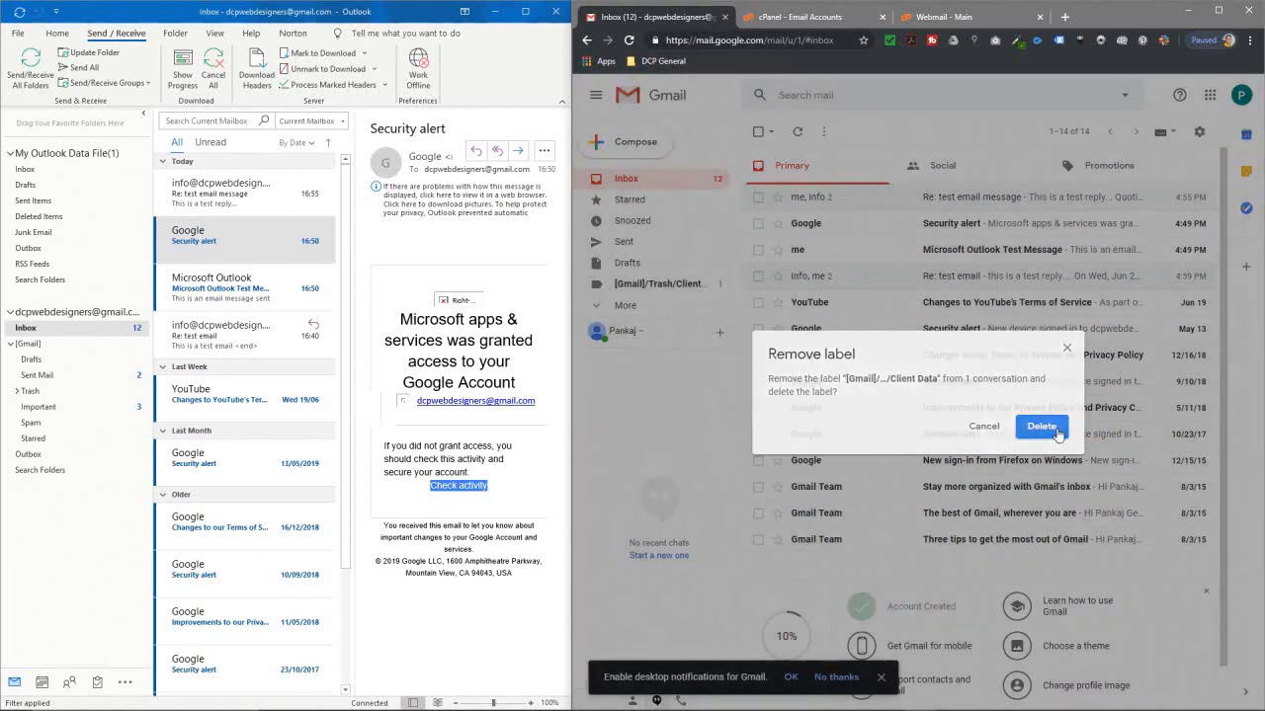
{"action": "left_click", "coordinate": [1041, 426]}
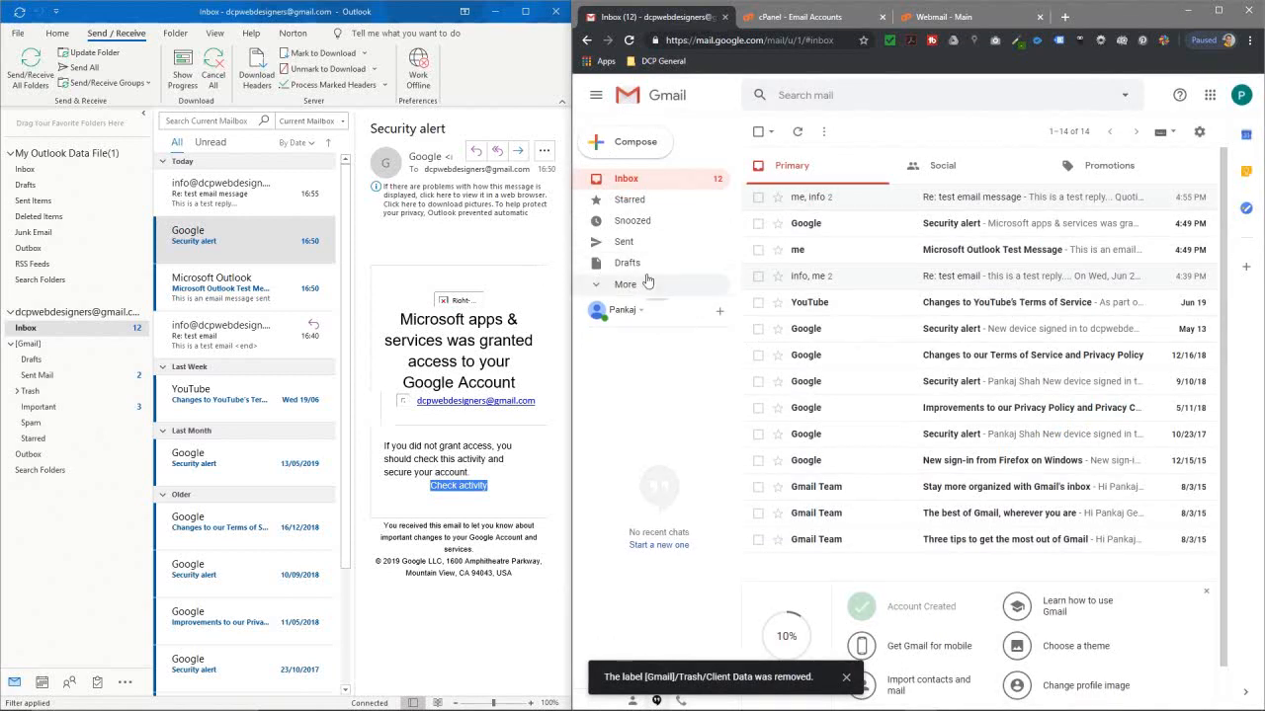
{"action": "left_click", "coordinate": [625, 285]}
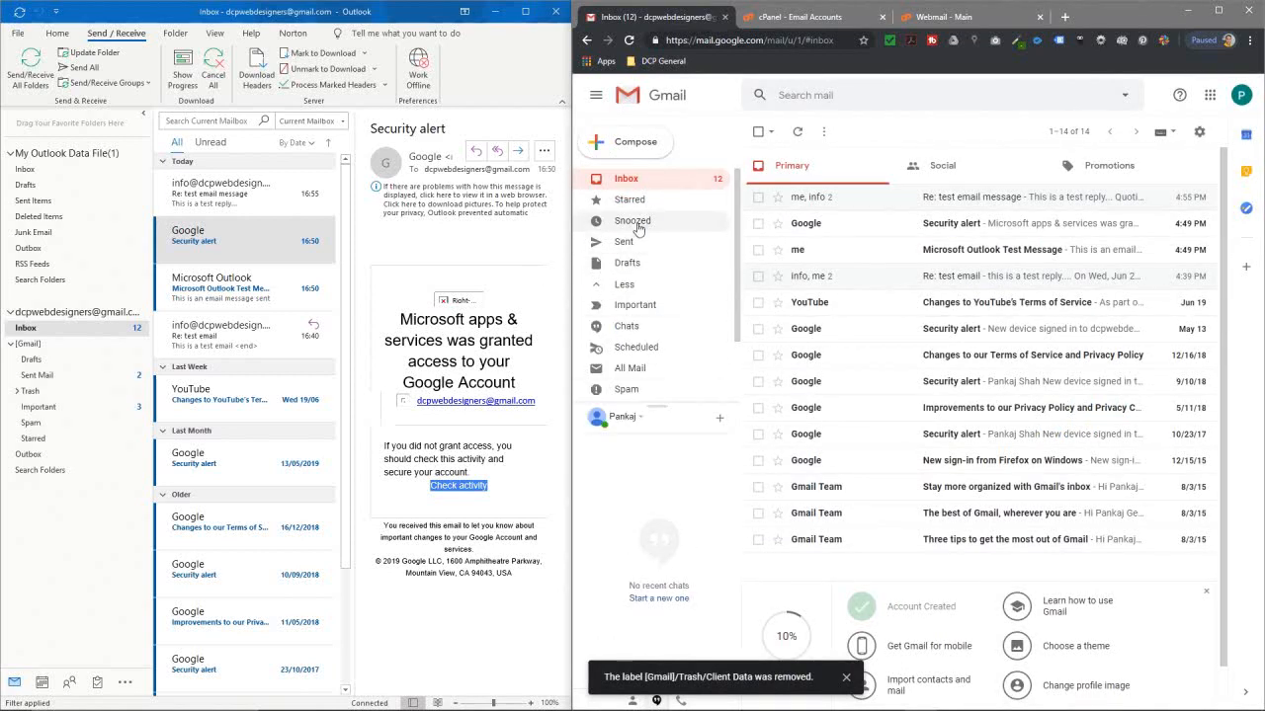
{"action": "mouse_move", "coordinate": [637, 326]}
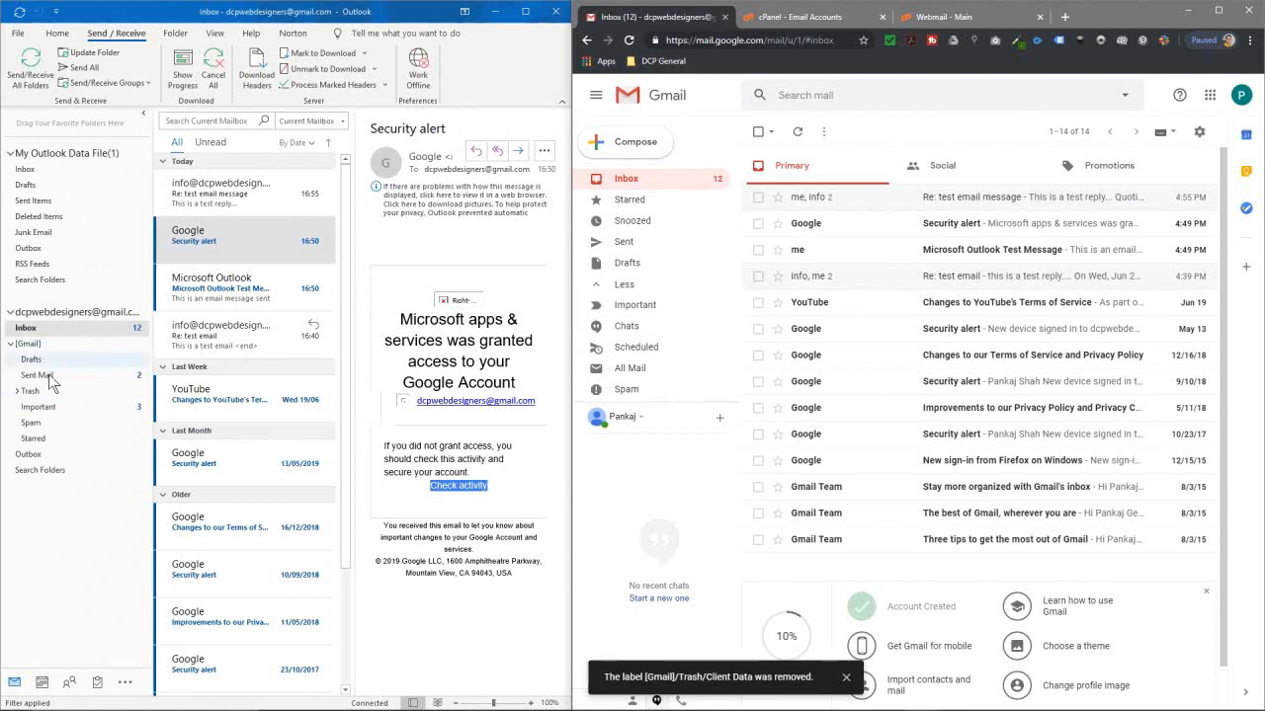
{"action": "right_click", "coordinate": [35, 343]}
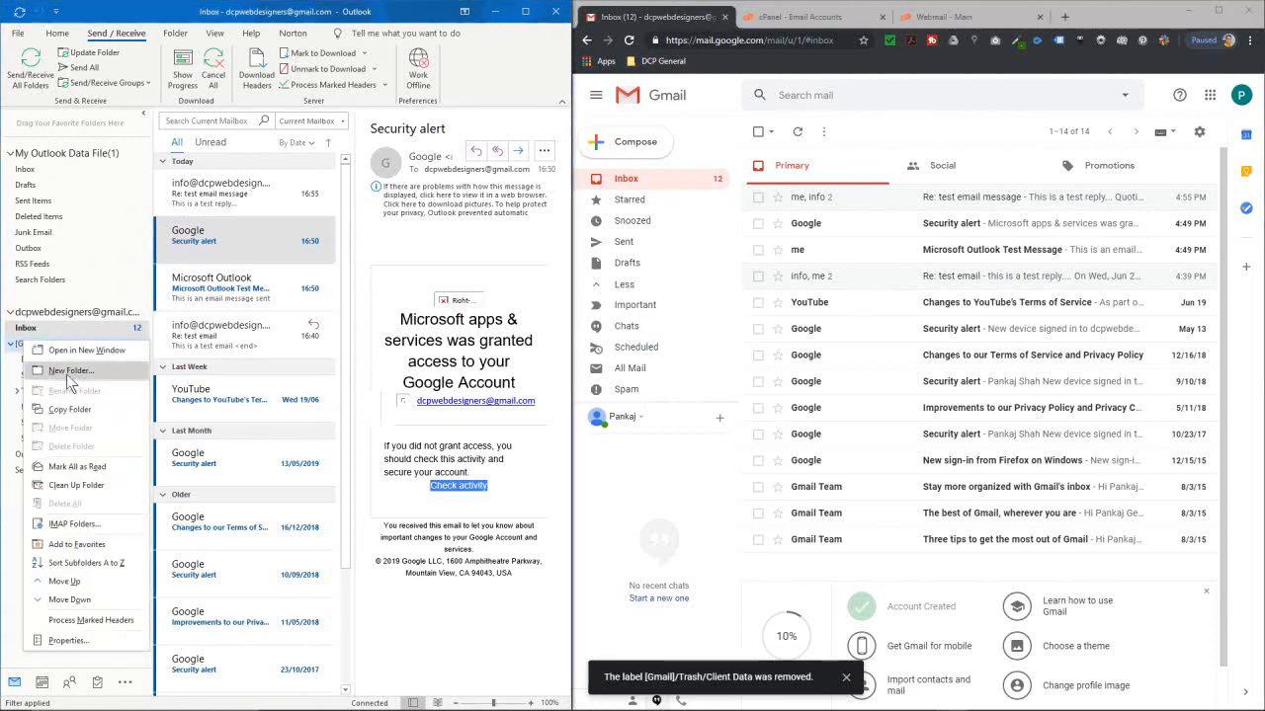
{"action": "mouse_move", "coordinate": [771, 286]}
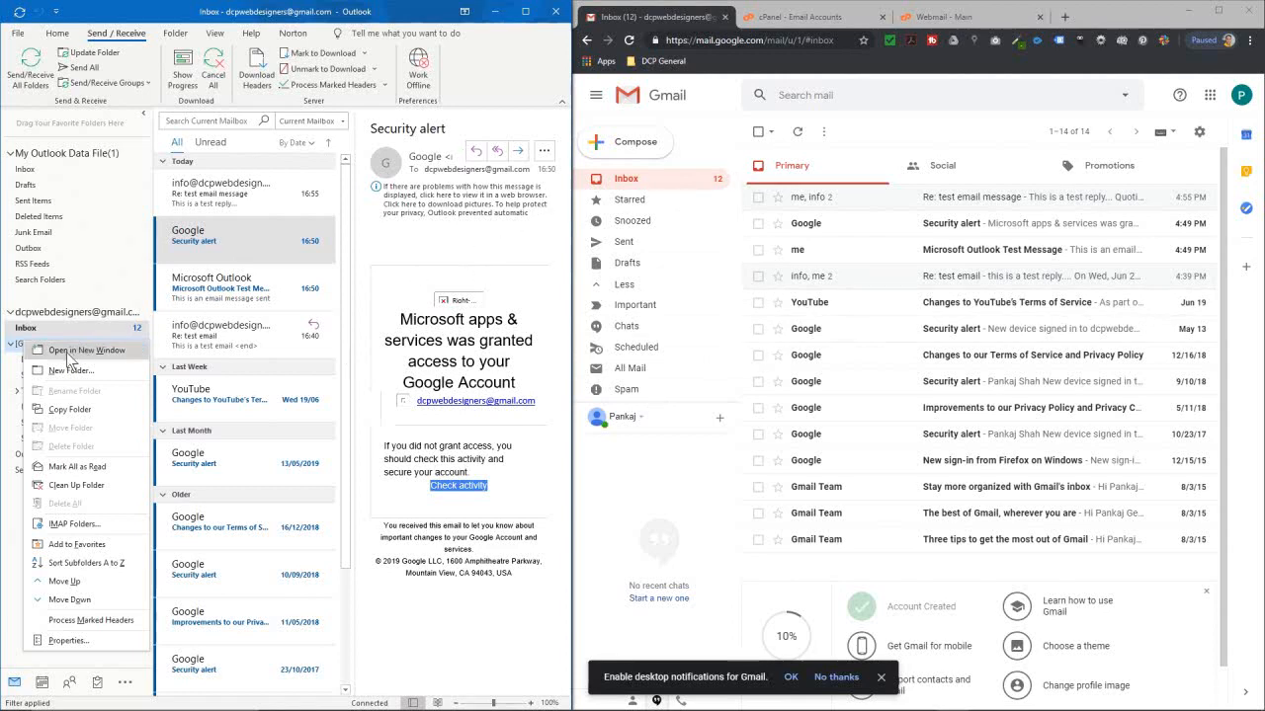
{"action": "mouse_move", "coordinate": [634, 304]}
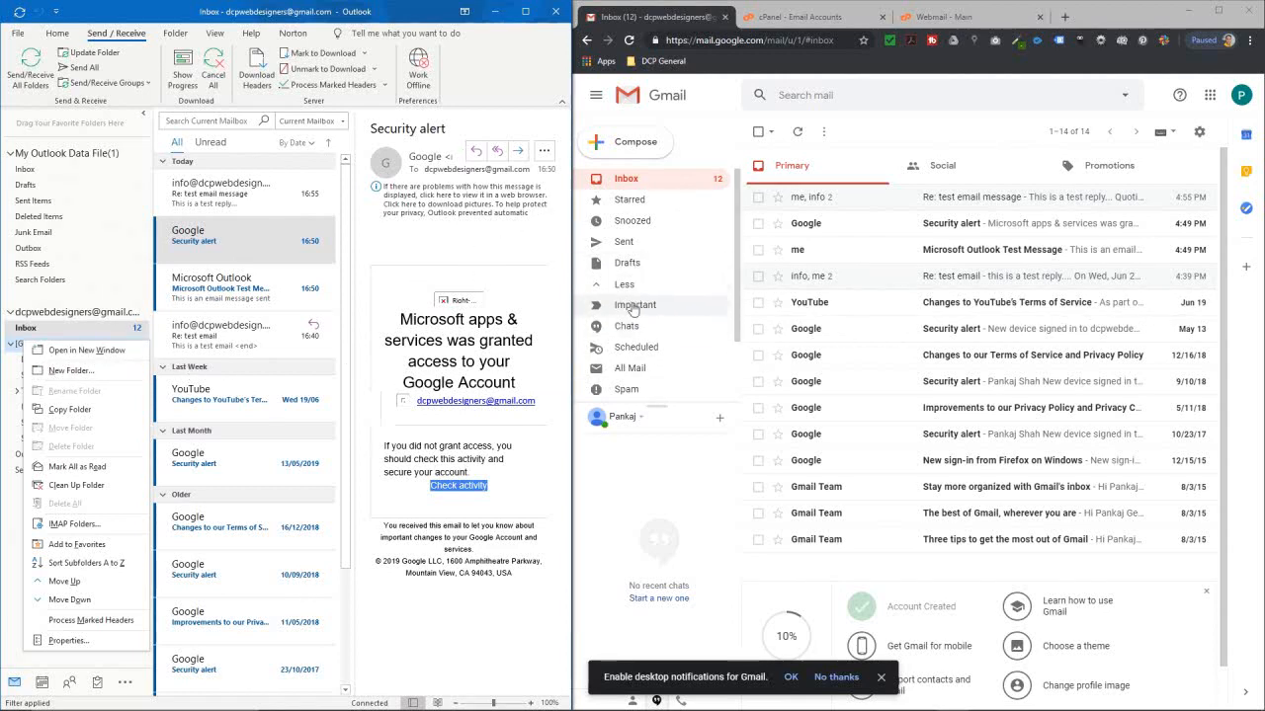
{"action": "mouse_move", "coordinate": [705, 144]}
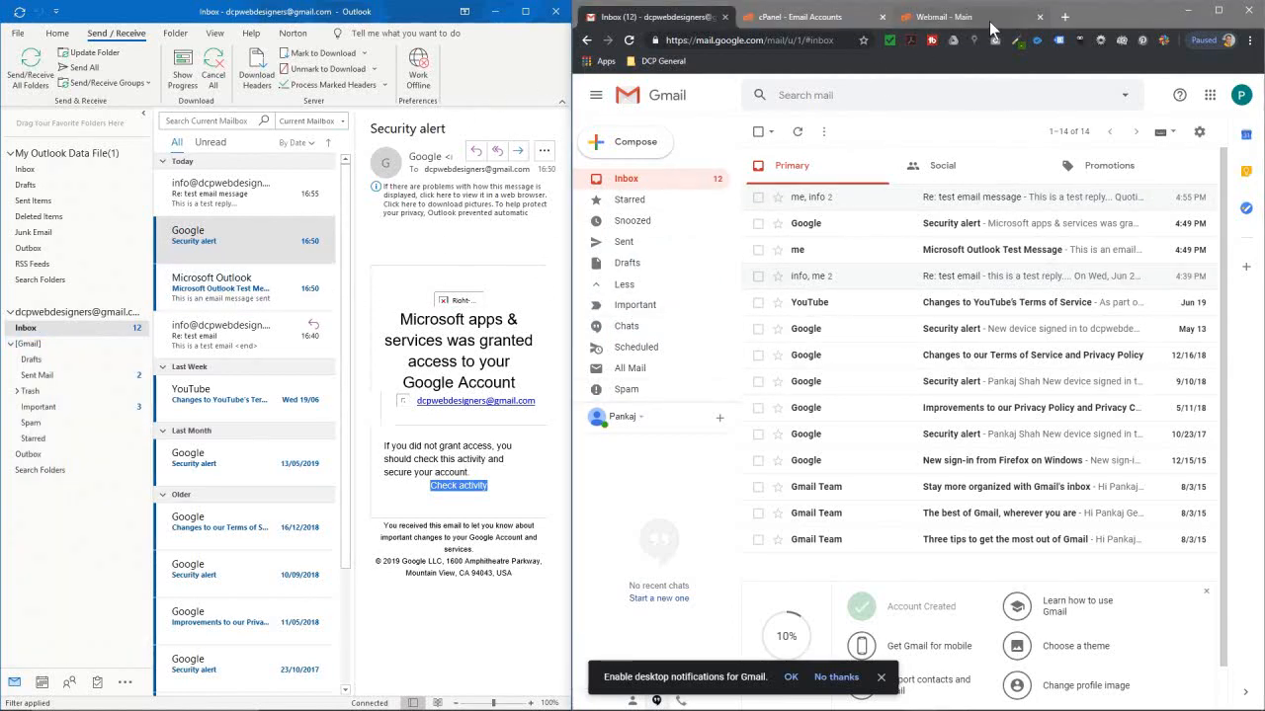
Step: In cPanel, open the test email account's management page and start deleting it
{"action": "left_click", "coordinate": [944, 16]}
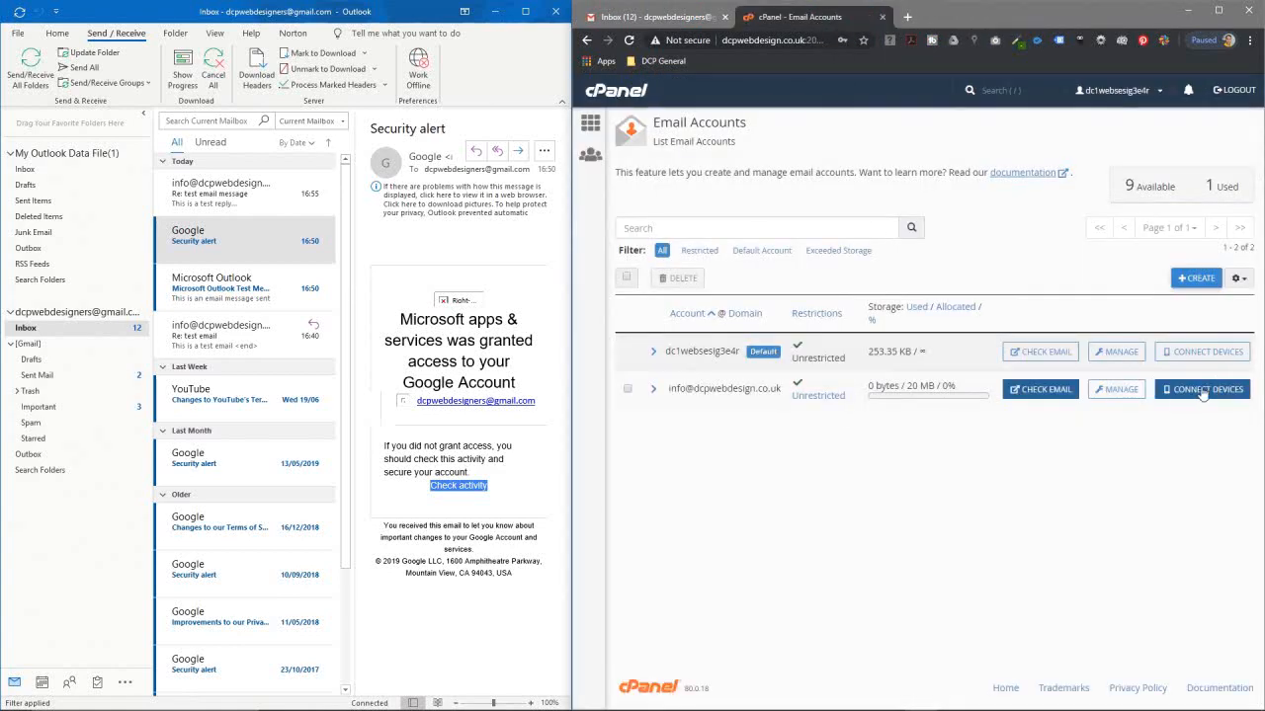
{"action": "left_click", "coordinate": [1115, 388]}
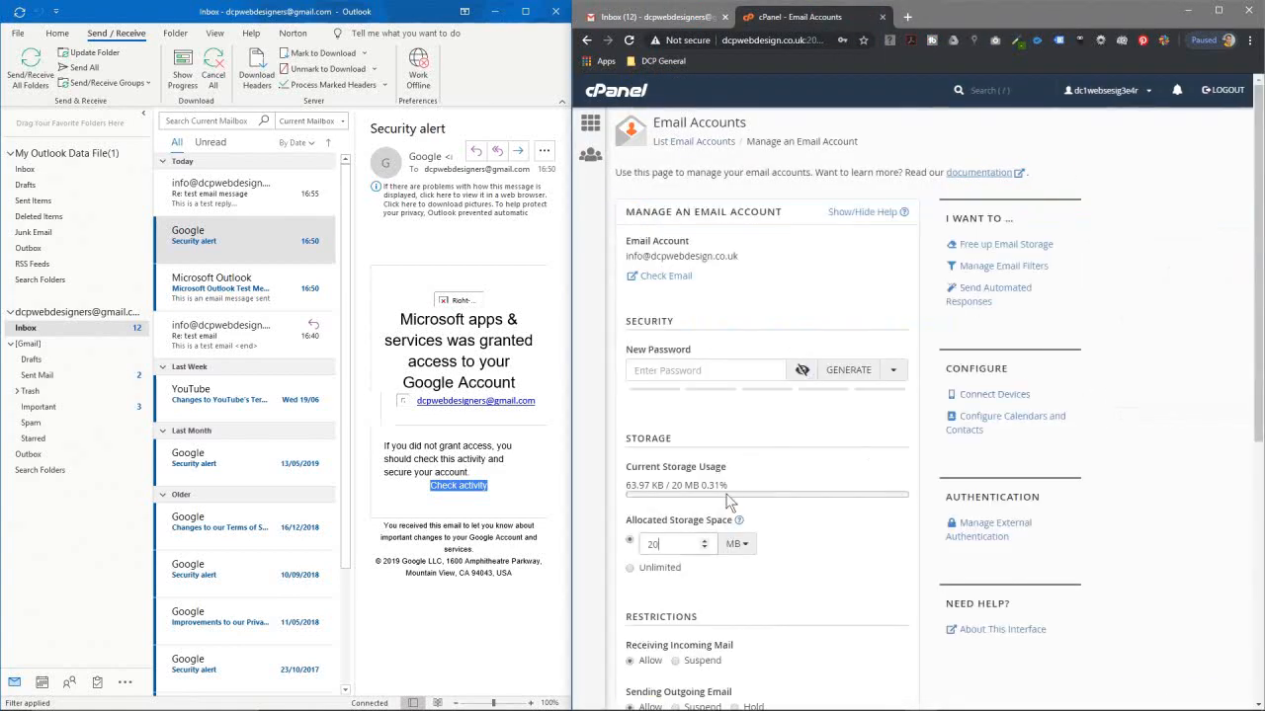
{"action": "scroll", "scroll_direction": "down", "scroll_amount": 3}
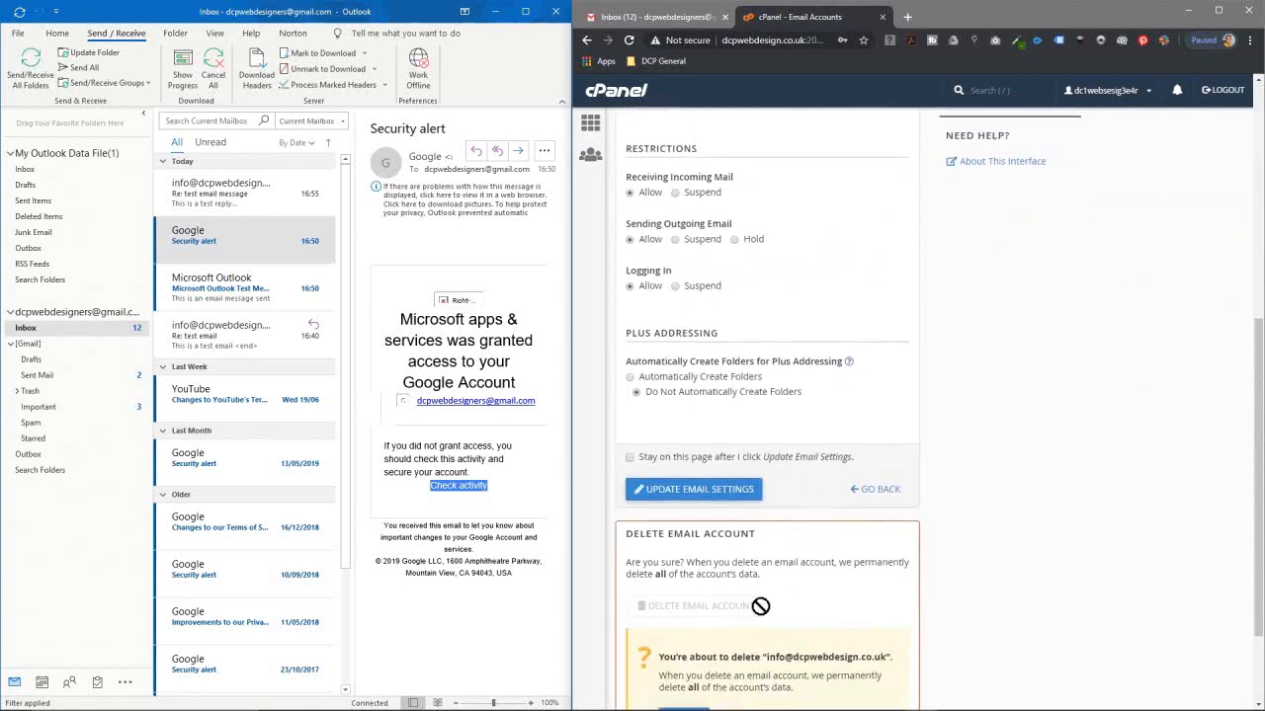
{"action": "left_click", "coordinate": [874, 489]}
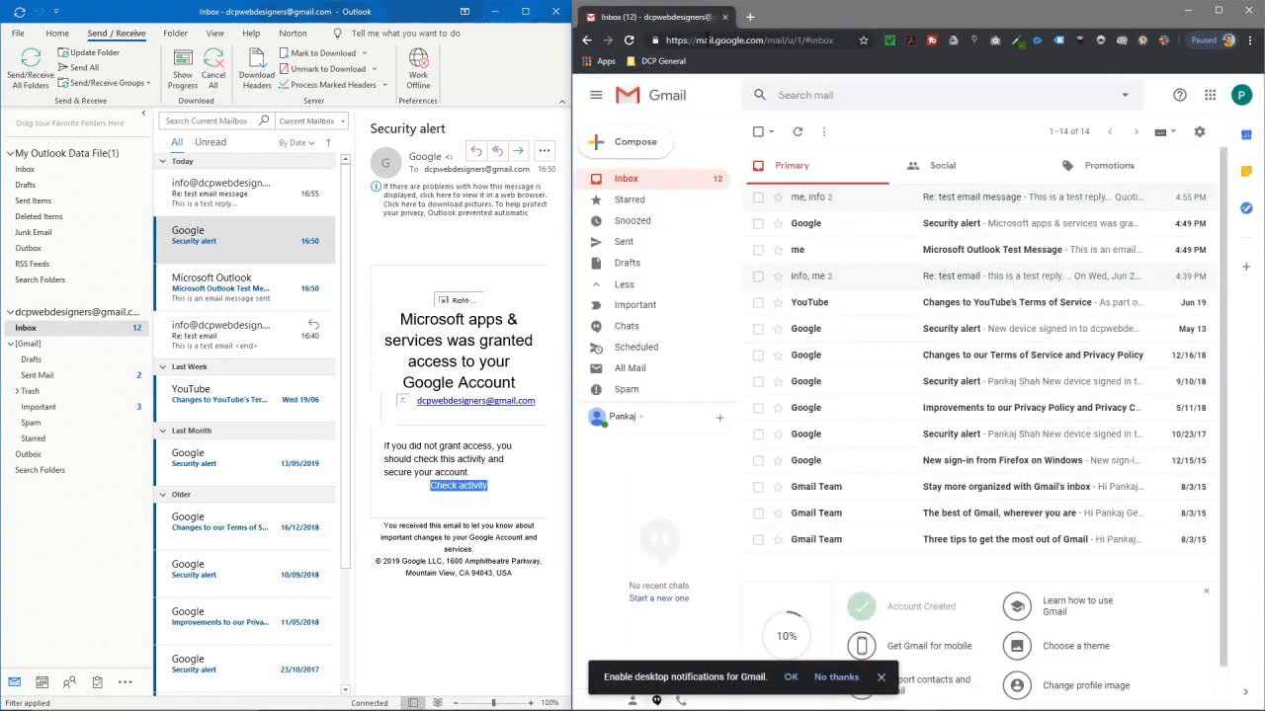
{"action": "mouse_move", "coordinate": [726, 22]}
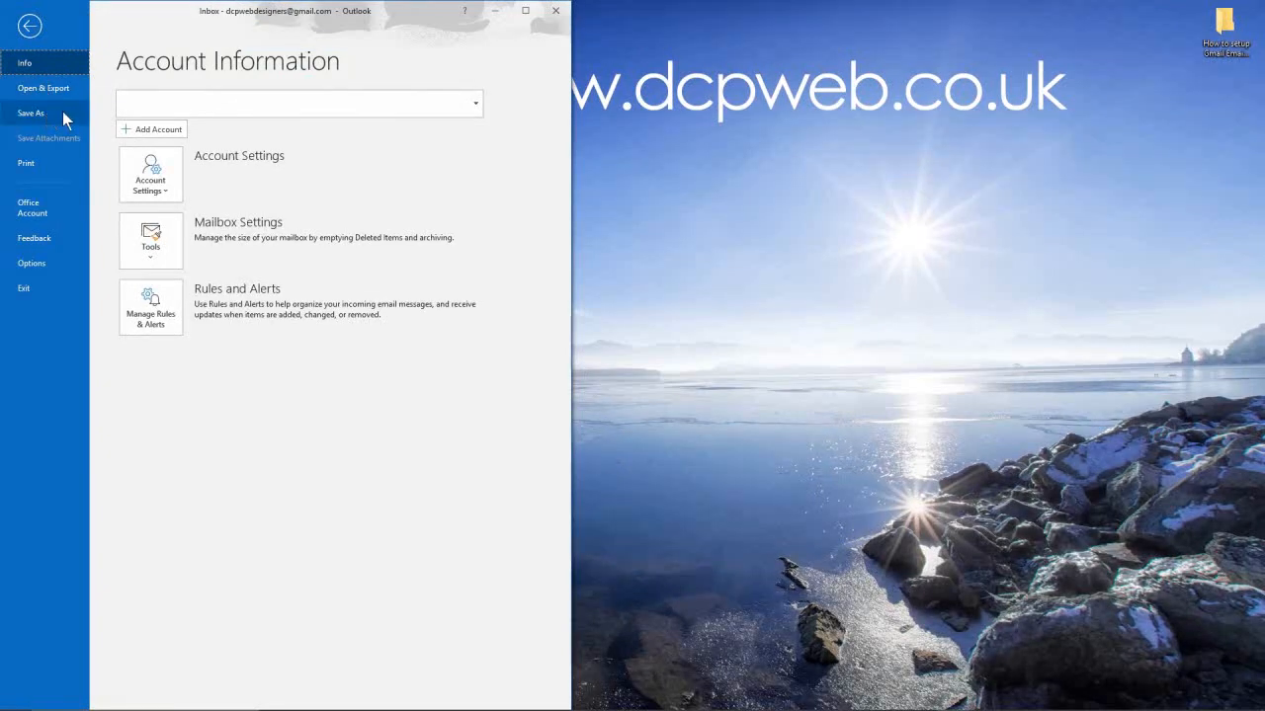
Step: Remove the Gmail IMAP account in Account Settings and close the dialog
{"action": "left_click", "coordinate": [29, 25]}
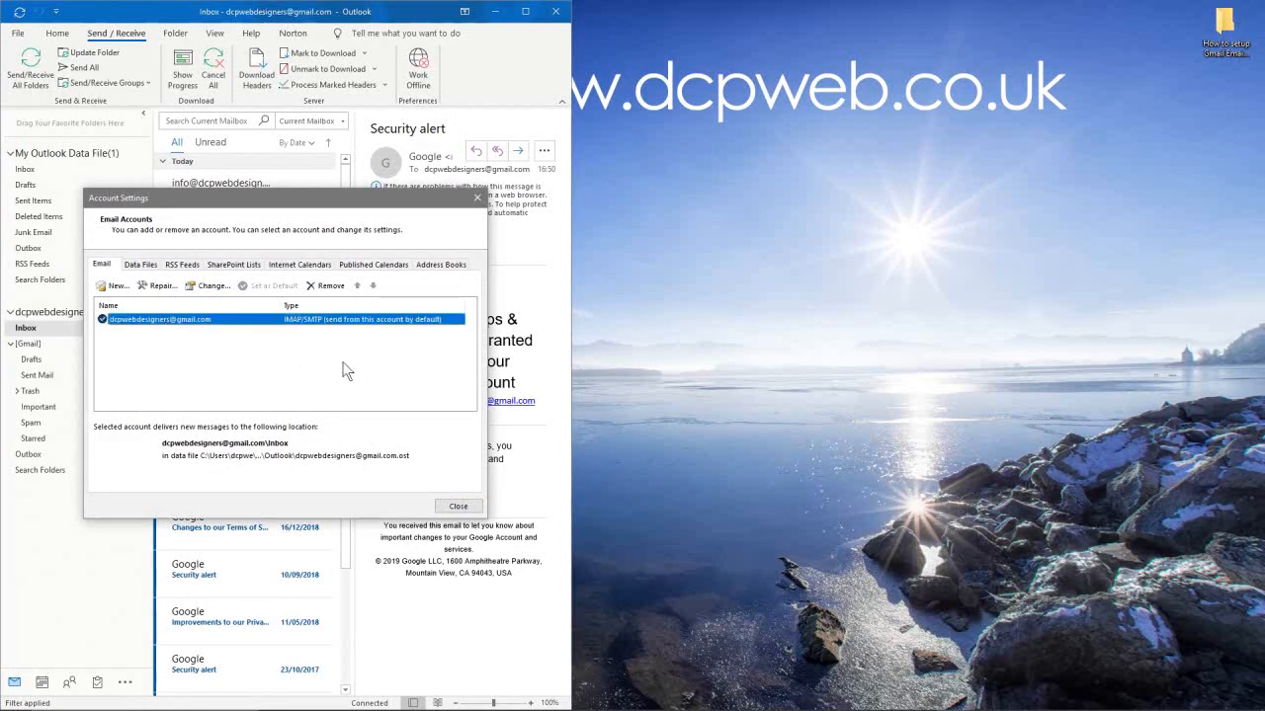
{"action": "left_click", "coordinate": [326, 285]}
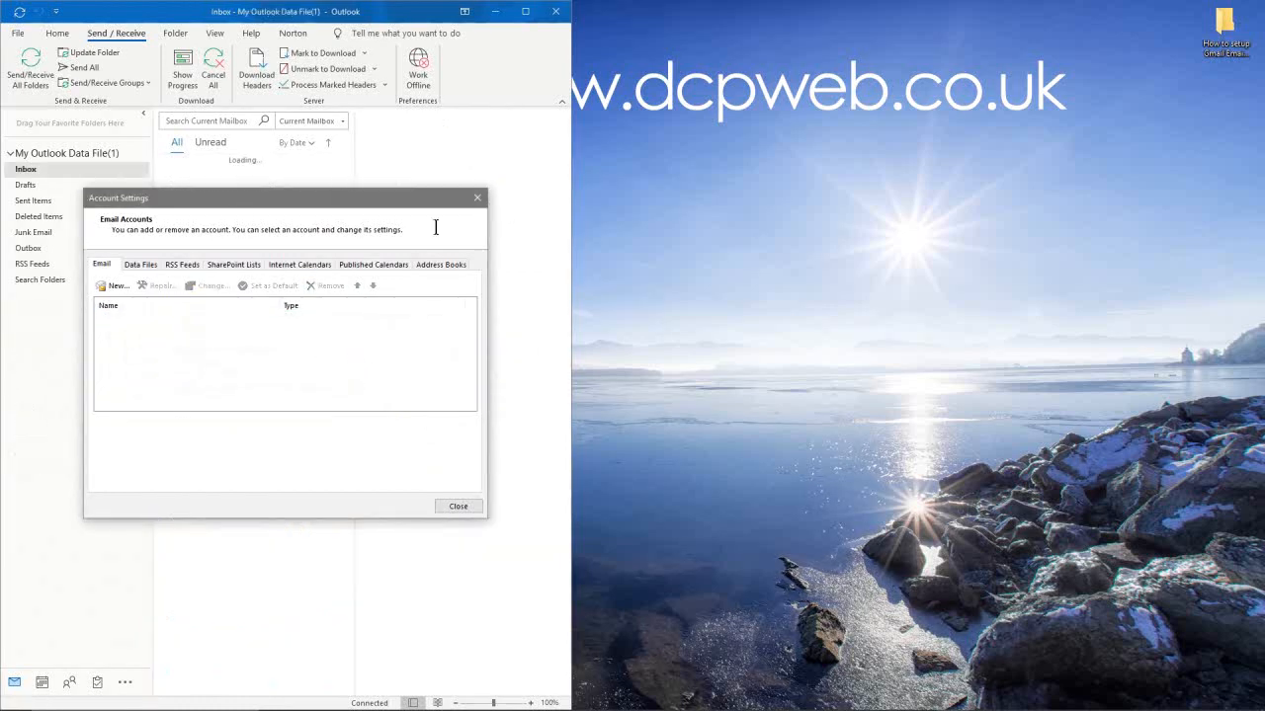
{"action": "left_click", "coordinate": [457, 506]}
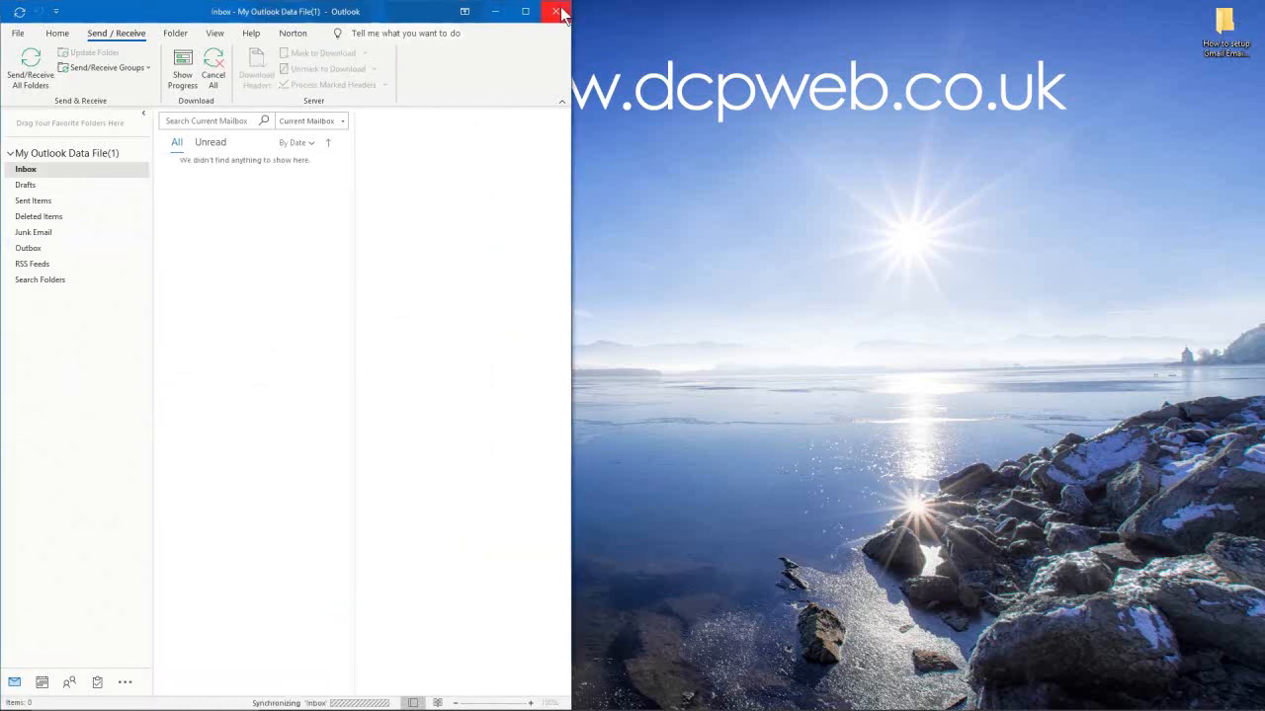